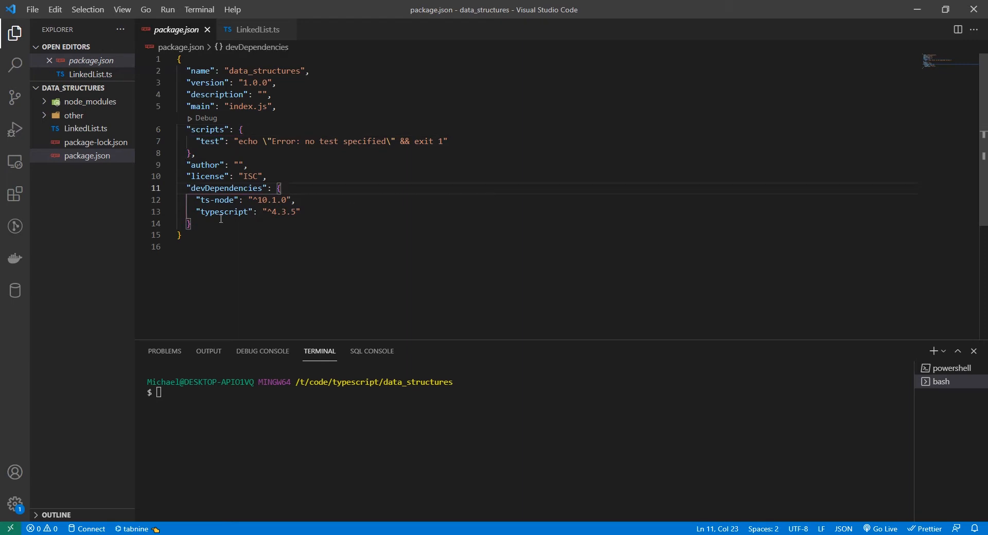
- Inspect the typescript devDependency in package.json, then switch to LinkedList.ts
click(302, 212)
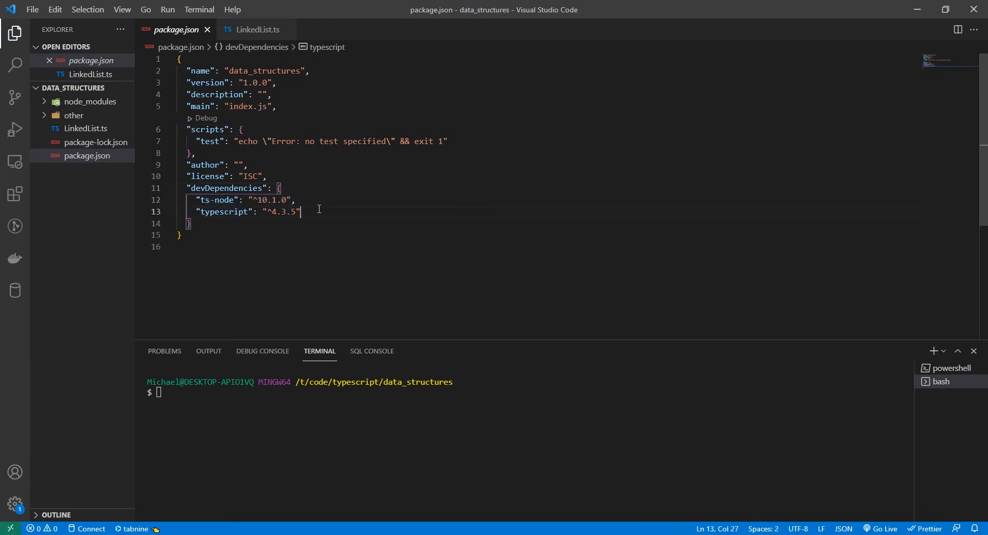
click(204, 212)
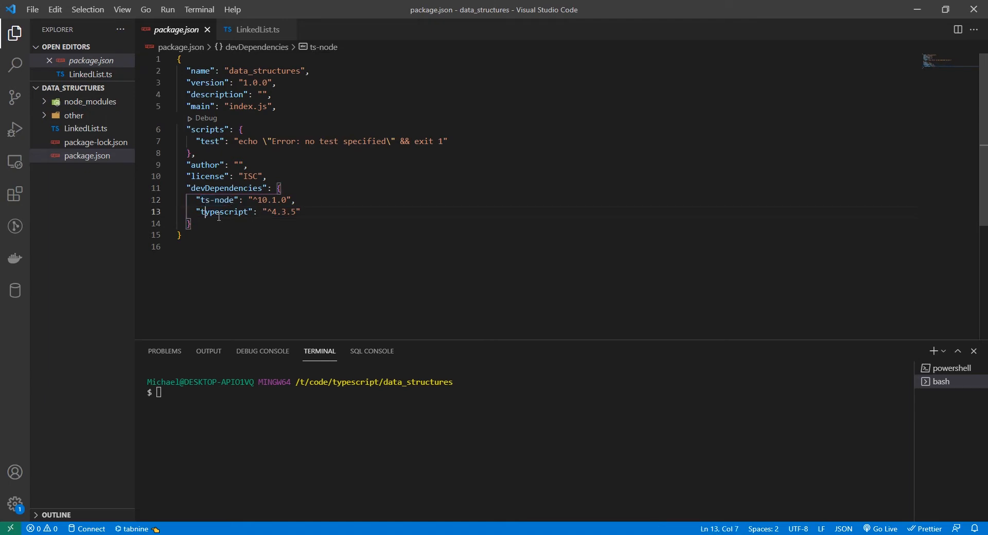
double_click(225, 211)
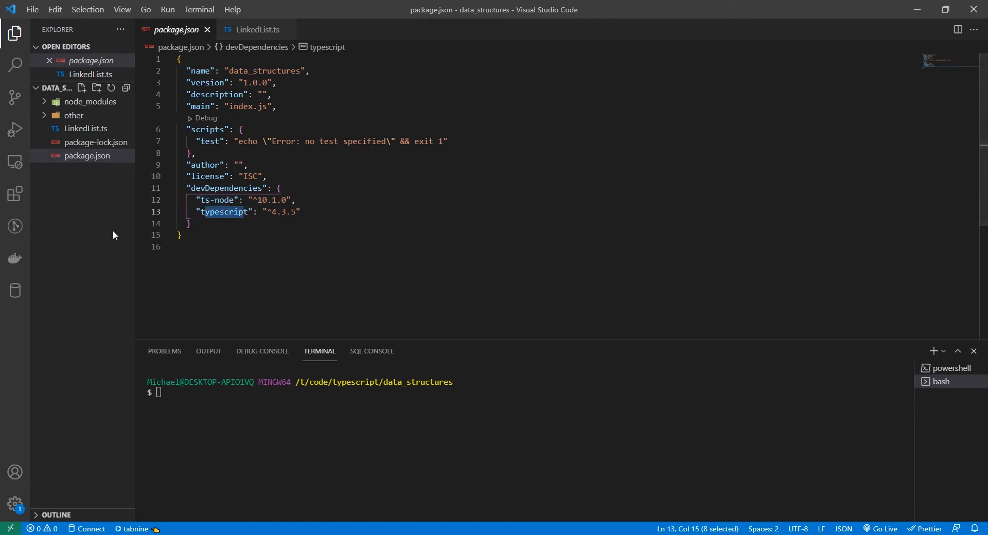
mouse_move(102, 231)
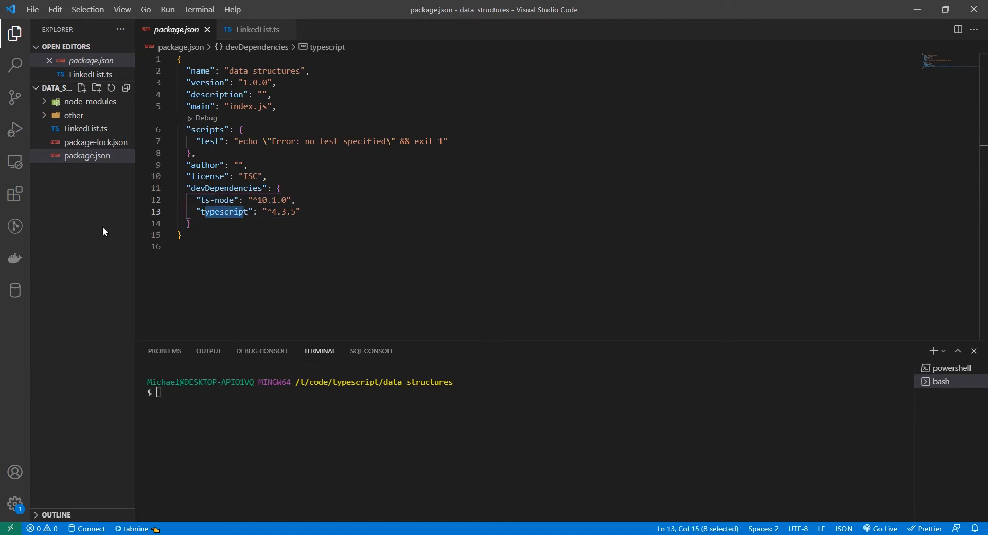
click(257, 30)
text(// Codespectre)
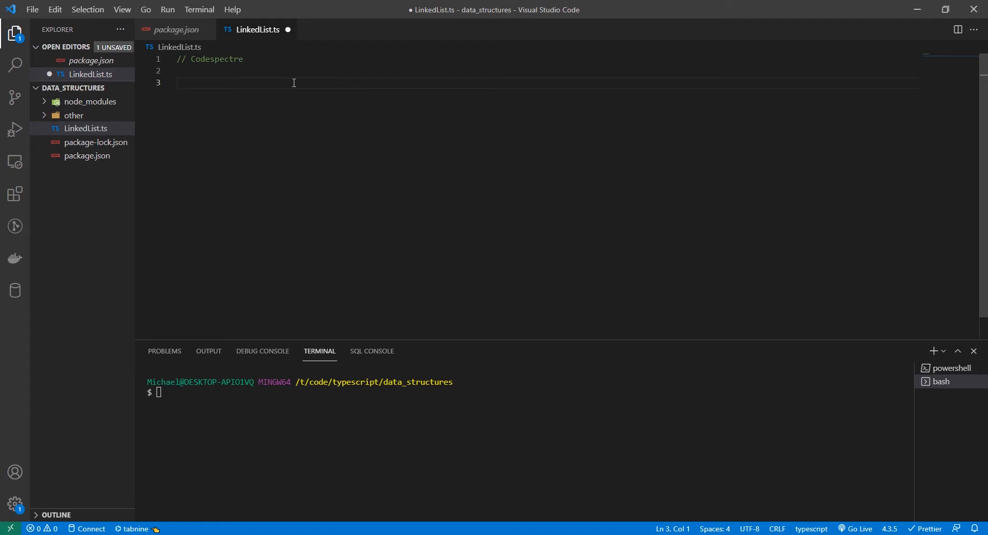
- Place the caret on the empty third line below the comment
click(178, 82)
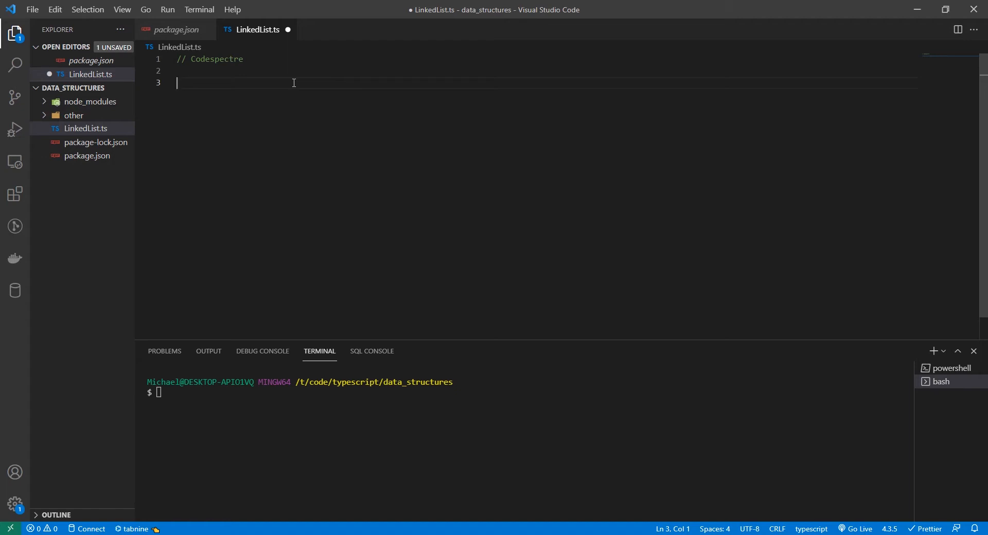
mouse_move(320, 60)
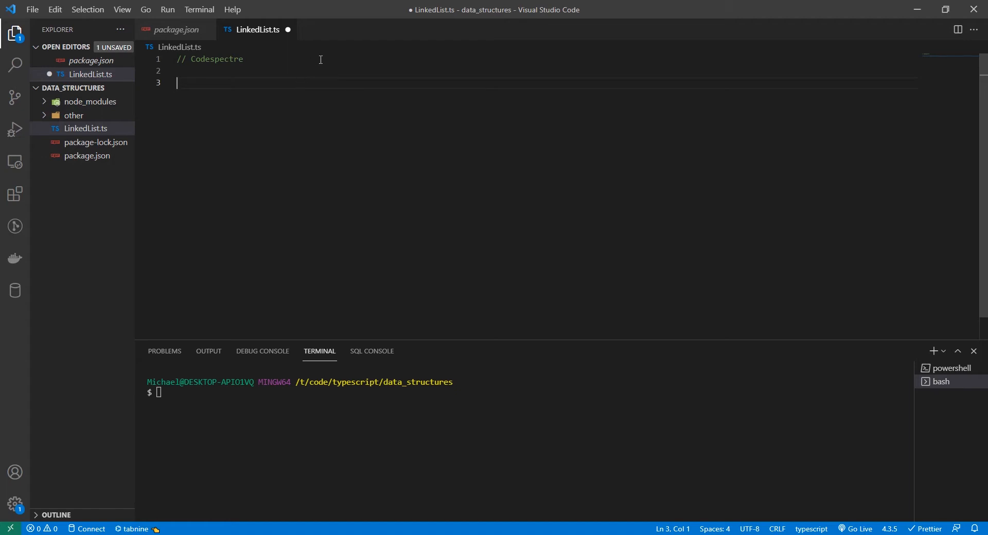
mouse_move(324, 63)
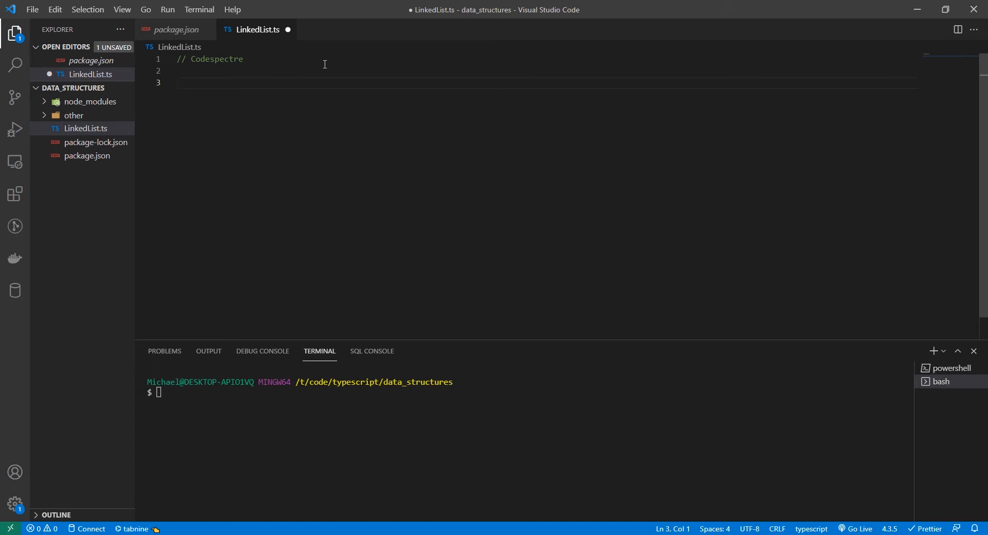
mouse_move(351, 134)
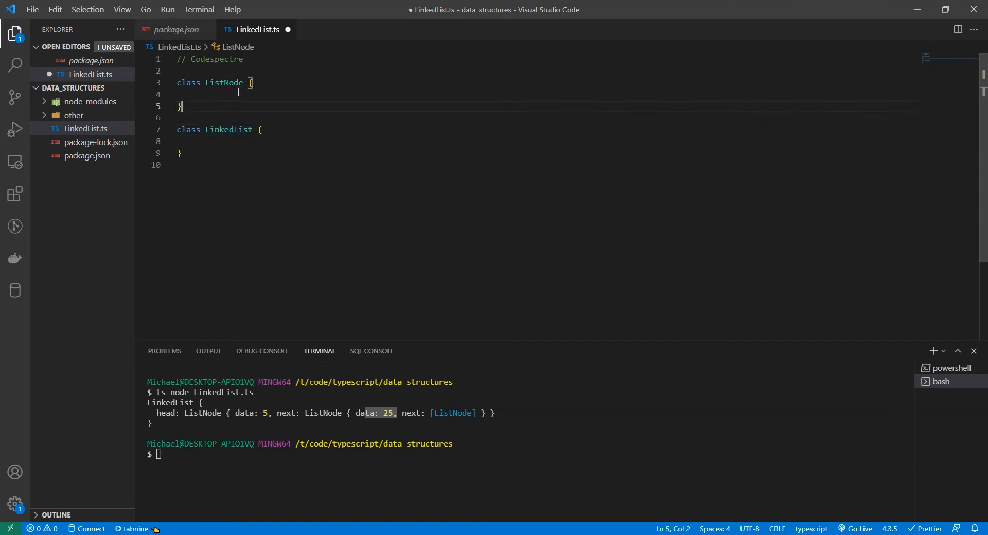
- Declare ListNode fields data: number and next: ListNode | null
click(195, 94)
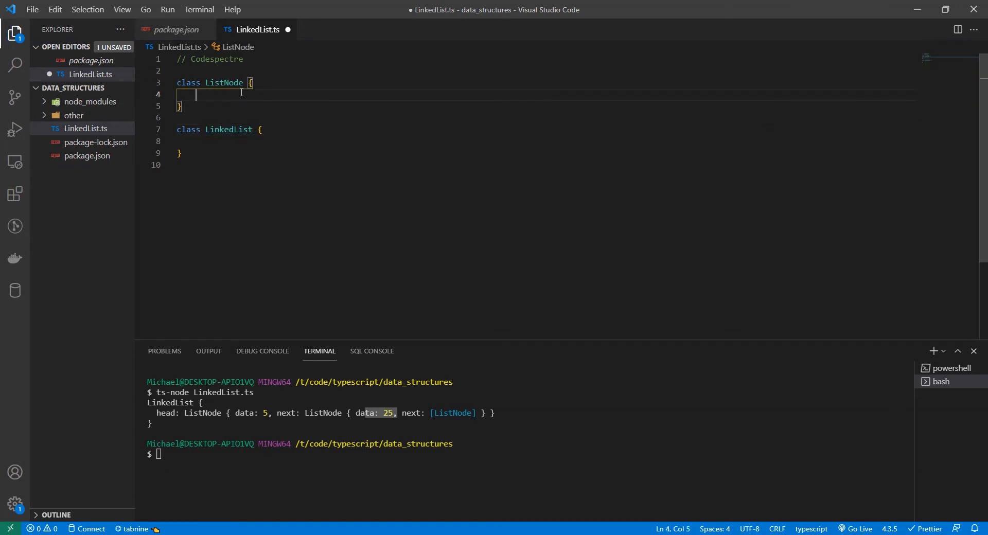
text(public data:)
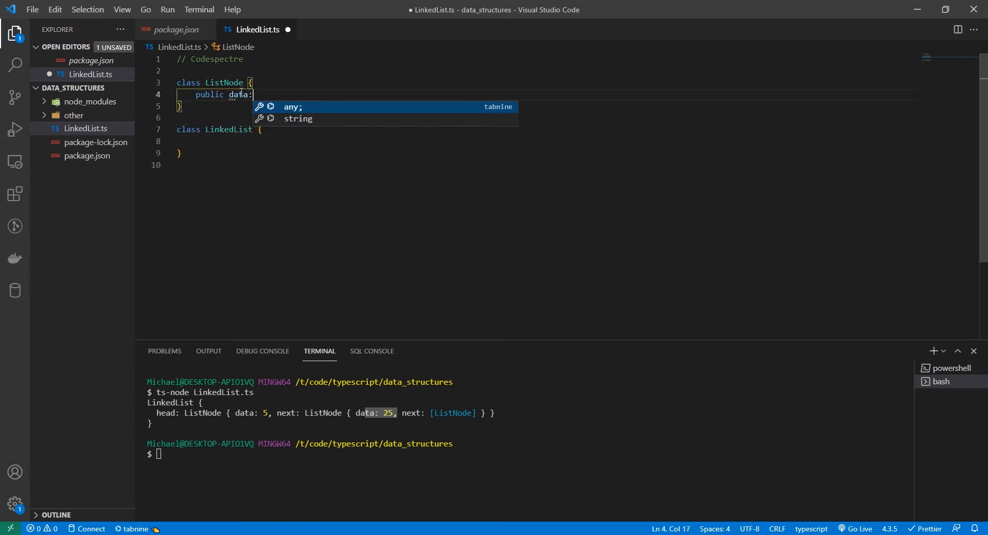
text(numbe)
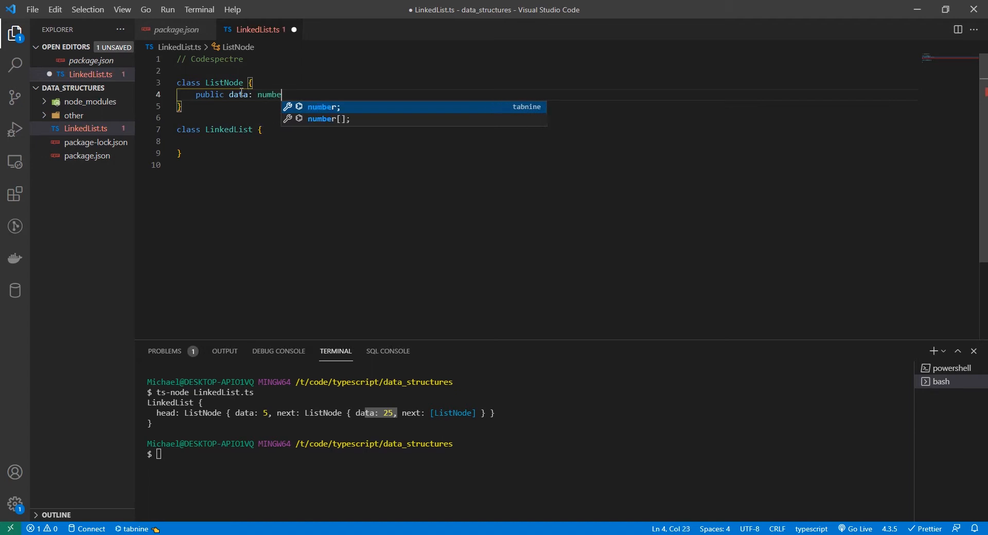
key(Enter)
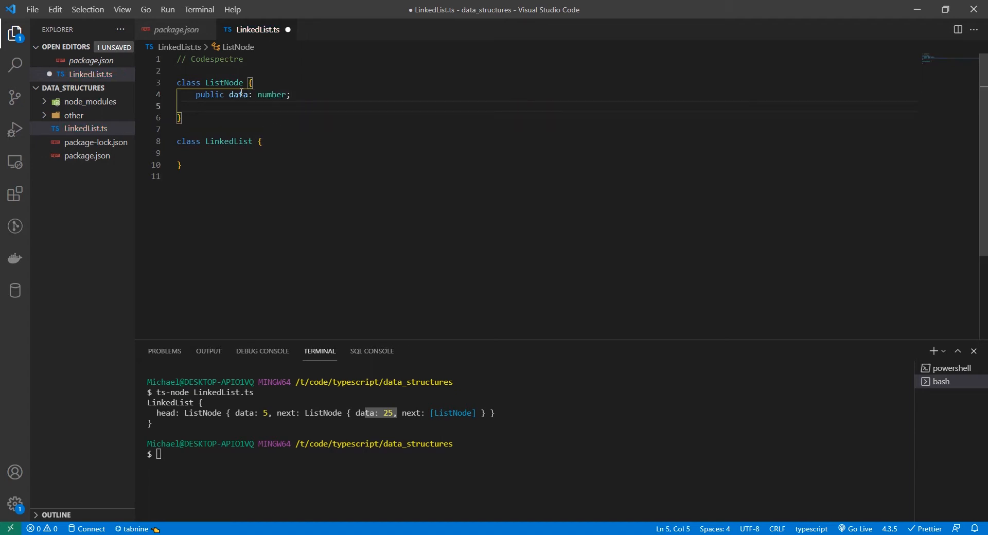
text(public ne)
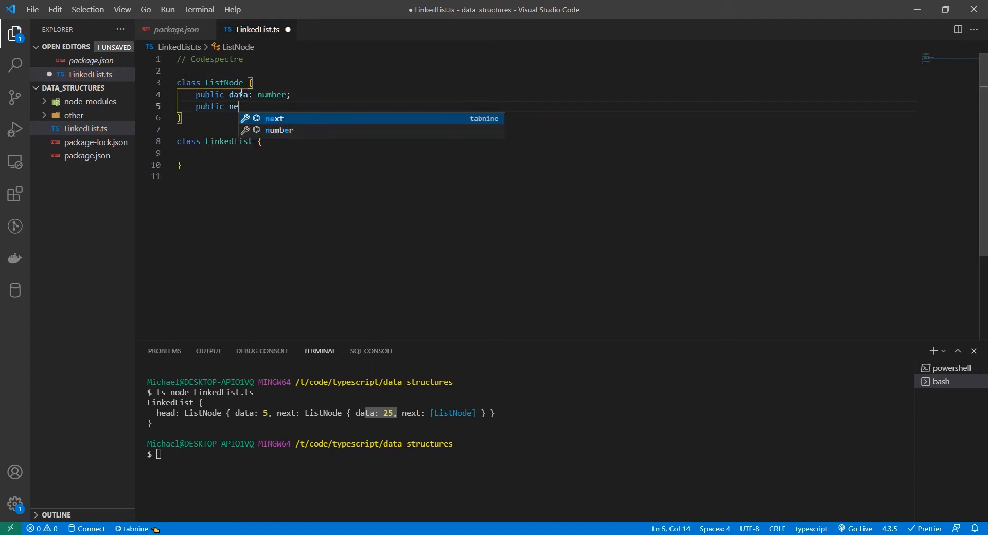
text(xt: ListNode | null;)
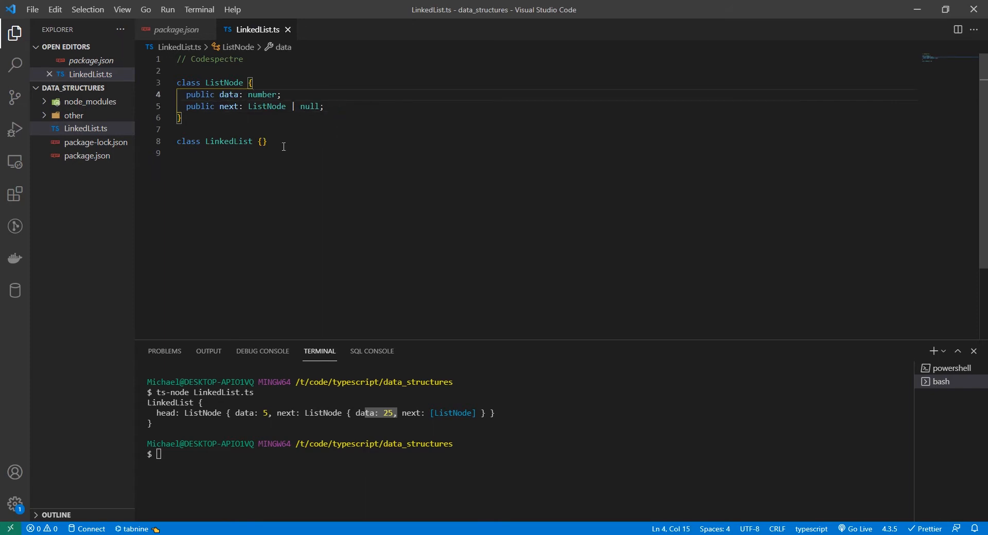
key(Enter)
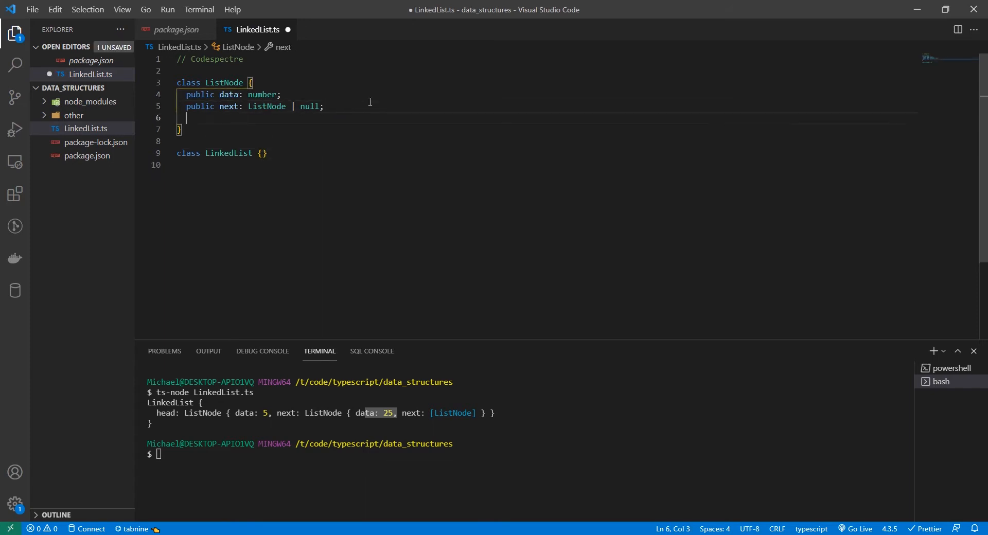
- Add a ListNode constructor setting this.data and this.next = null
text(constr)
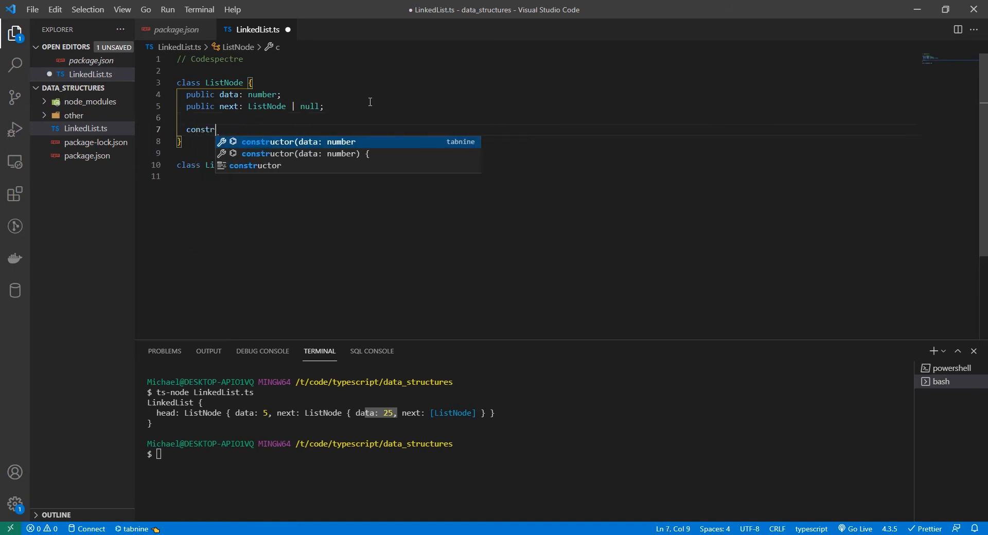
text(uctor(data: number) {)
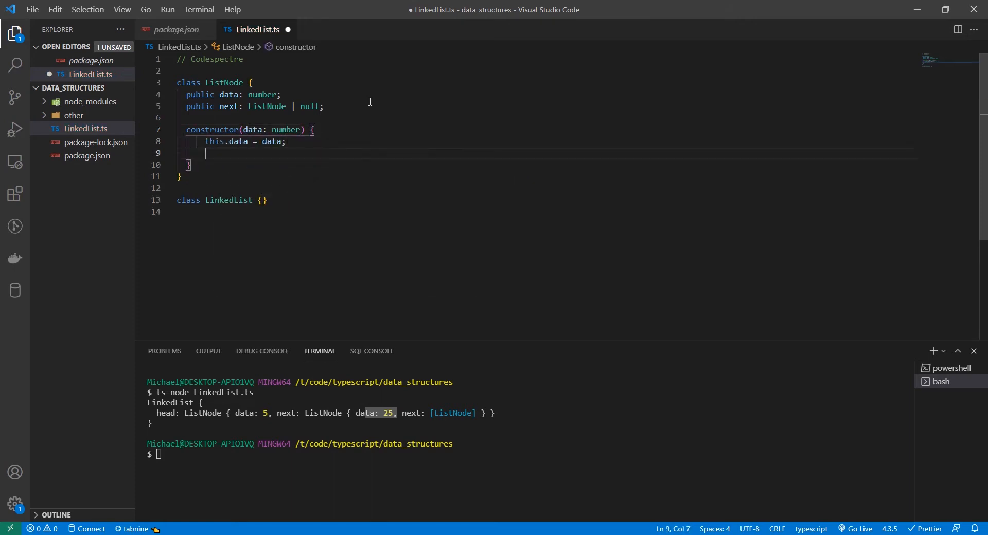
text(this.next)
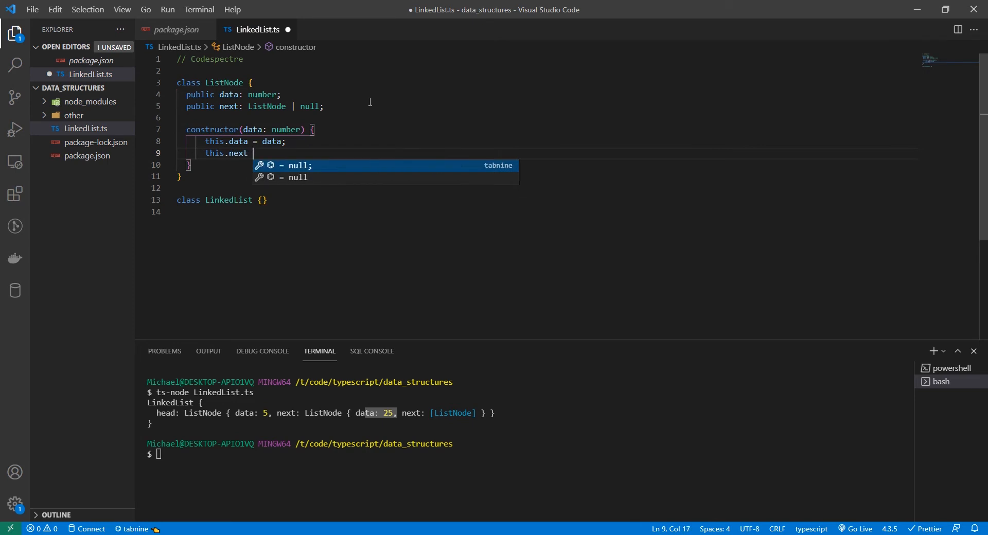
text(= null;)
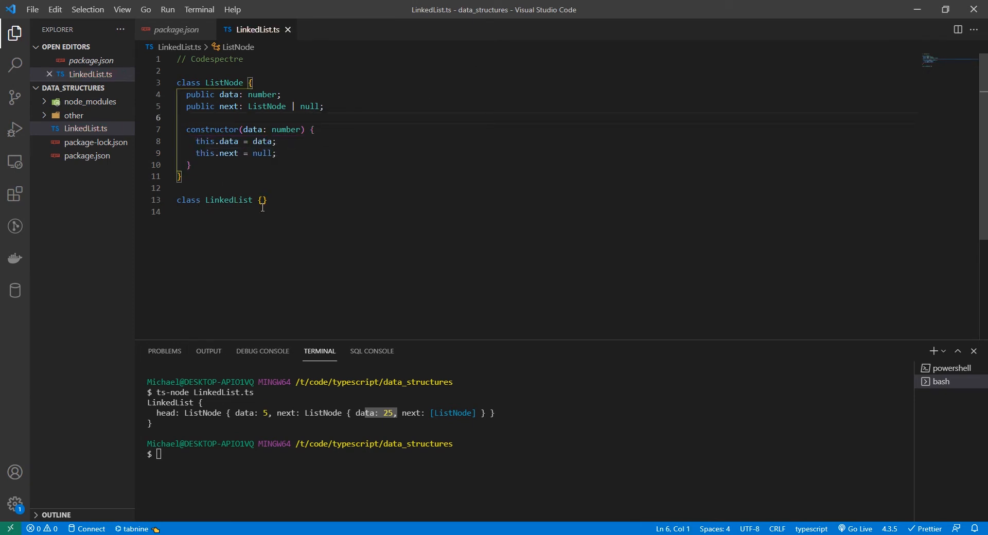
- Declare public head: ListNode | null inside the LinkedList class
key(Enter)
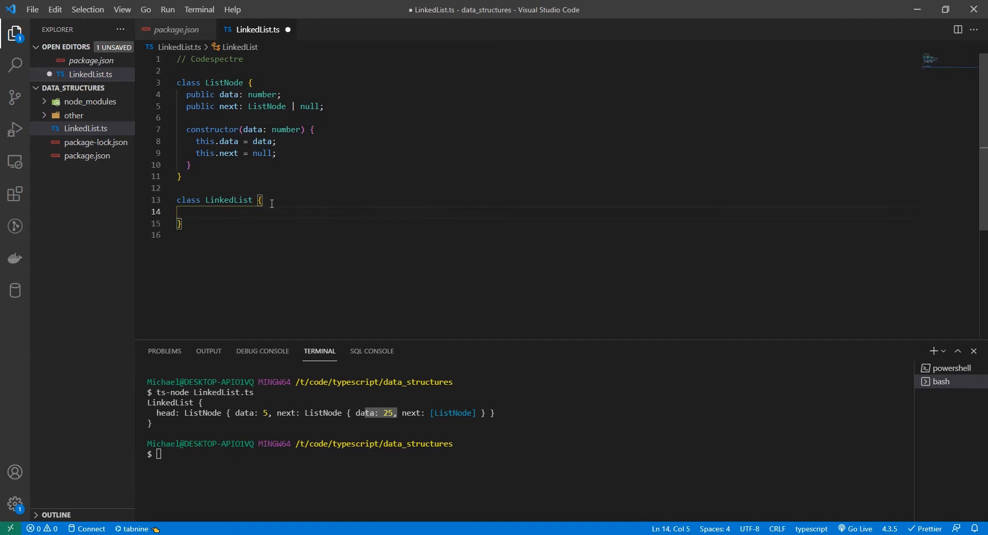
mouse_move(98, 267)
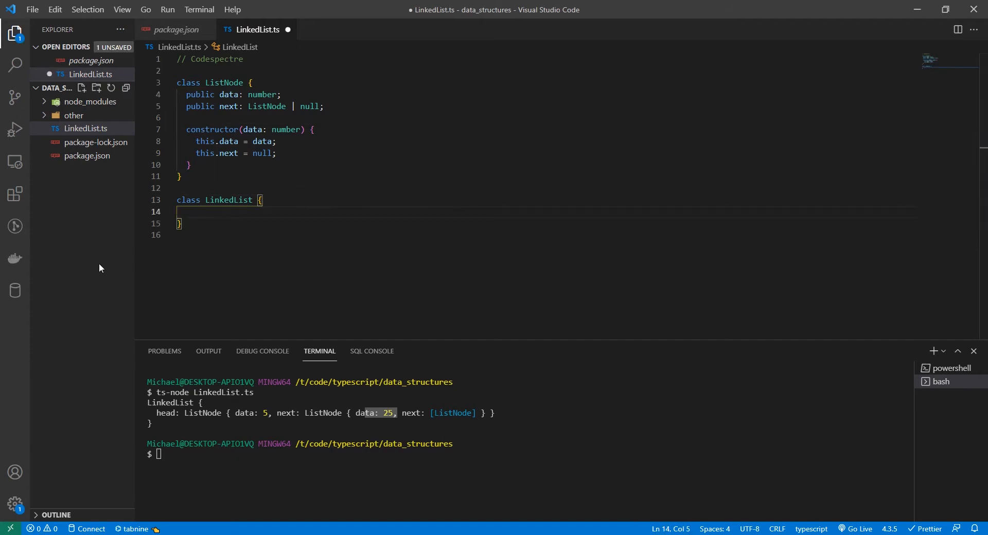
text(p)
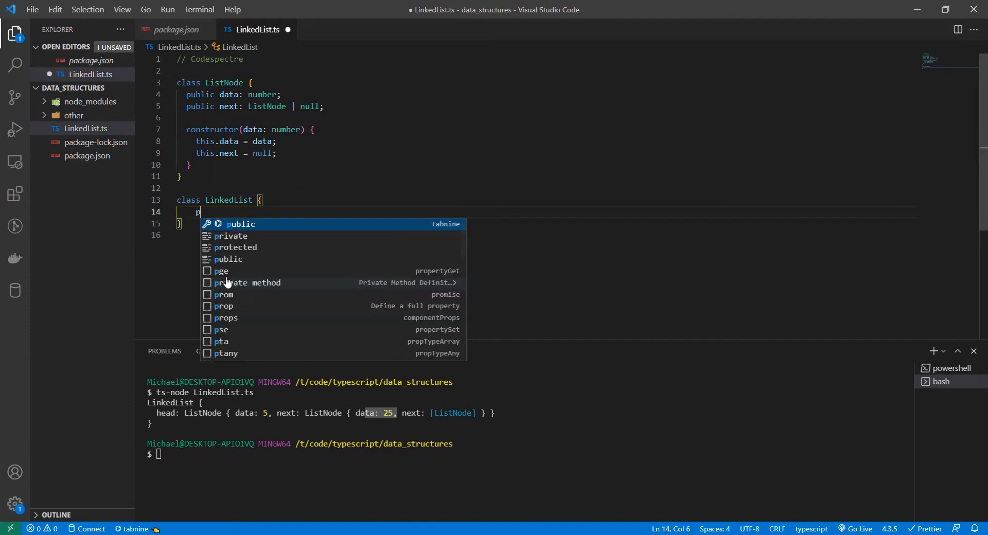
text(ublic head:)
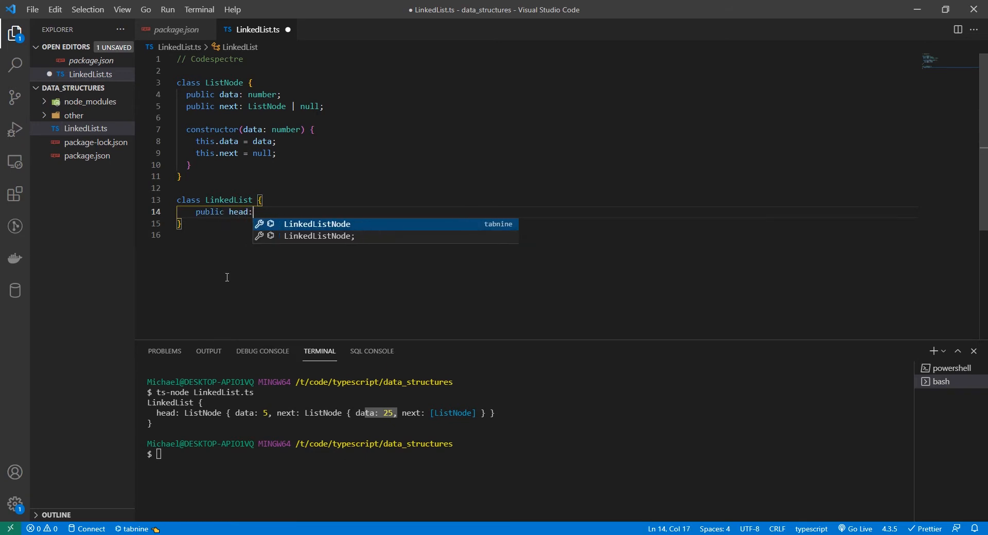
text(List)
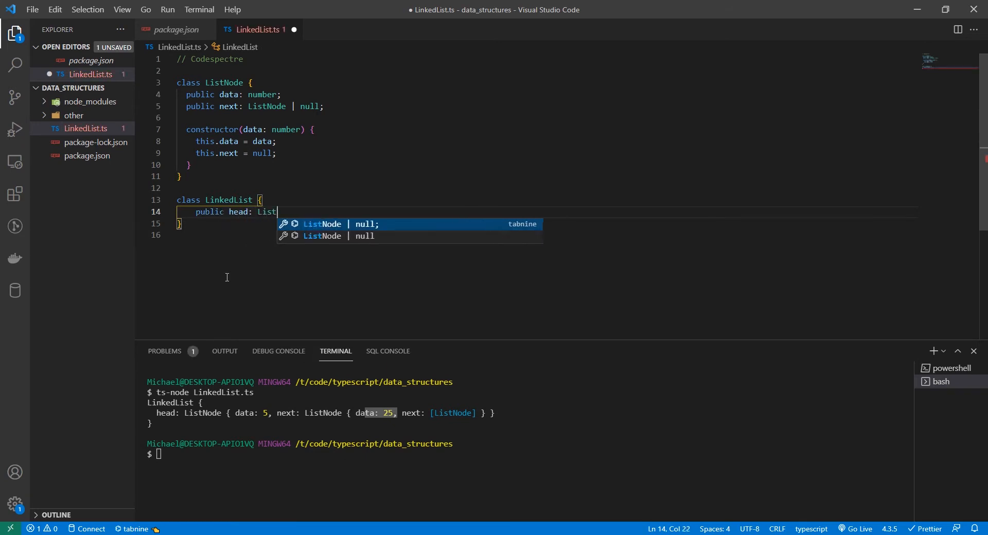
text(Node | nul)
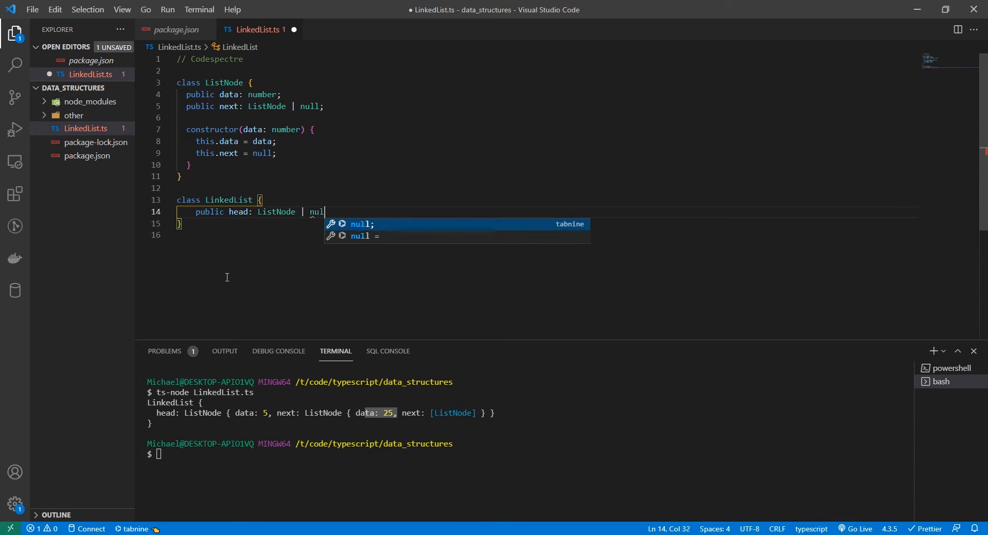
key(Enter)
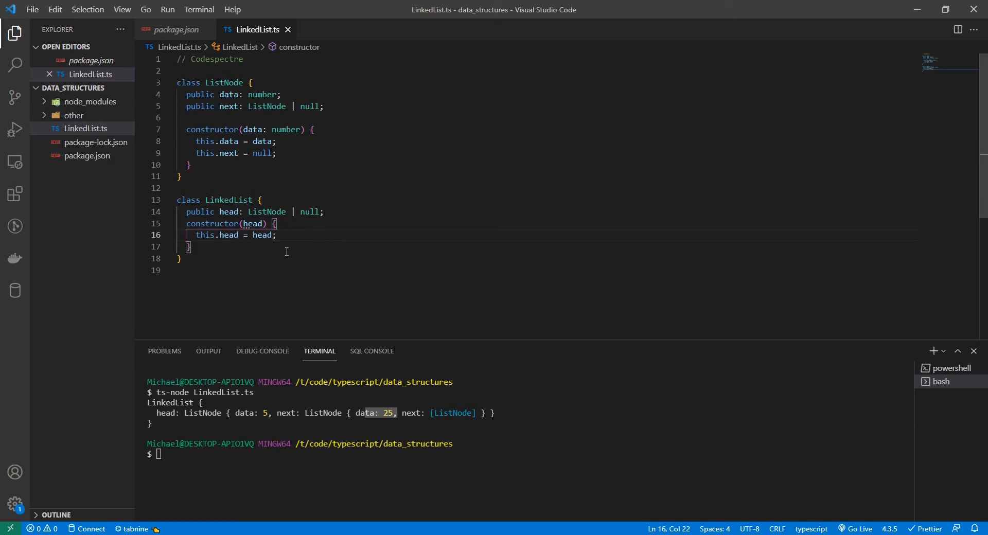
mouse_move(260, 240)
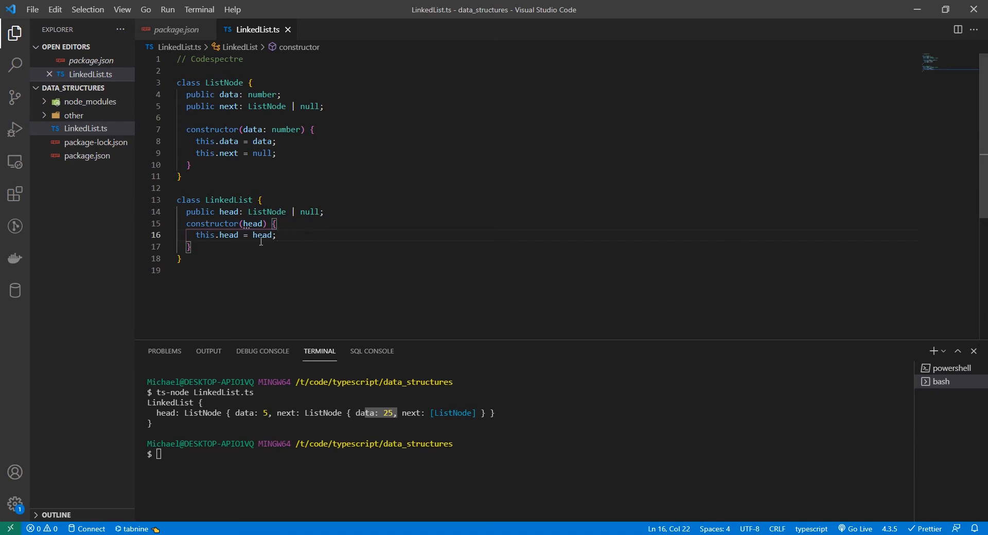
mouse_move(301, 252)
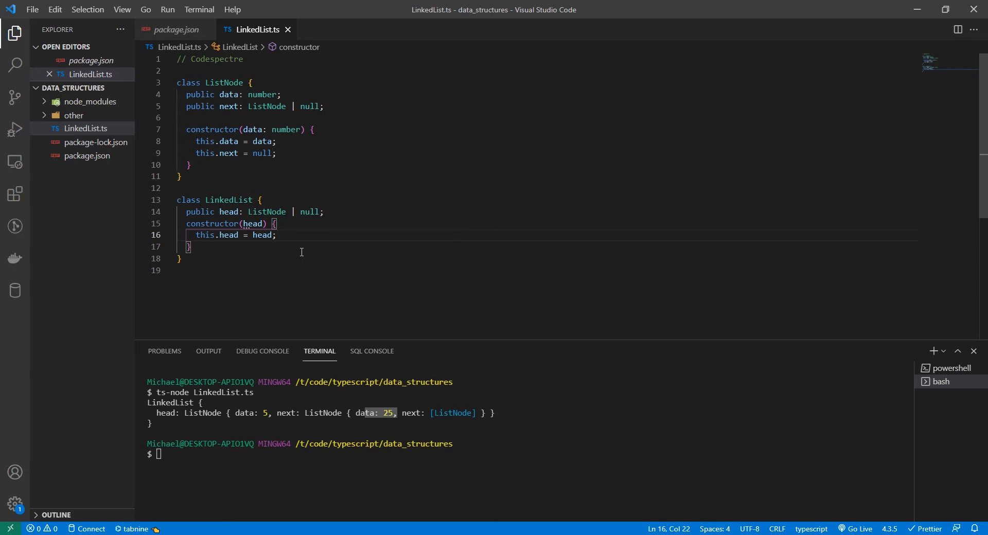
click(228, 212)
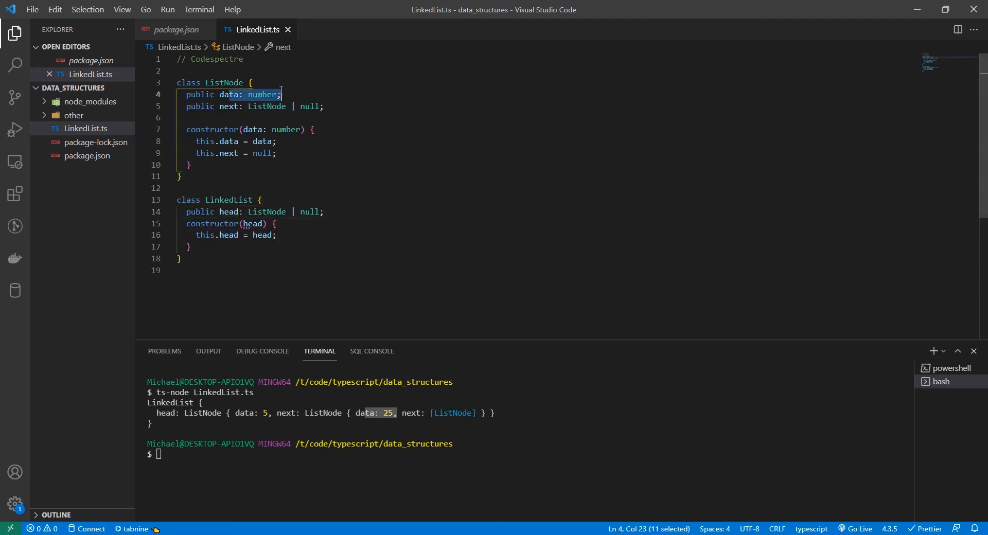
double_click(230, 106)
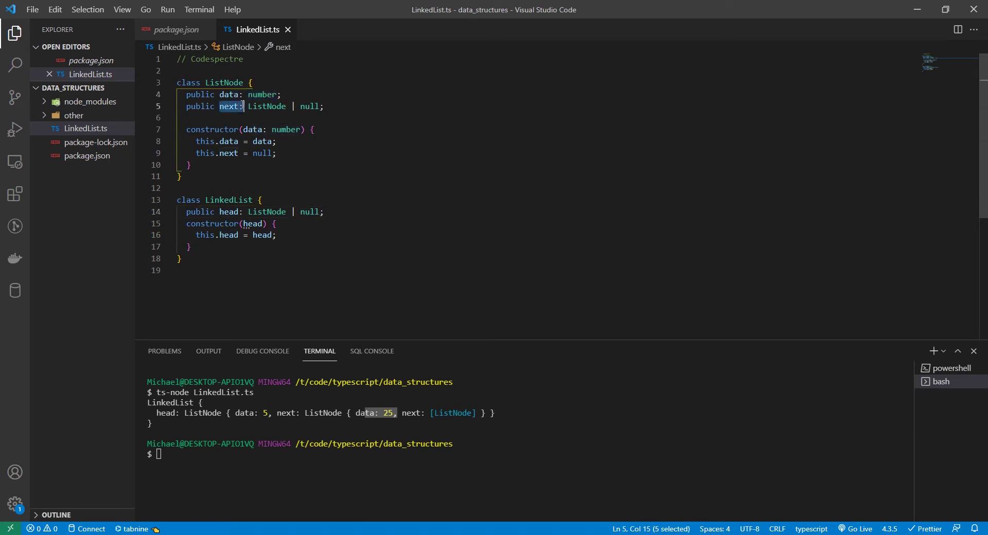
double_click(267, 106)
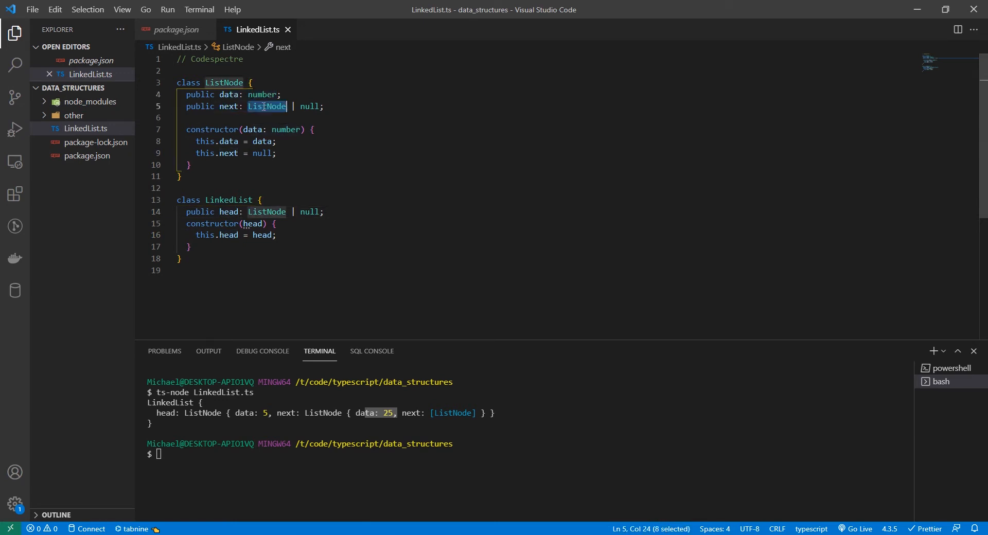
double_click(310, 106)
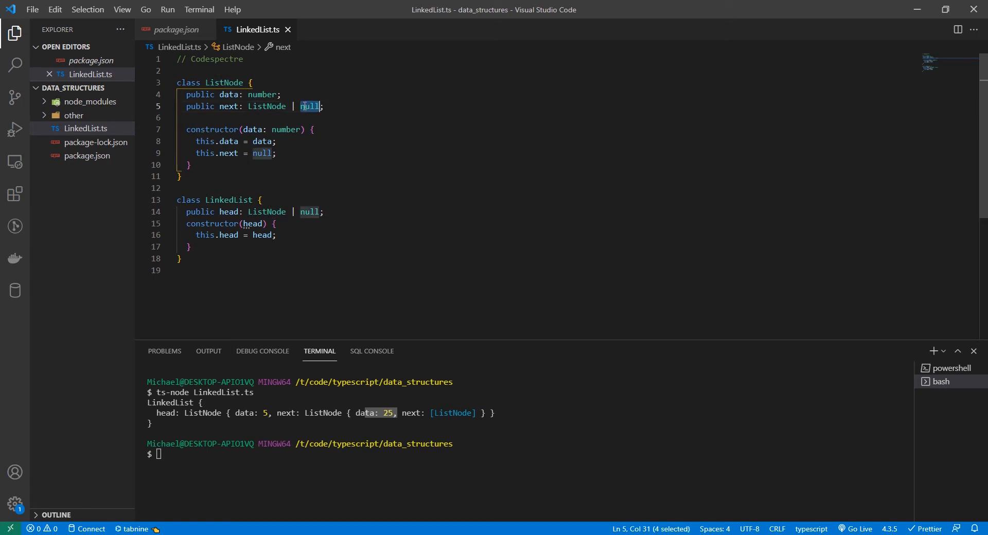
scroll(down, 3)
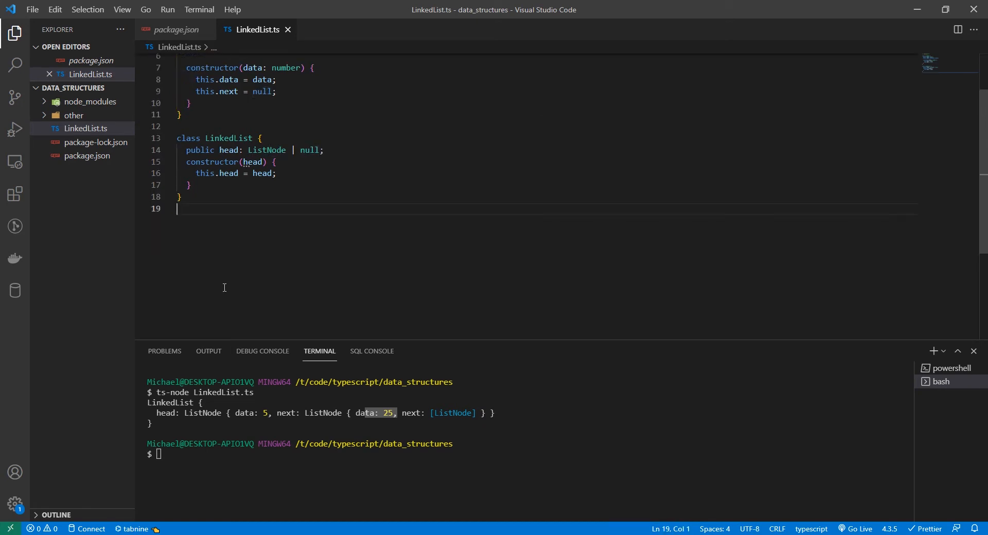
- Create nodeOne, nodeTwo and nodeThree as new ListNode(5), (25) and (30)
key(enter)
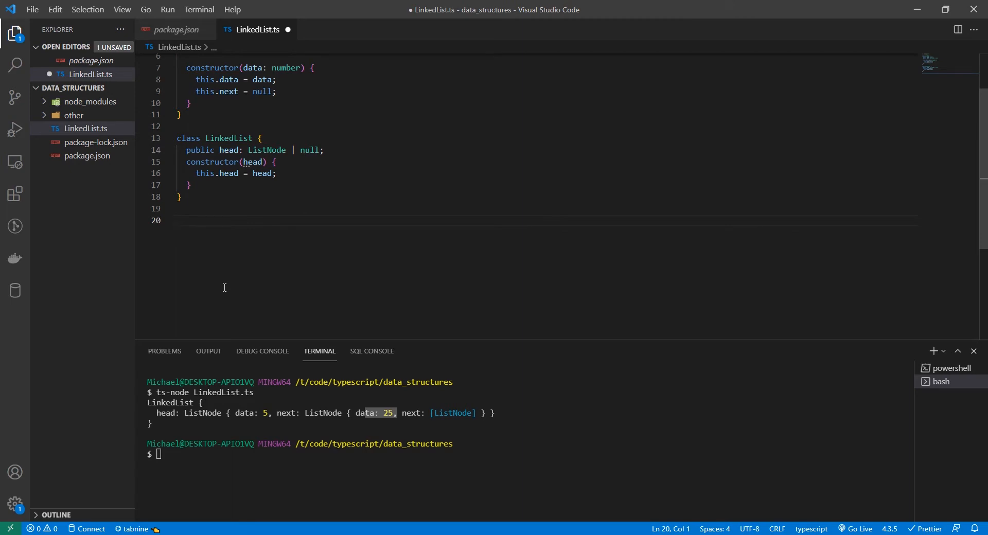
text(let nodeOne)
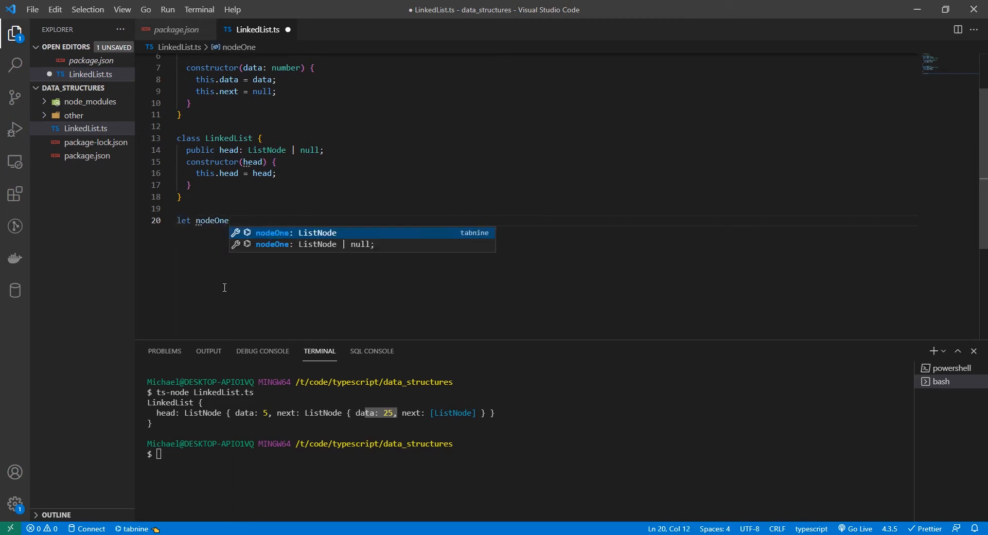
text(= new ListNode(5);)
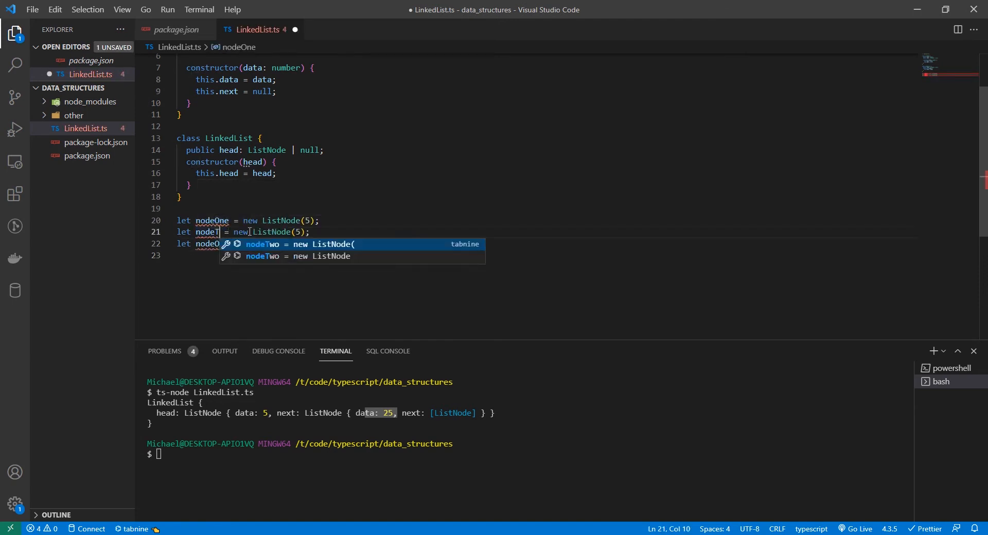
text(wo)
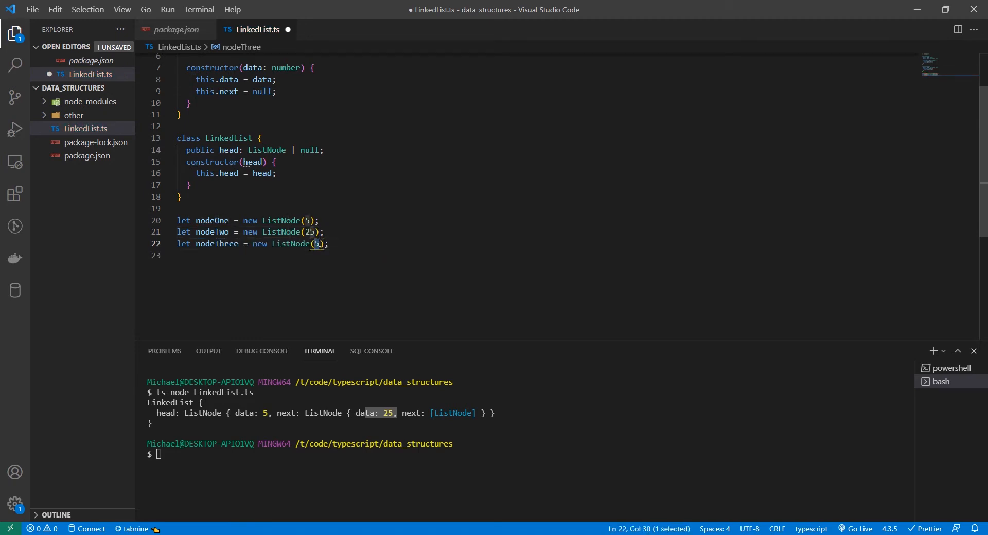
text(30)
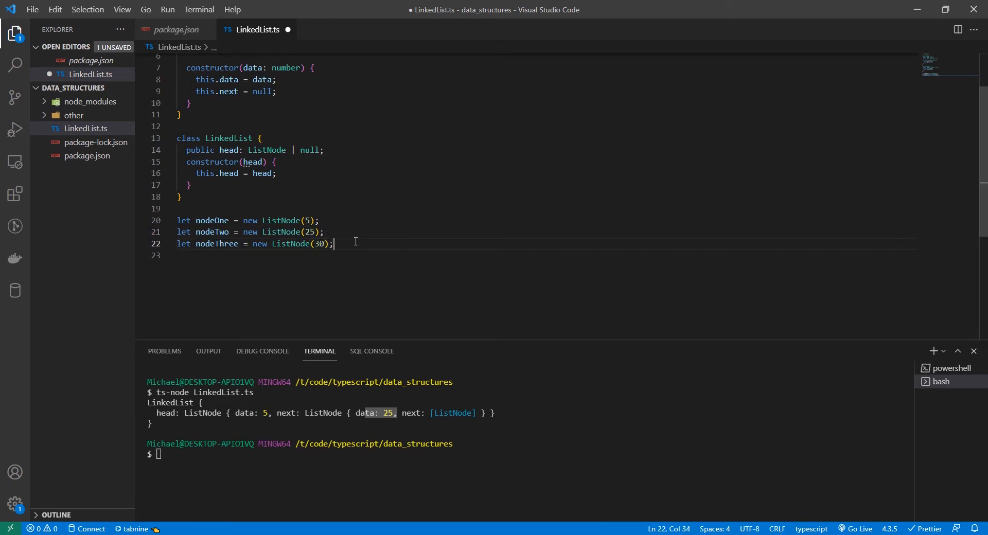
key(Enter)
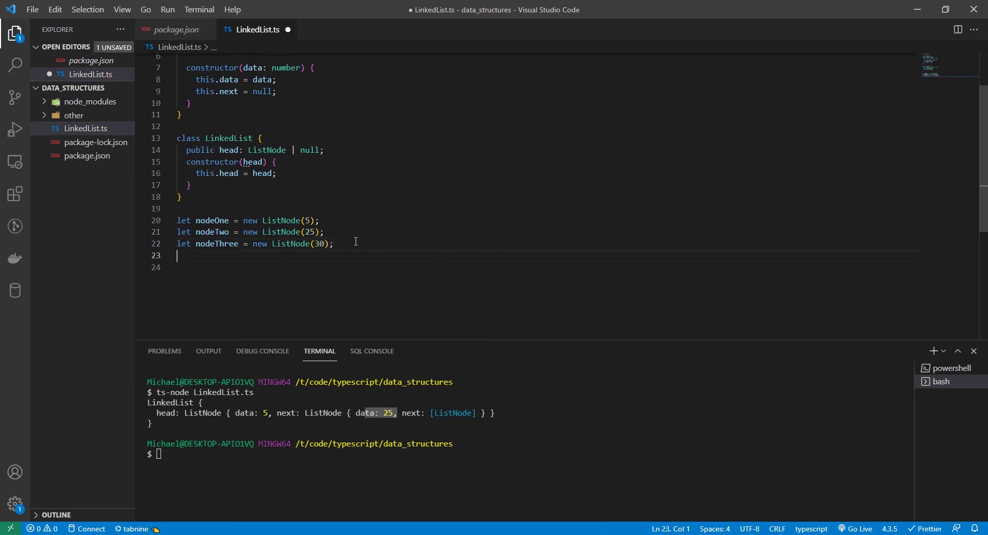
- Link nodeOne.next = nodeTwo and nodeTwo.next = nodeThree
text(nodeOne.next = nodeTwo)
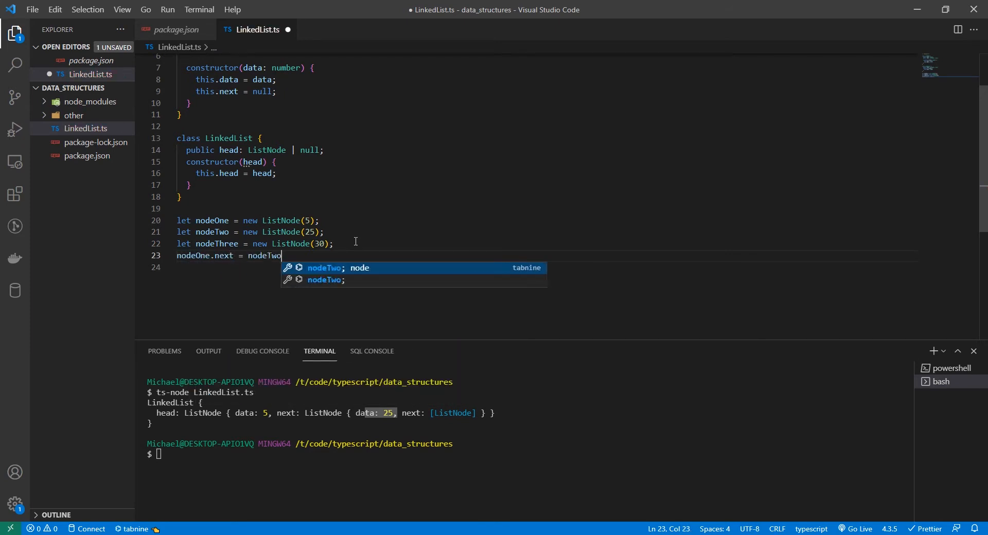
key(Enter)
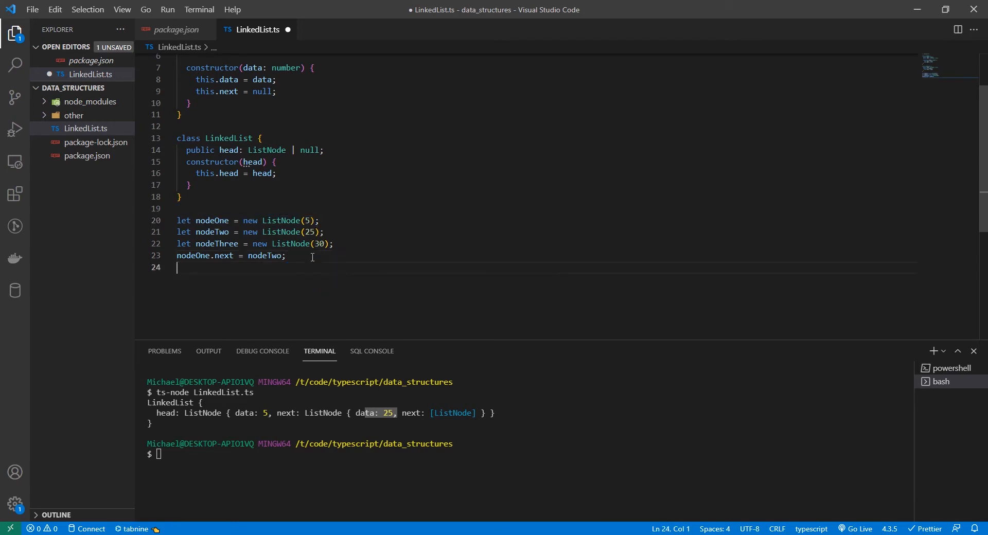
text(nodeTwo.next = nodeThree;)
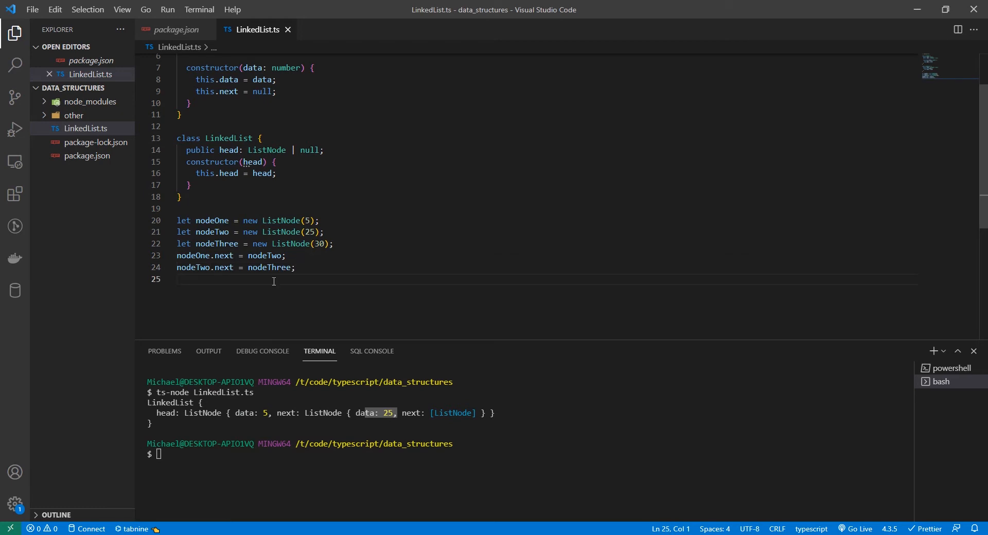
key(enter)
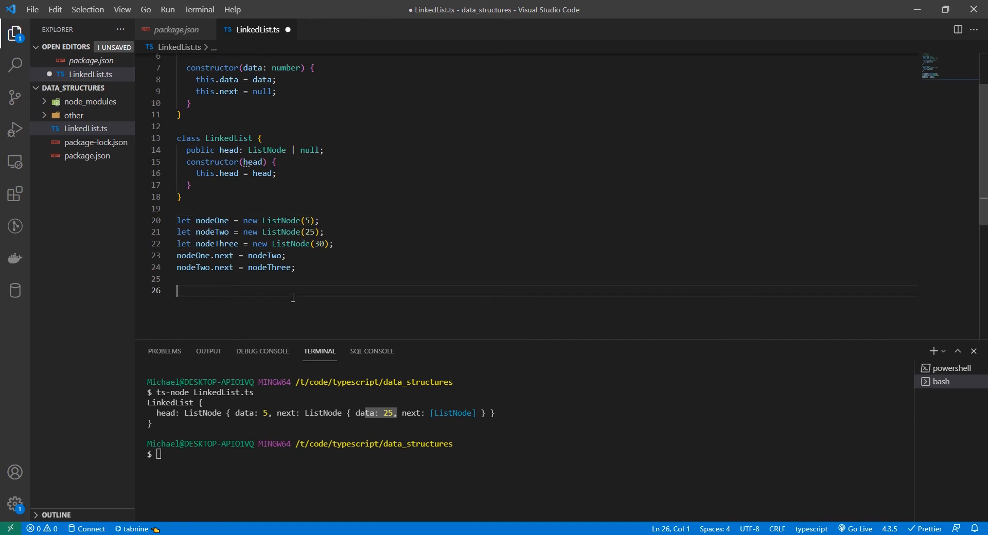
- Declare let linkedList = new LinkedList(nodeOne) and save
text(let linkedList = new LinkedList)
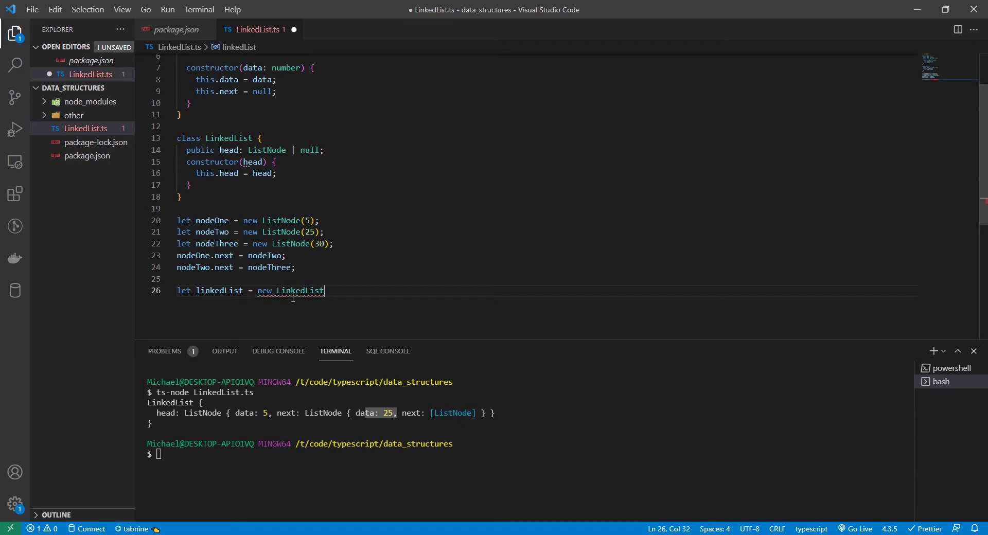
text((nodeOne);)
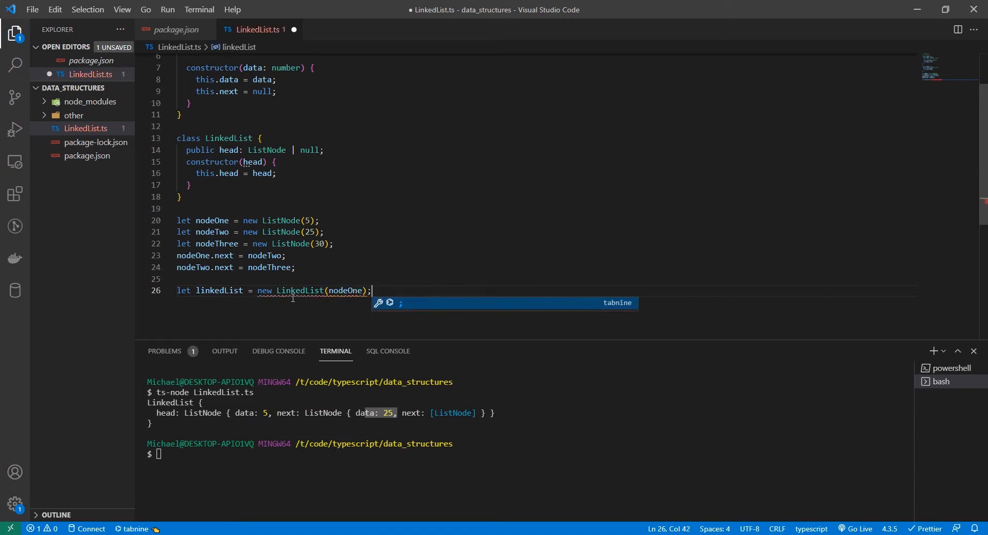
key(ctrl+s)
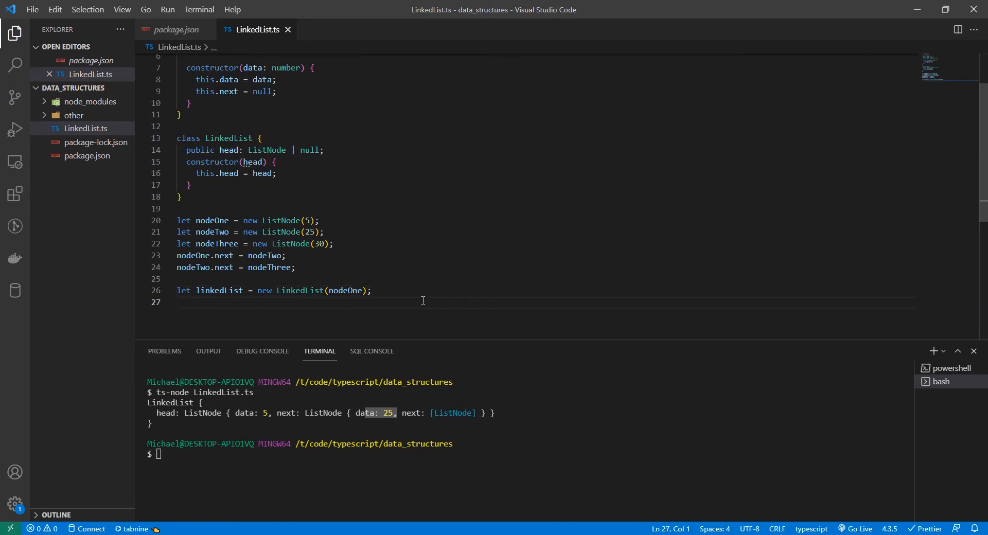
- Log linkedList and compare node values 5 and 25 with the run output
text(console.log(linkedList);)
click(527, 454)
text(ts-node LinkedList.ts)
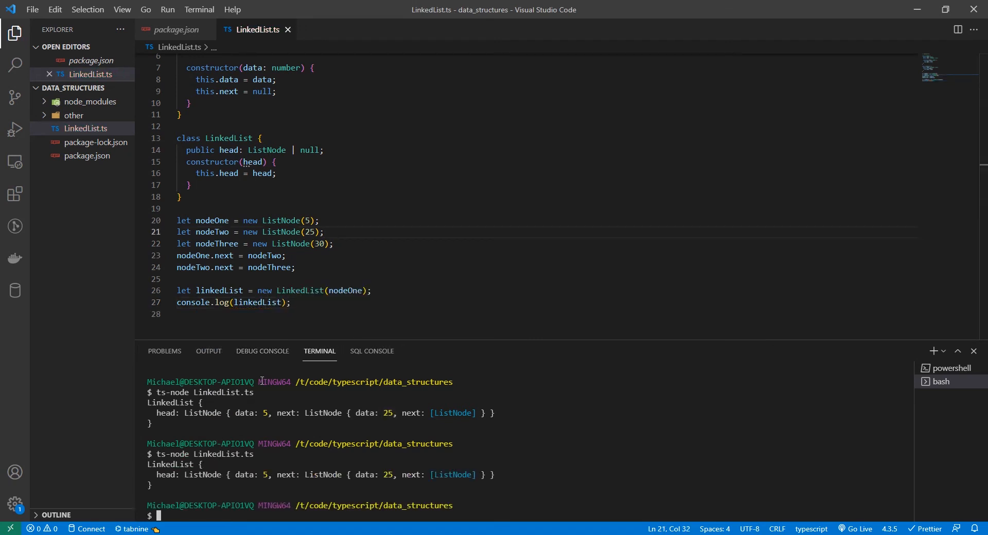
double_click(169, 464)
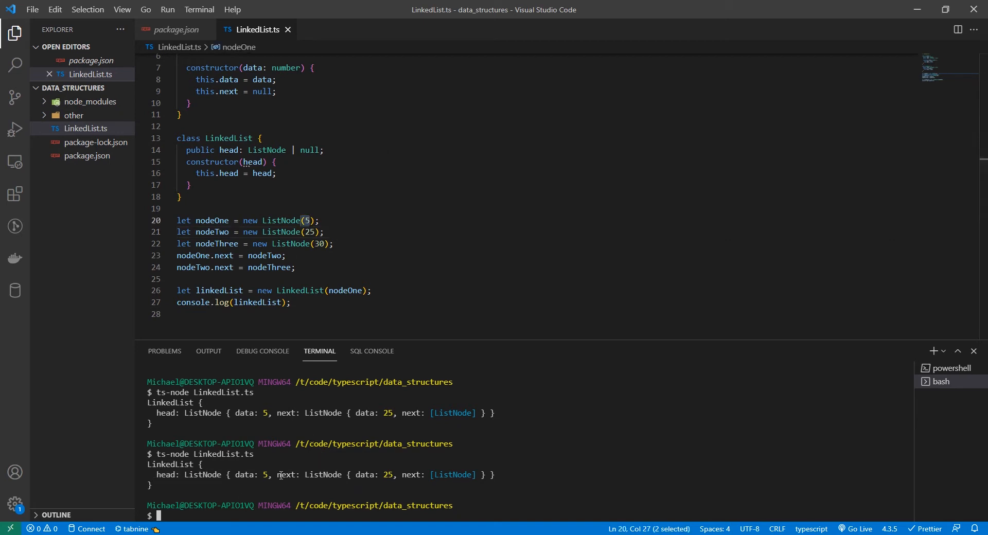
double_click(309, 474)
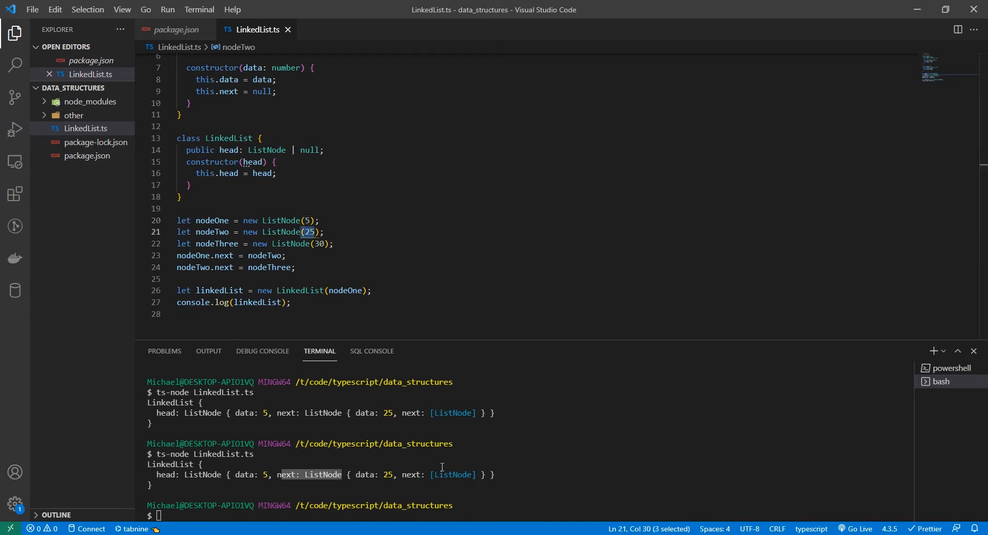
mouse_move(506, 467)
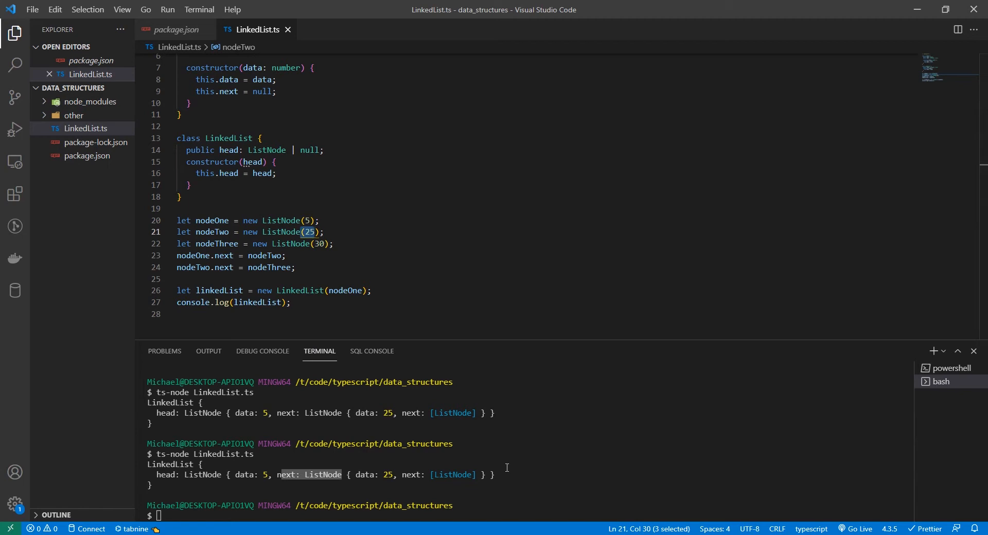
mouse_move(472, 398)
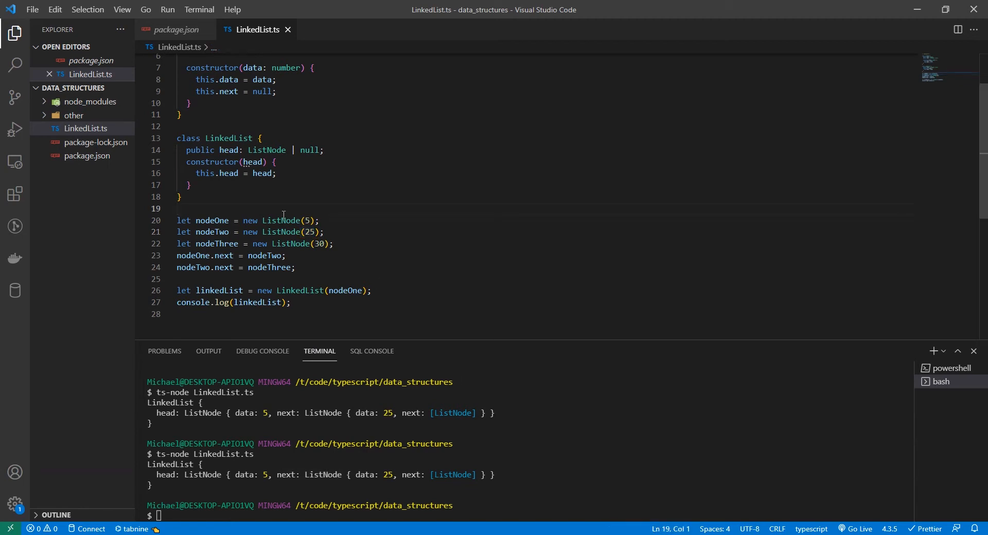
mouse_move(267, 234)
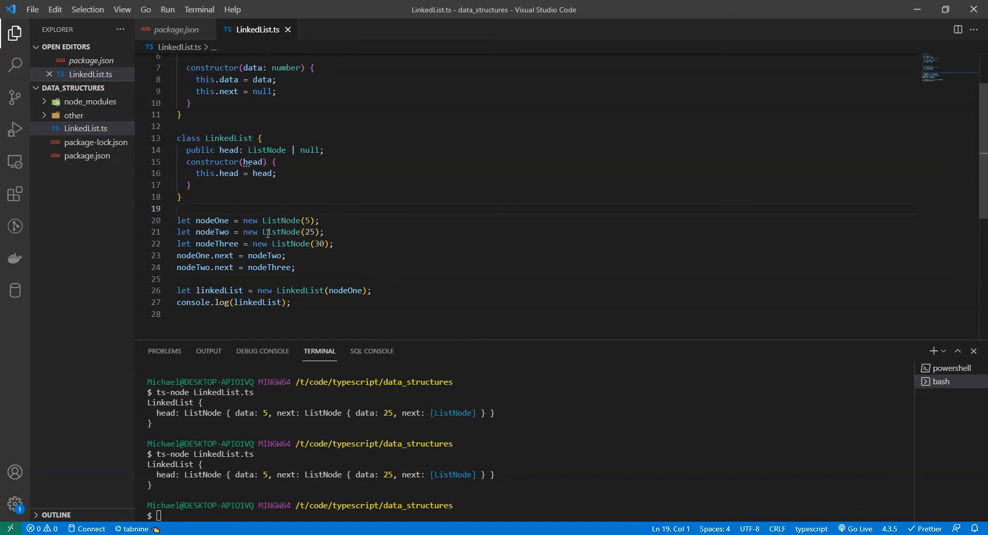
mouse_move(279, 221)
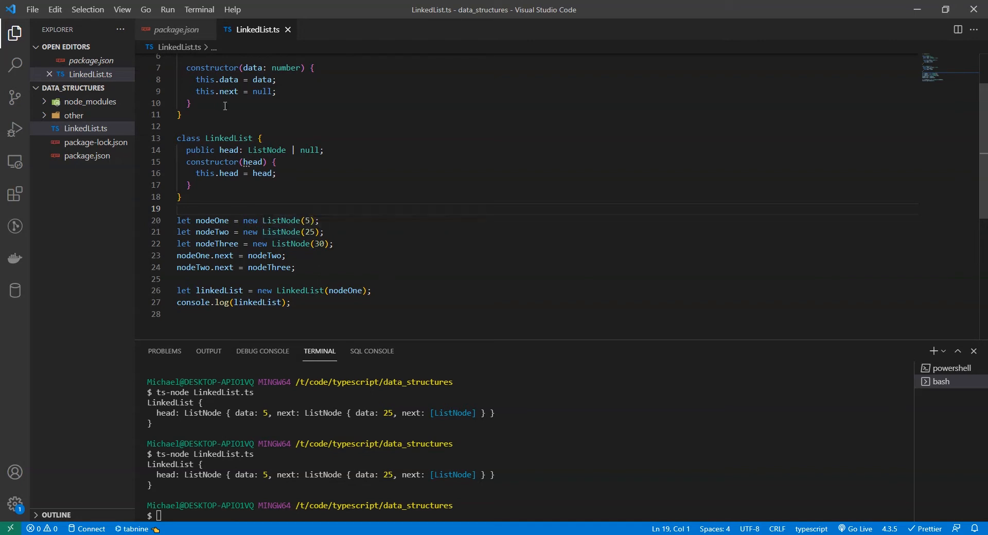
- Start a print method with let temp = this.head and save
click(189, 185)
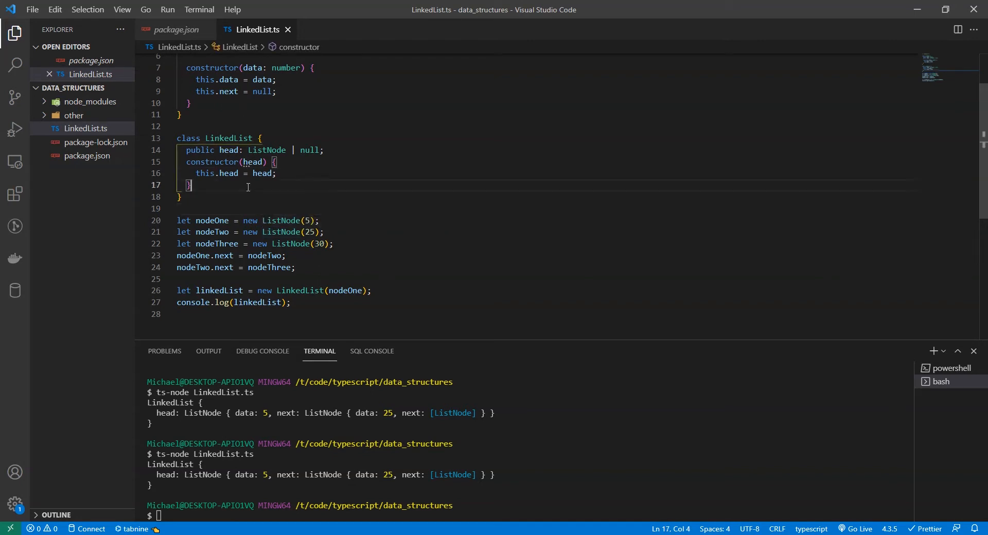
text(public)
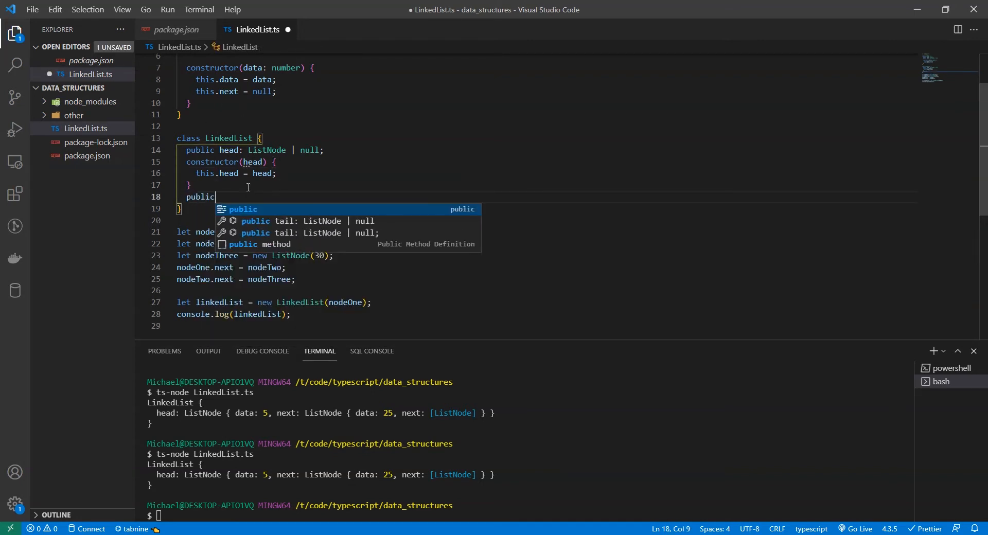
text(print(): void {)
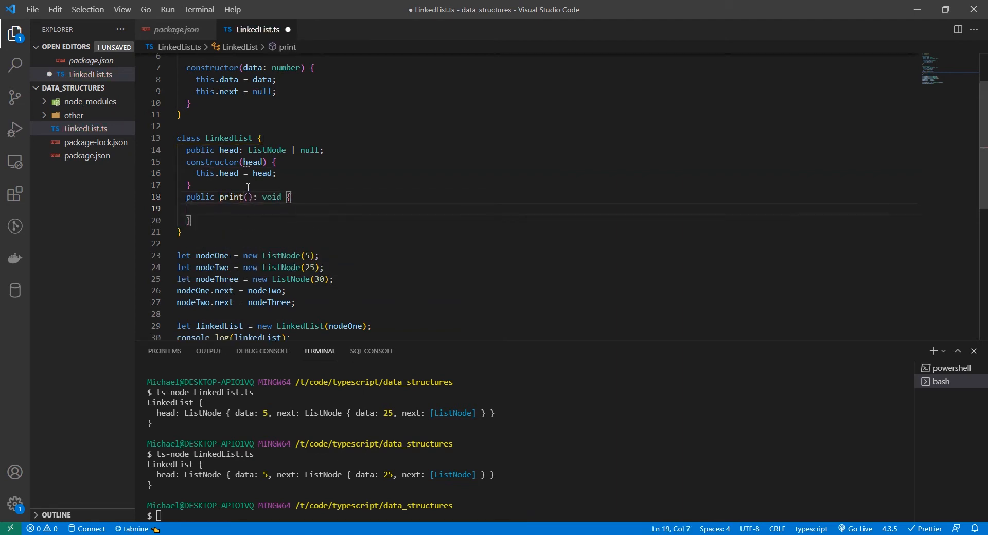
text(let te)
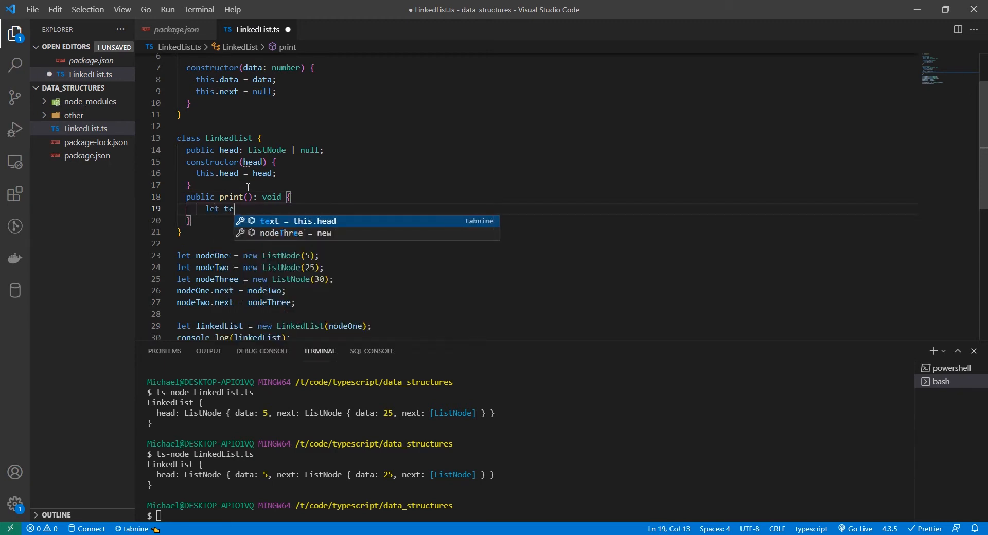
text(mp = this.head;)
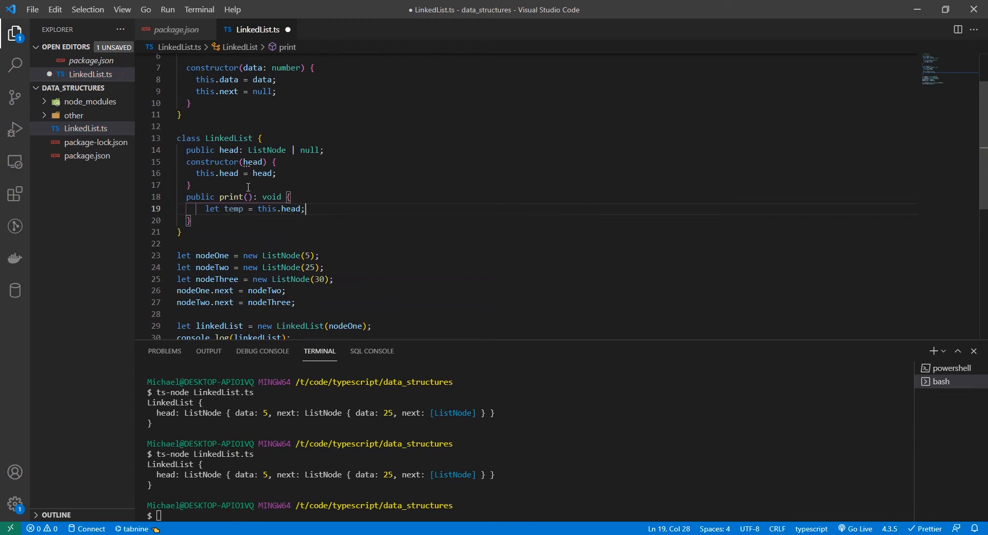
key(ctrl+s)
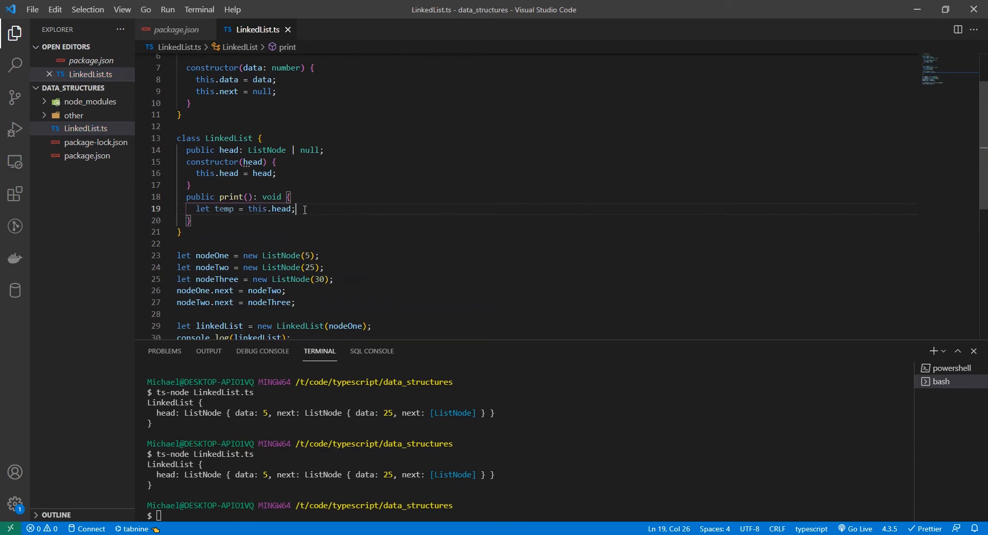
- Add a while loop logging temp.data and advancing temp = temp.next
text(while(temp !== null)
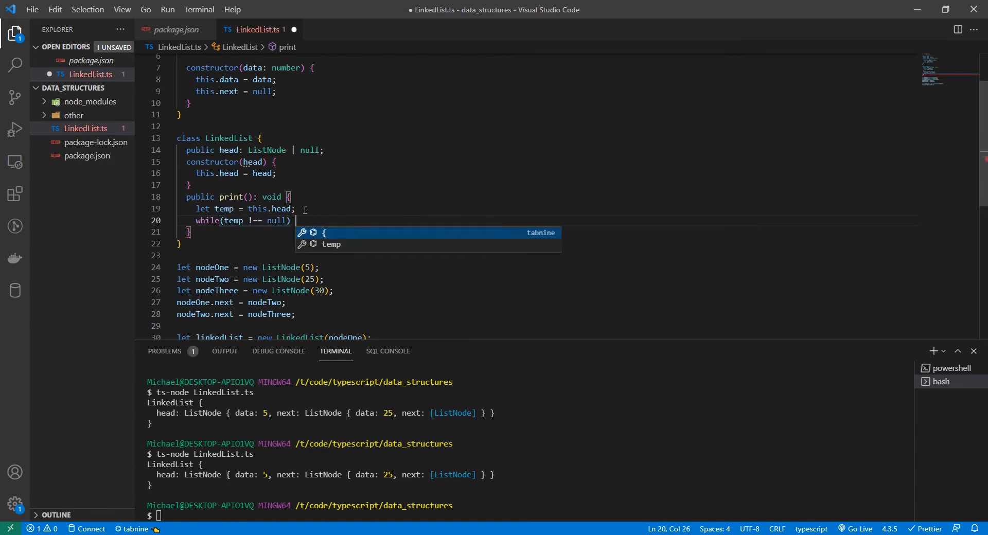
text(console.log(temp.data);)
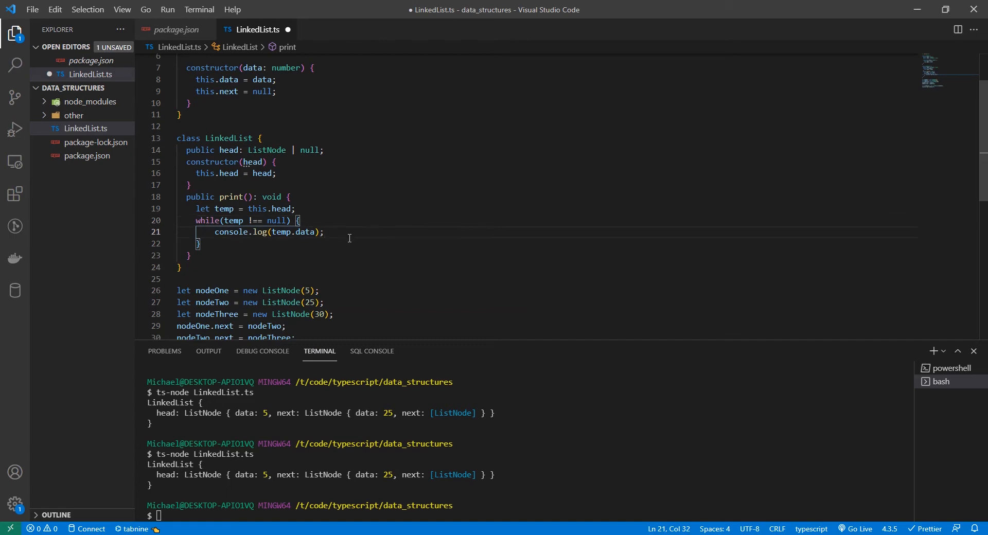
text(console.l)
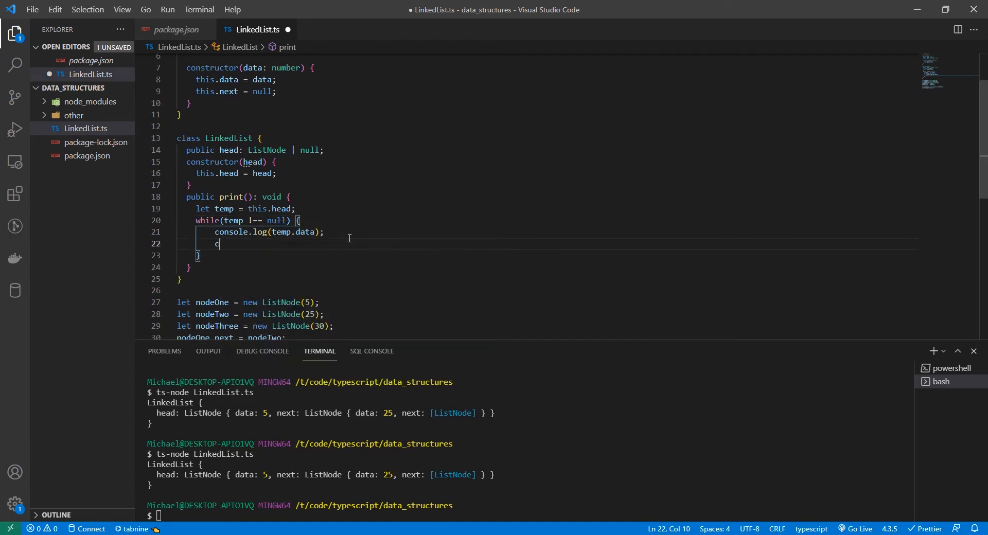
text(emp = temp.next;)
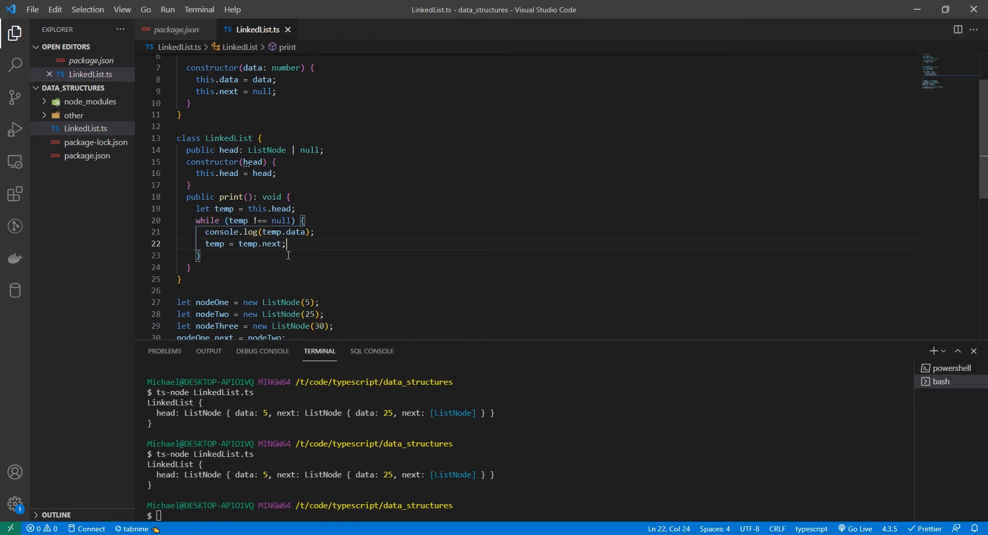
triple_click(258, 232)
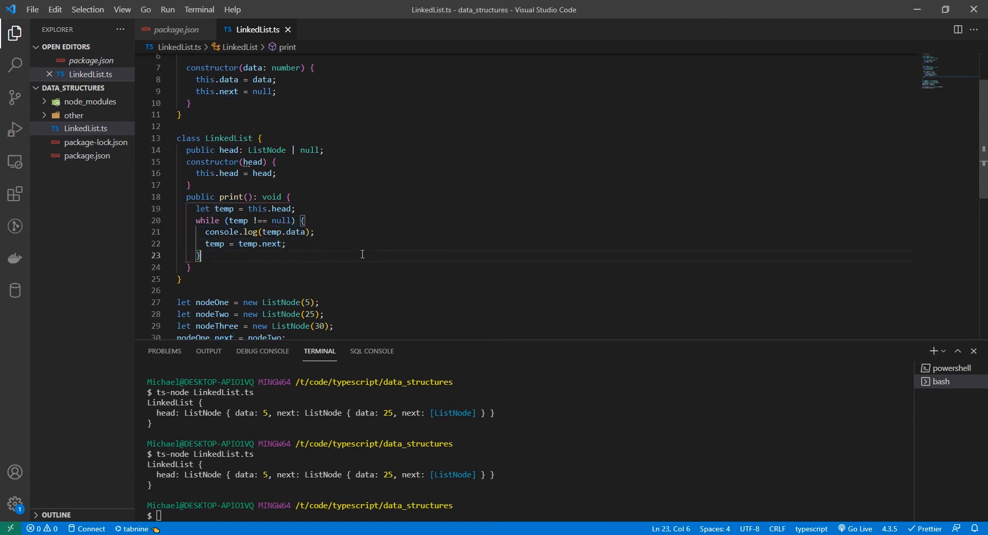
- Replace the log with linkedList.print(), save, and run ts-node LinkedList.ts printing 5, 25, 30
scroll(down, 3)
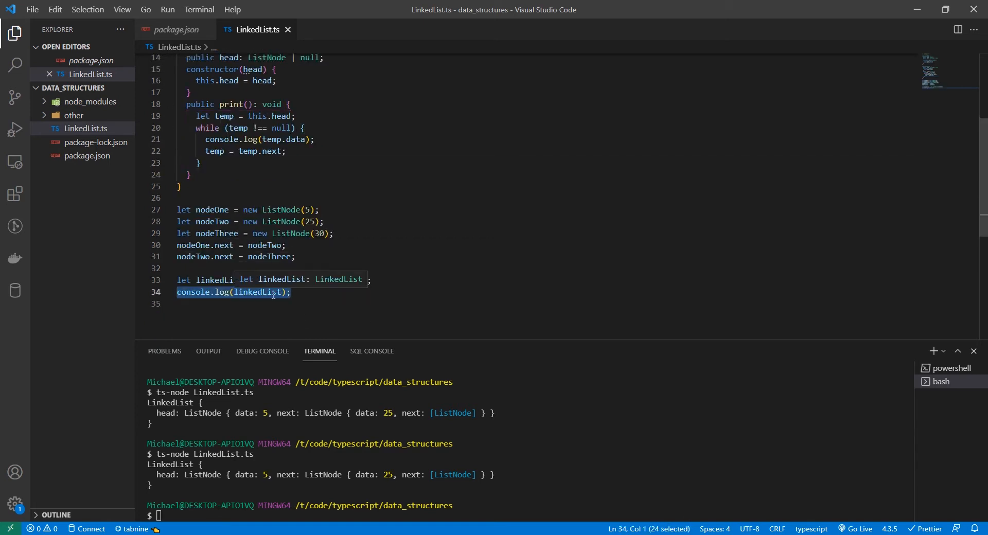
text(1)
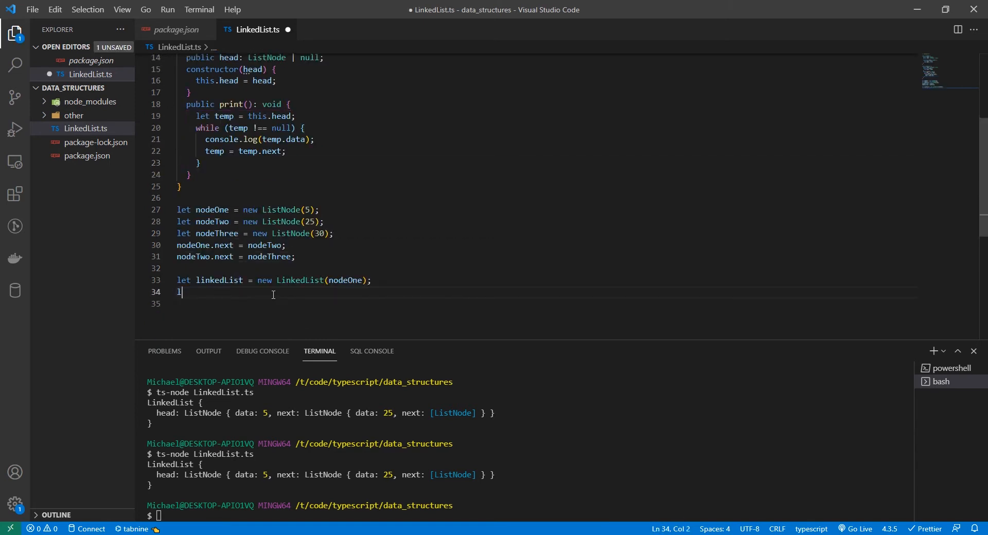
text(inkedList.print();)
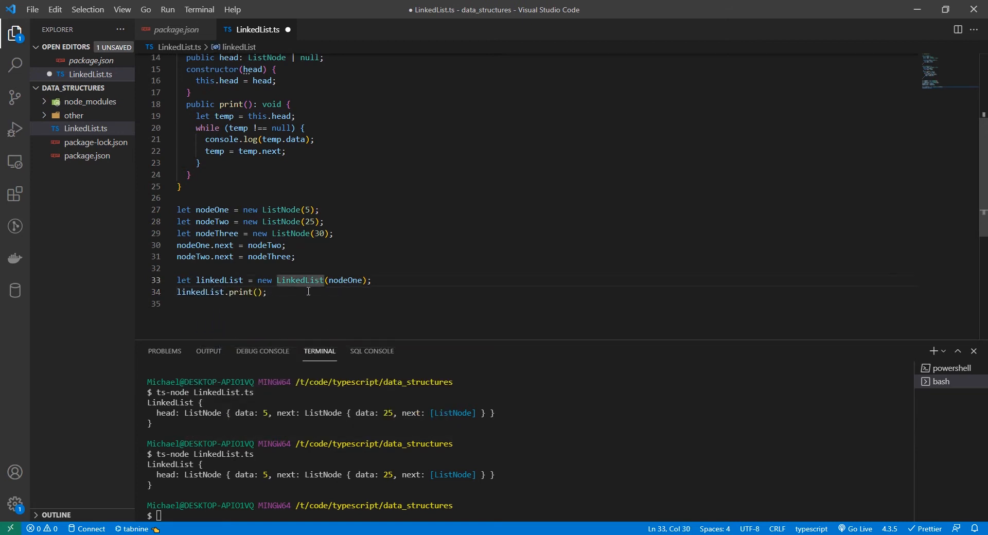
key(ctrl+s)
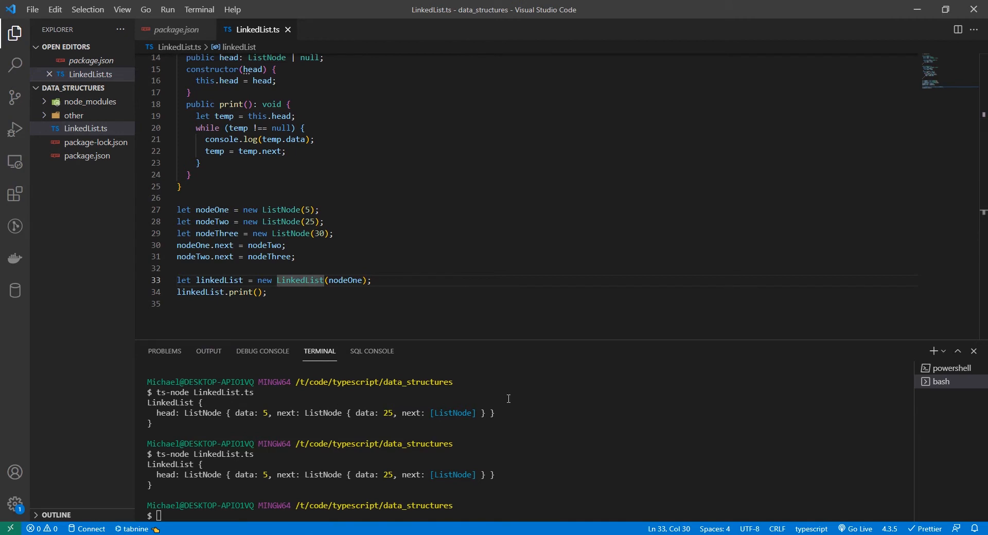
text(ts)
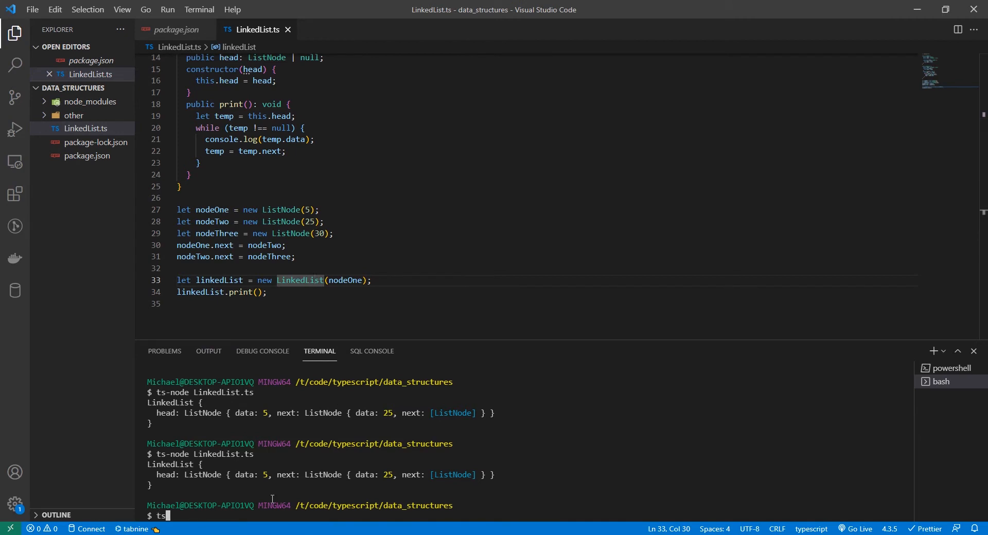
key(Enter)
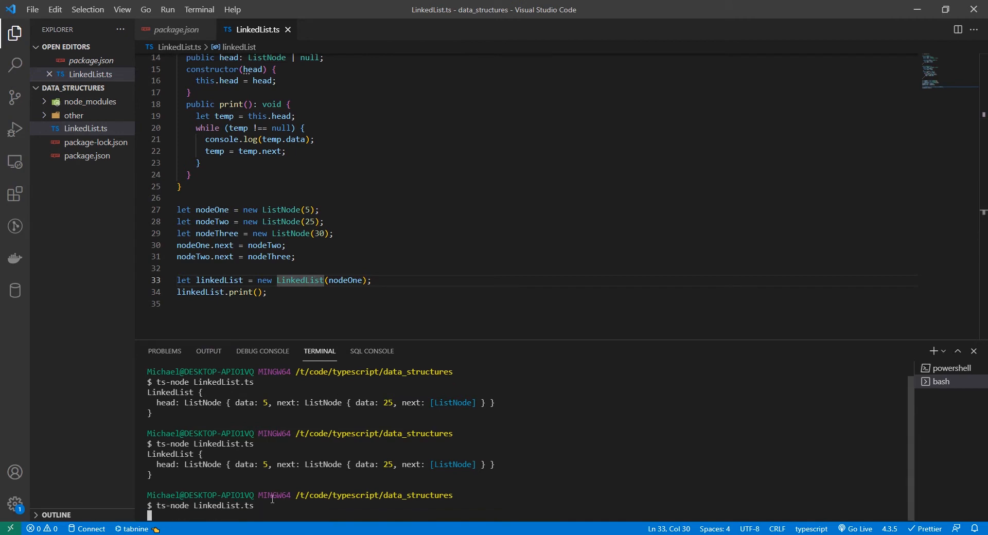
key(Return)
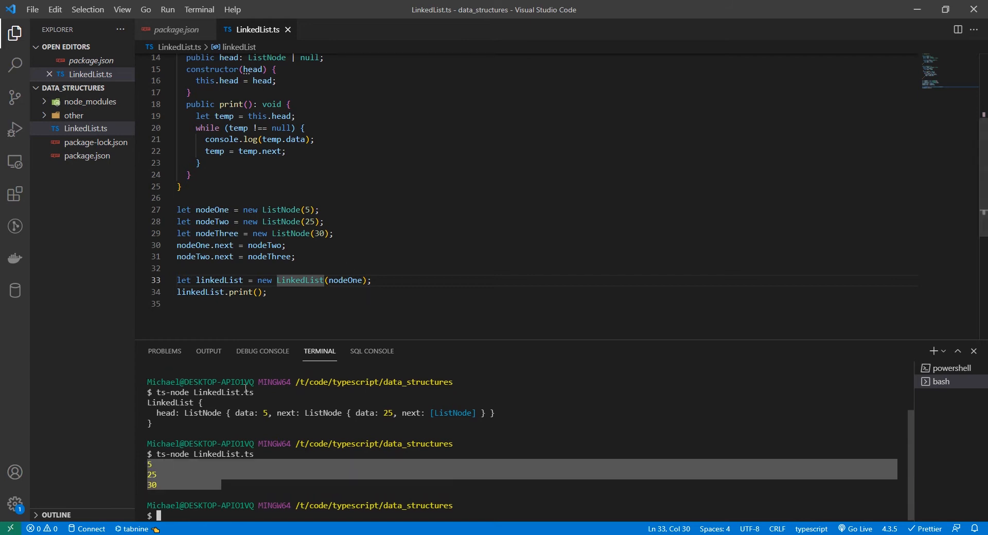
click(309, 221)
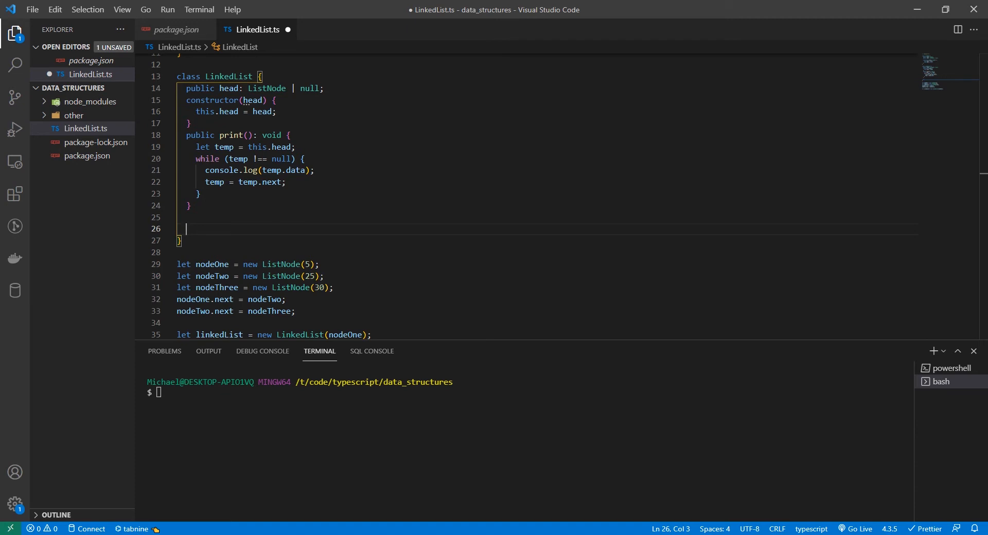
mouse_move(225, 214)
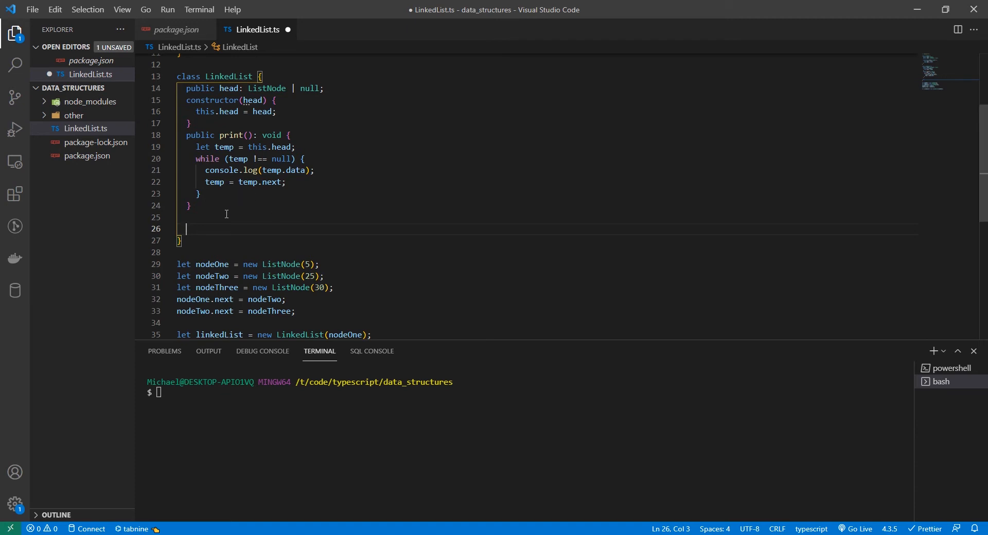
- Start a public length() method with temp = this.head and size = 0
text(public)
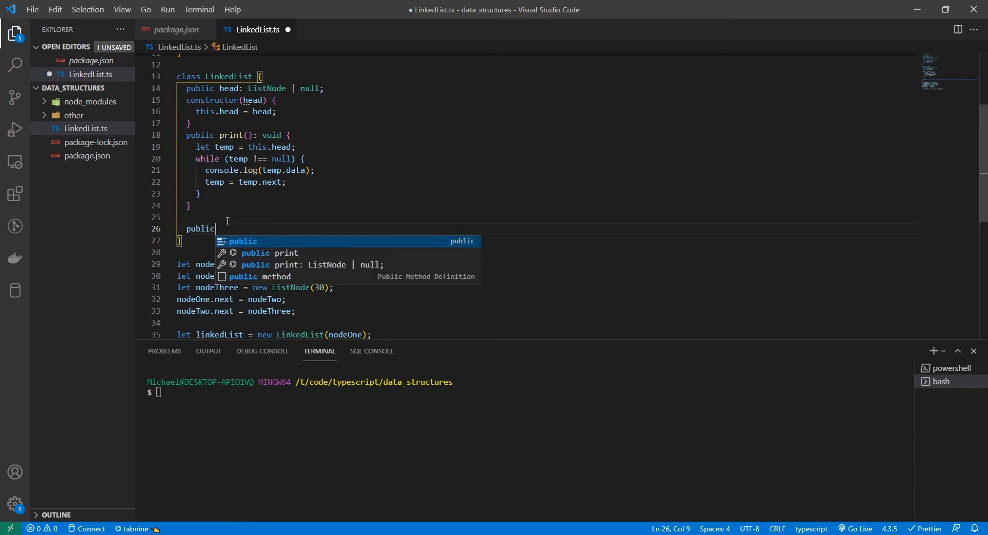
text(length(): number)
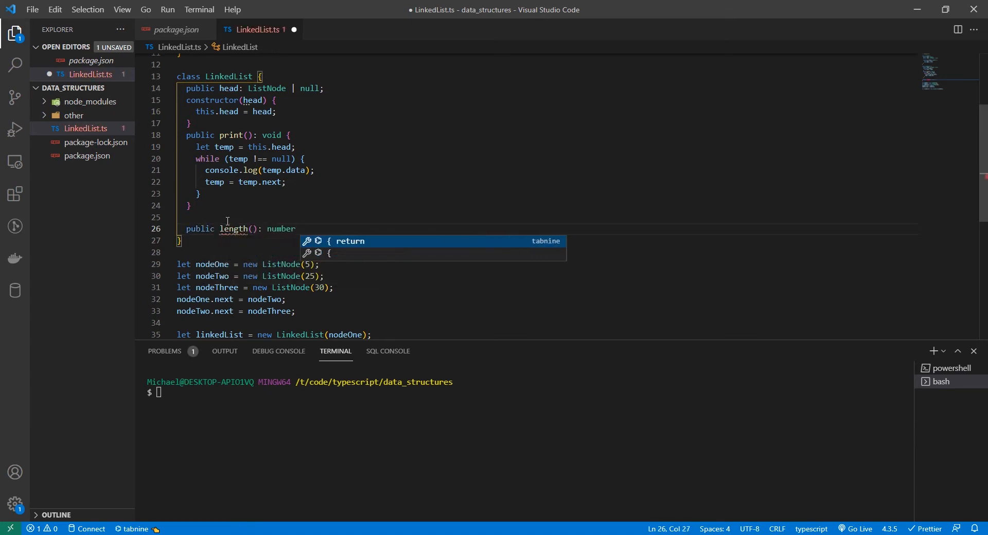
text({)
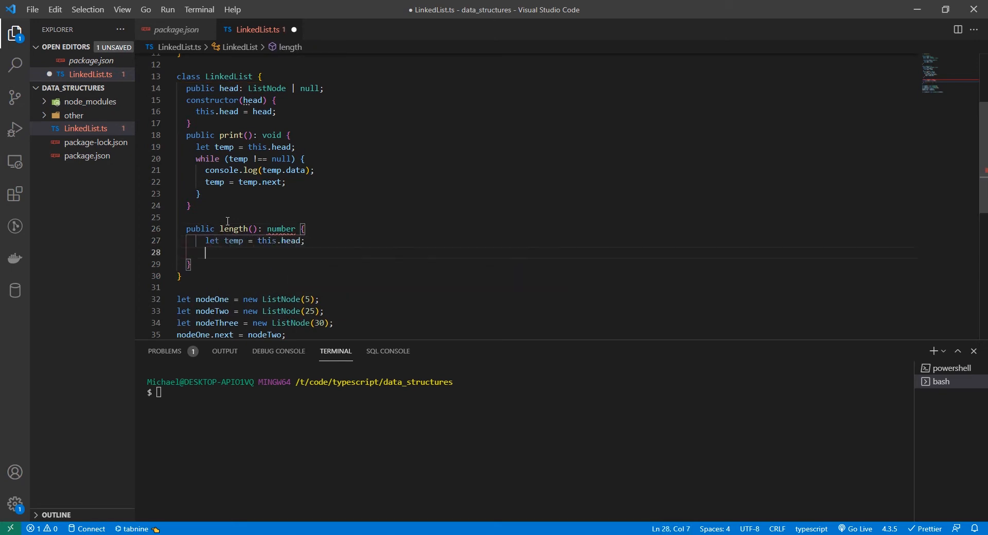
text(let size)
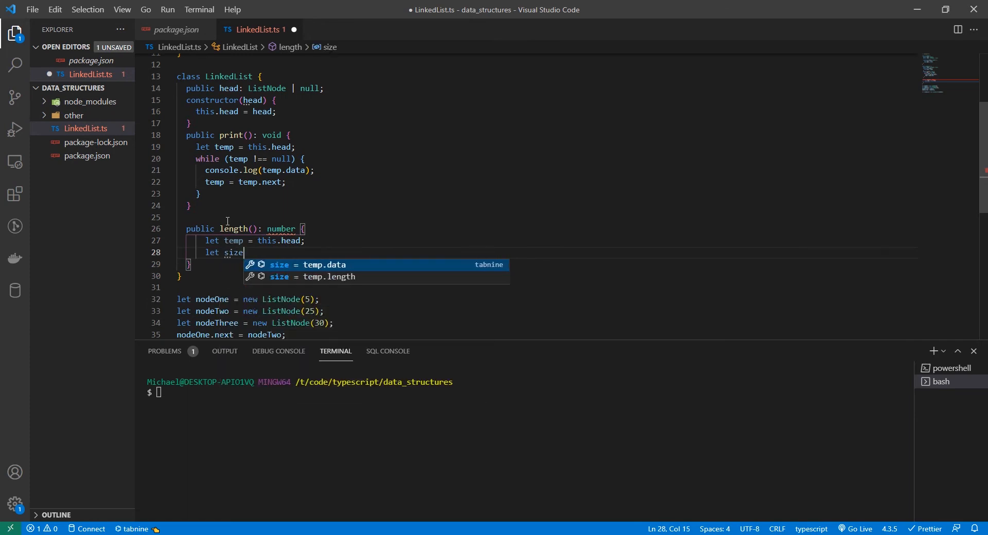
text(= 0;)
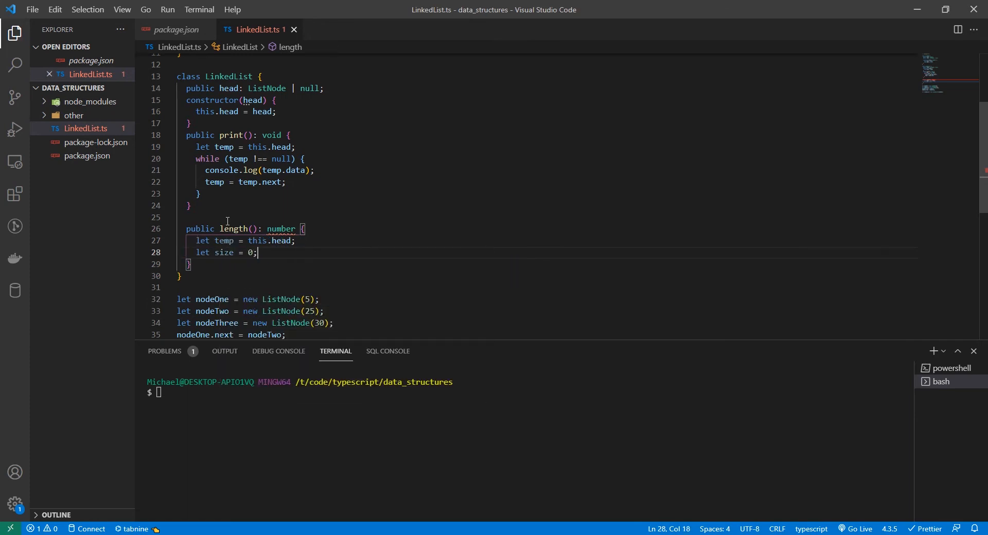
- Loop while temp exists, advancing temp and counting, then return size
text(while(temp !== null) {)
text(size++;)
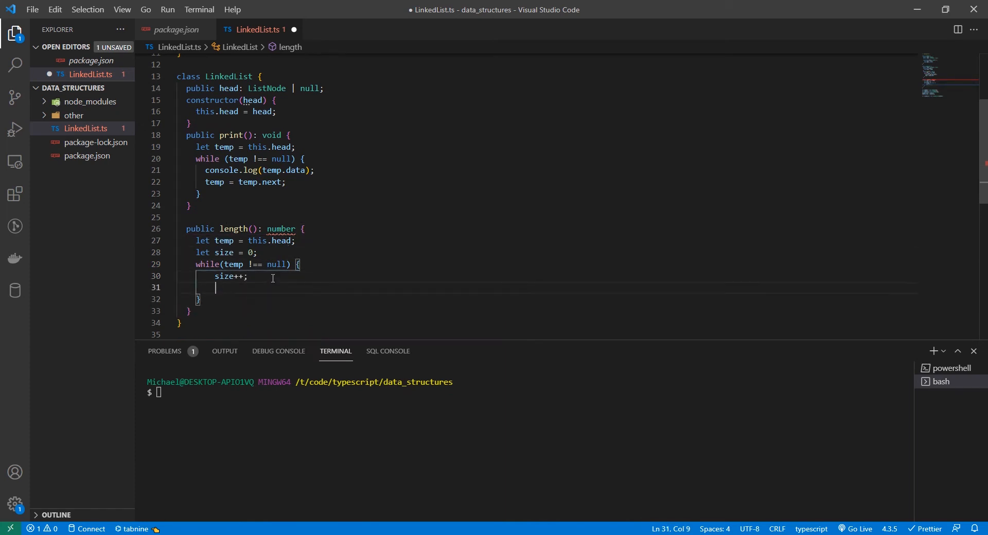
text(temp = temp.next;)
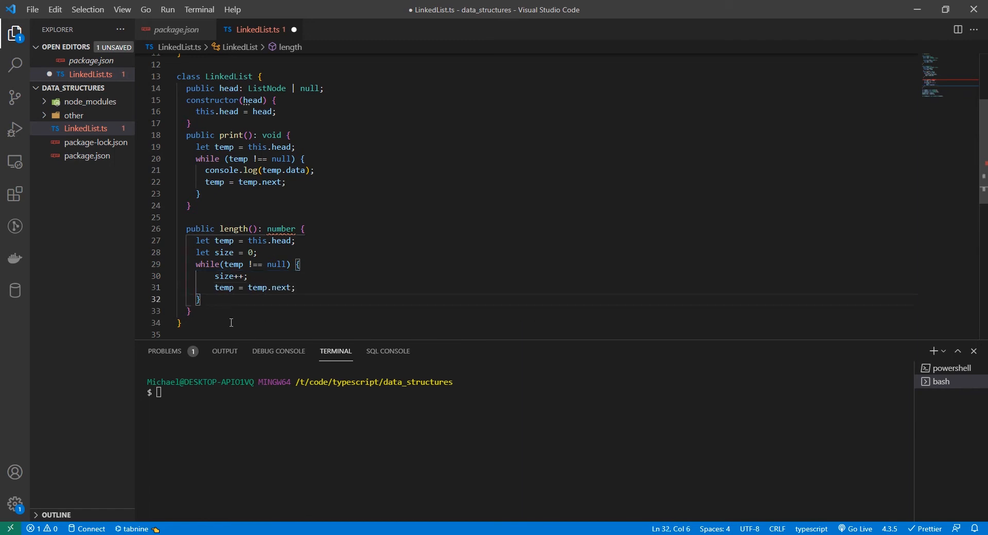
text(return size;)
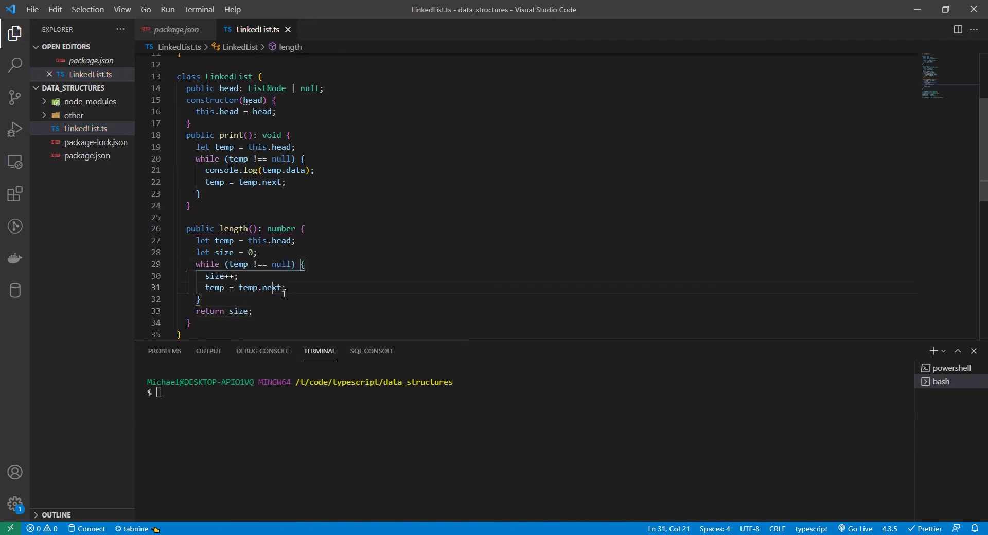
scroll(down, 3)
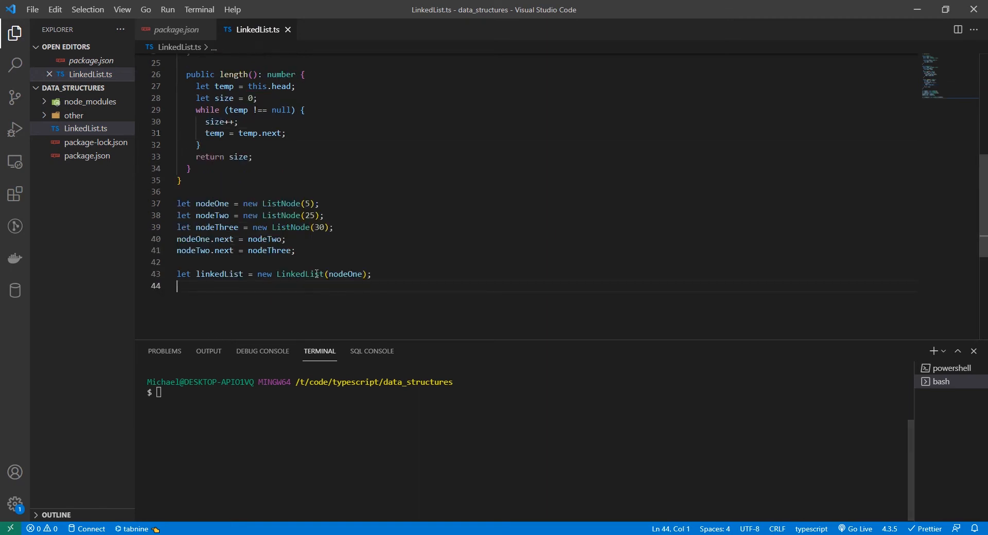
mouse_move(408, 286)
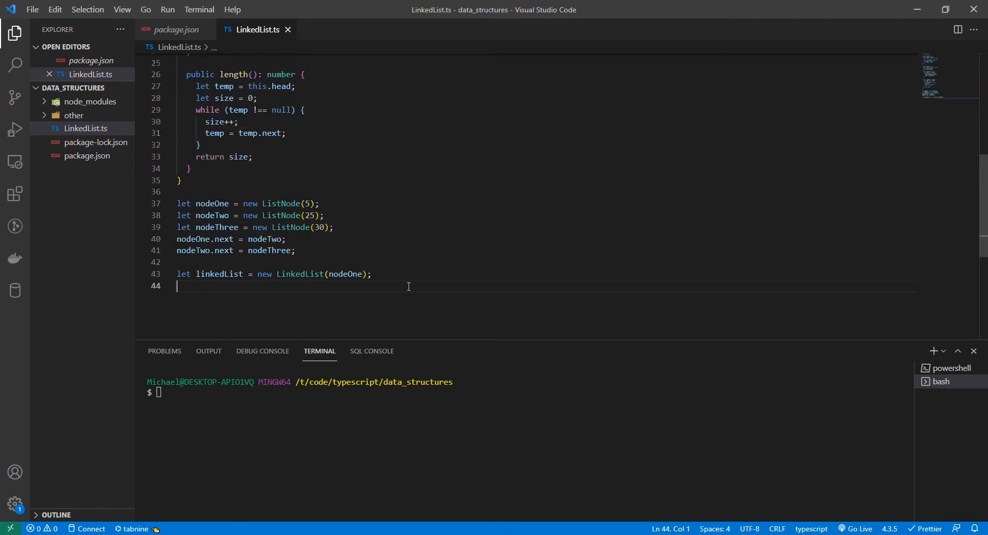
- Log linkedList.length() and run ts-node LinkedList.ts, printing 3
text(console.log(linkedList.length());)
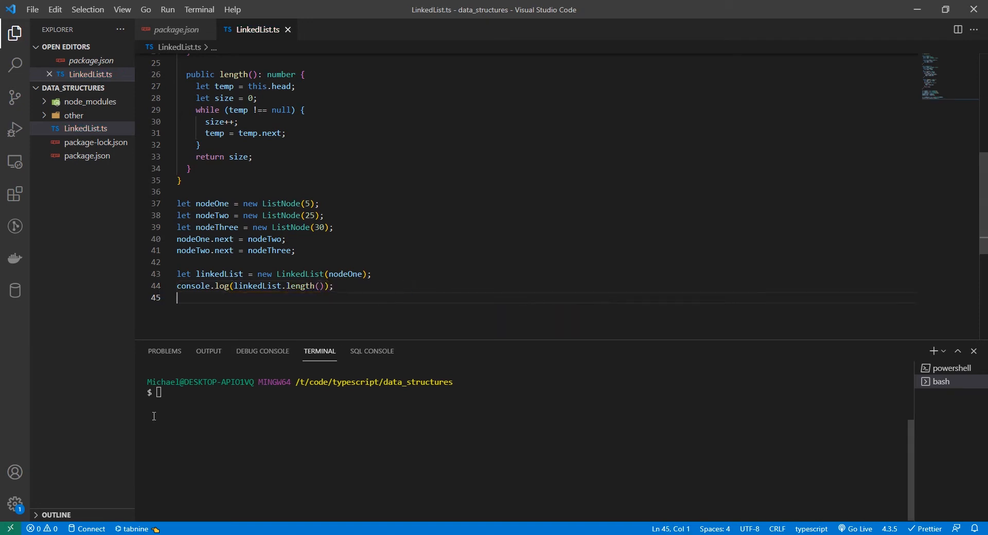
text(ts-node LinkedList.ts)
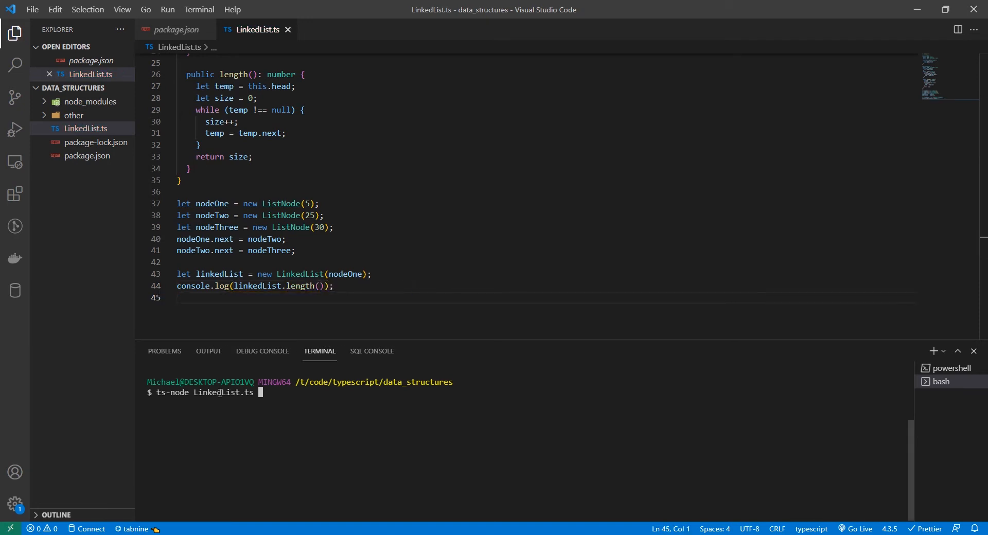
key(Return)
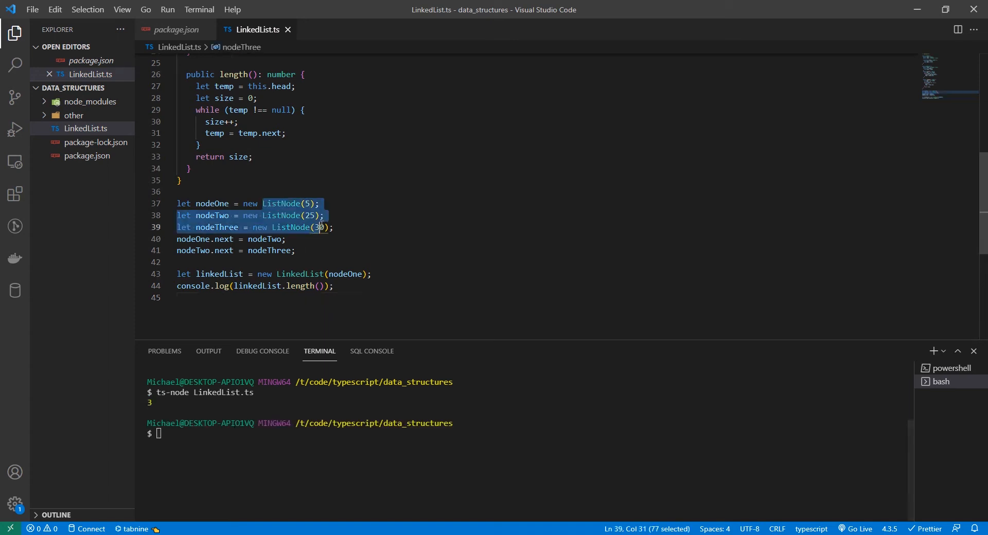
click(346, 303)
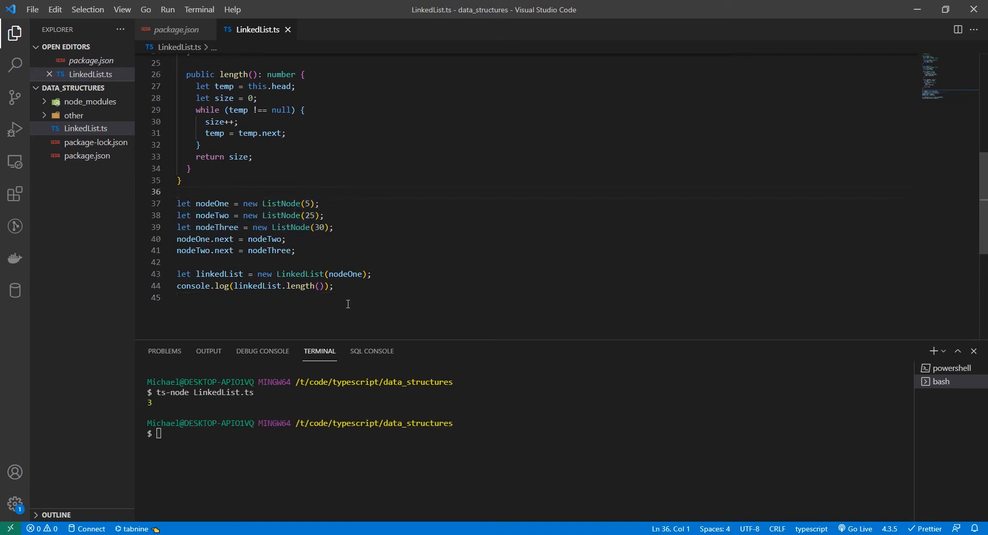
click(402, 226)
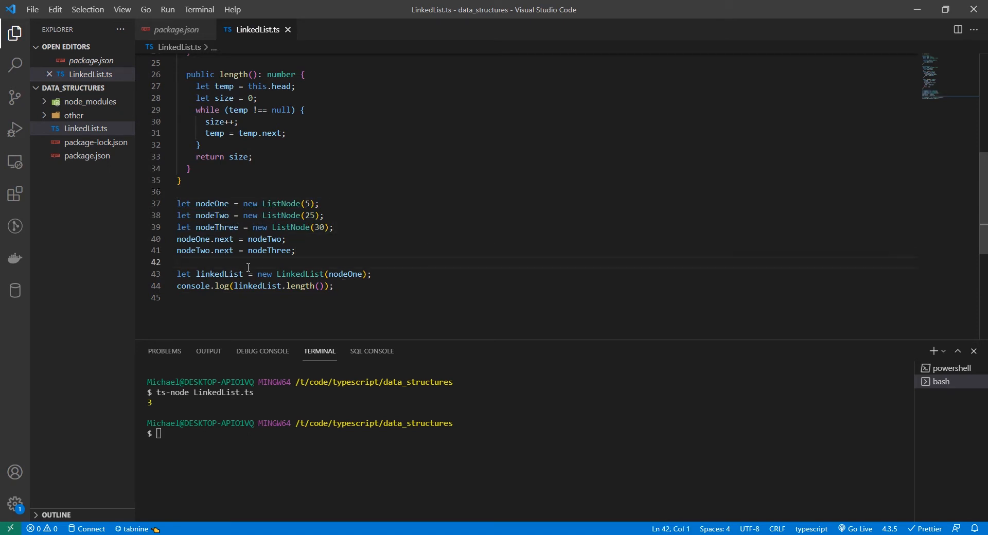
- Add nodeFour = new ListNode(40) after nodeThree and rerun to print length 4
text(let nodeF)
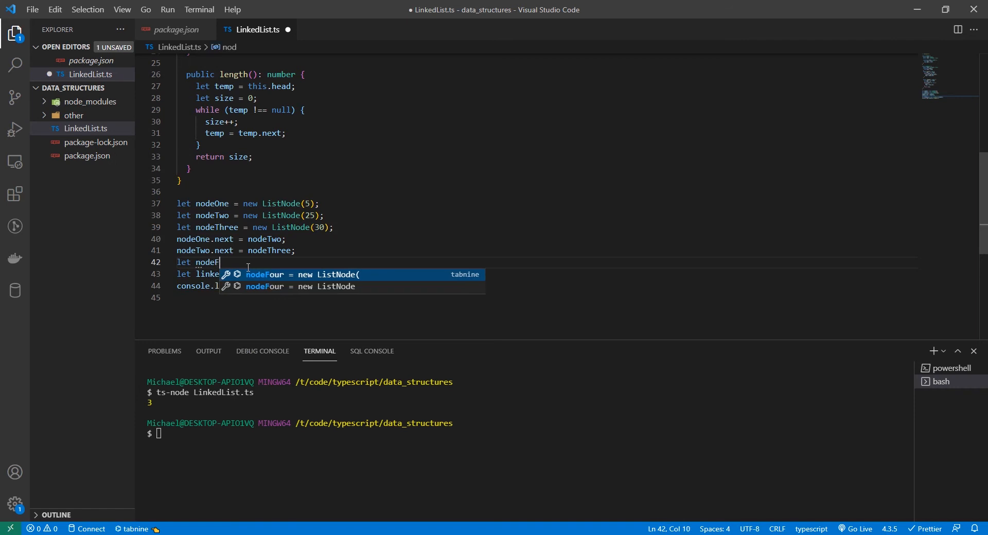
text(our = new)
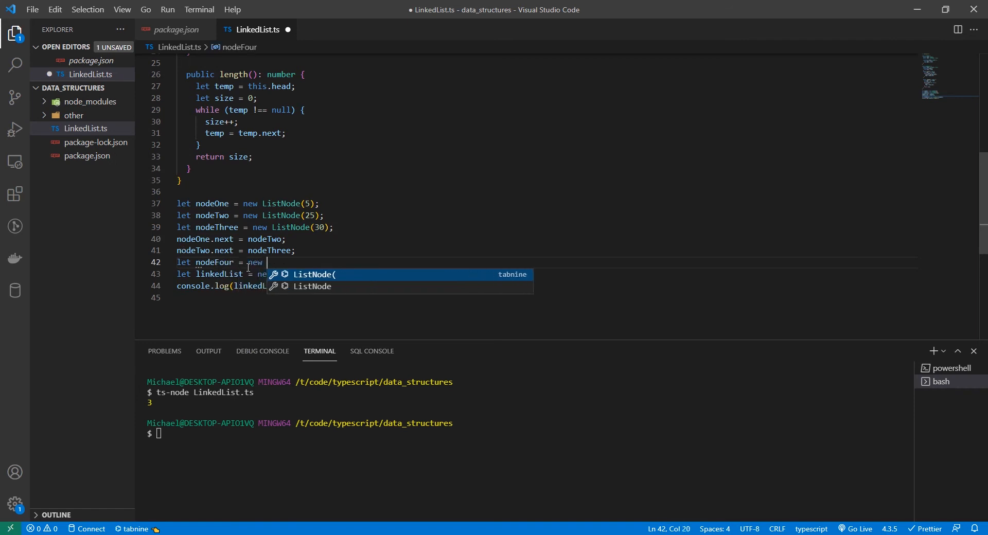
text(ListNode(40);)
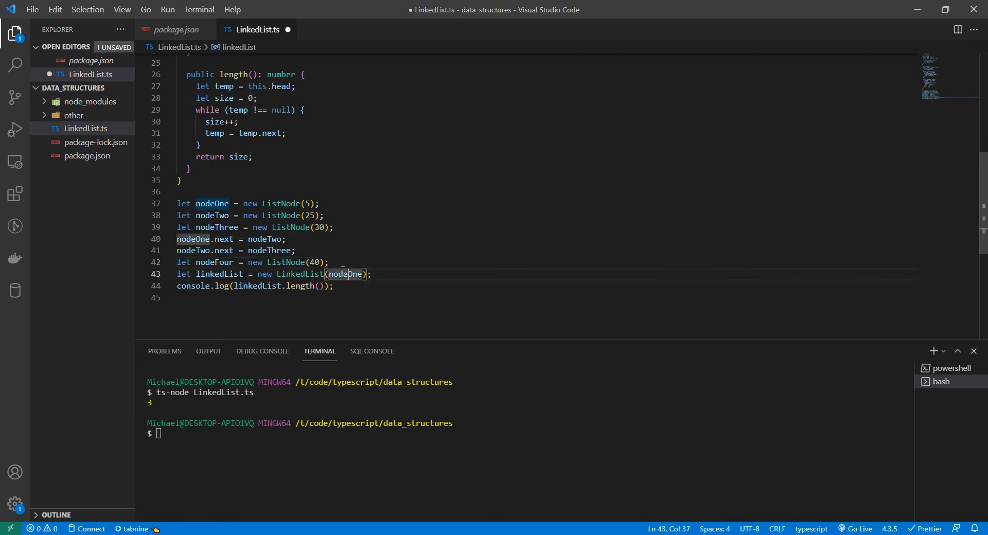
text(noe)
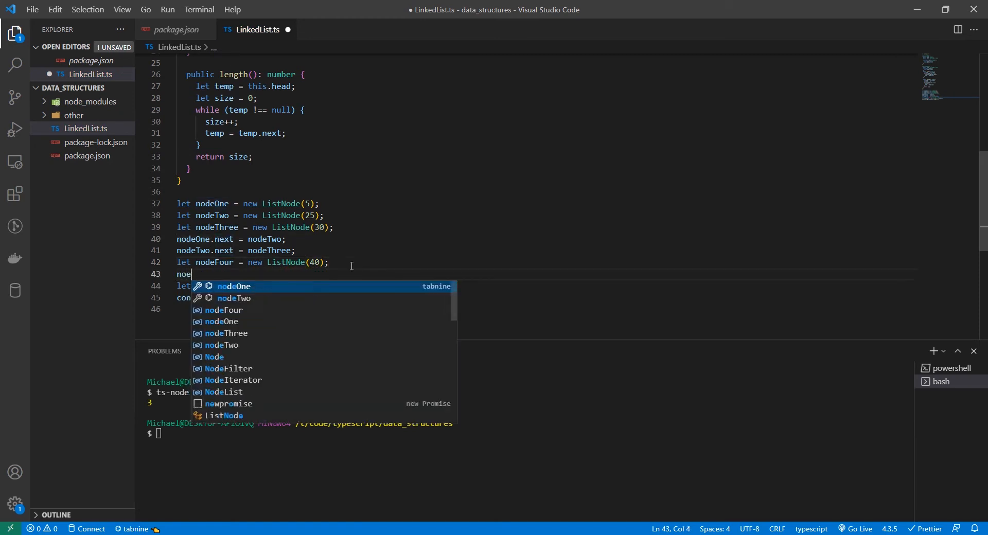
key(Escape)
text(deThree.next = nodeFour;)
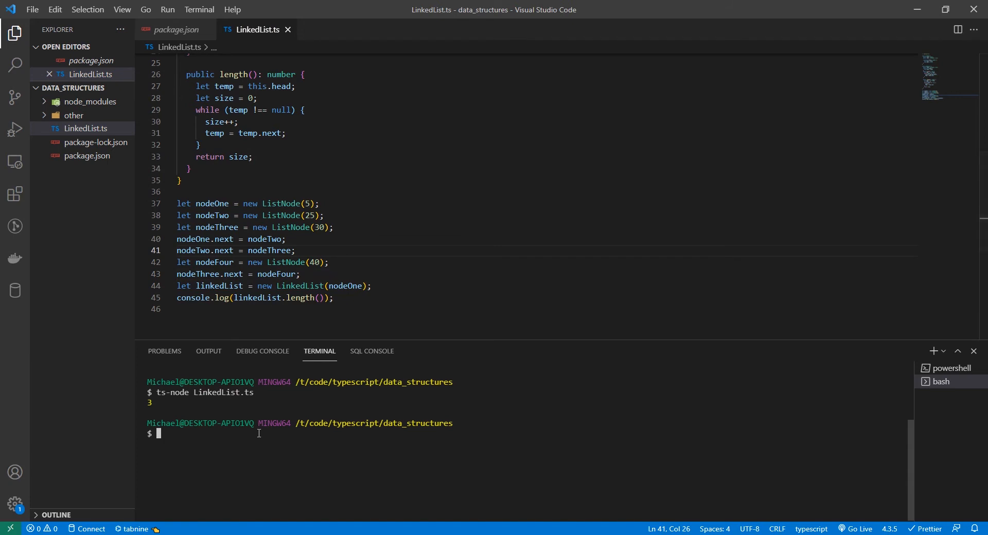
key(Return)
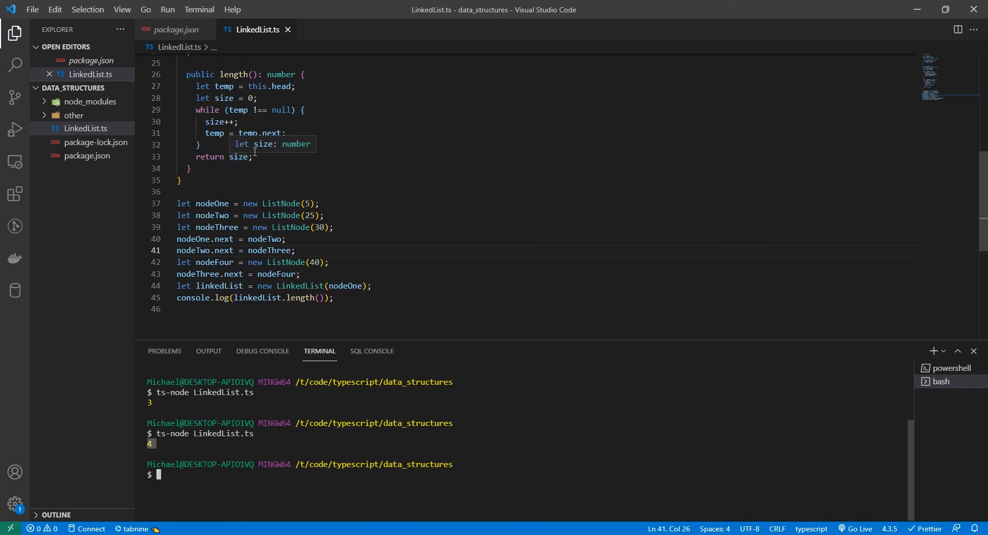
mouse_move(277, 144)
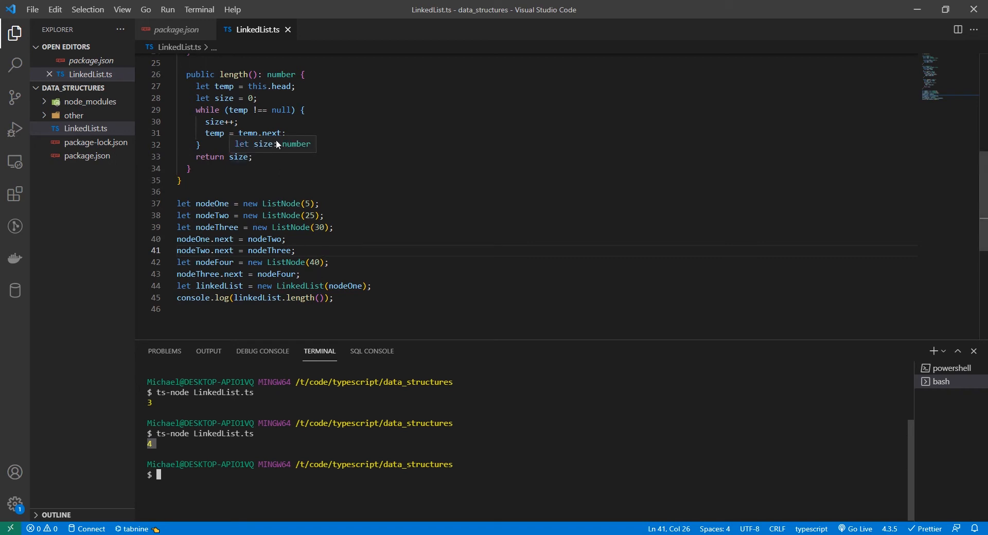
mouse_move(276, 151)
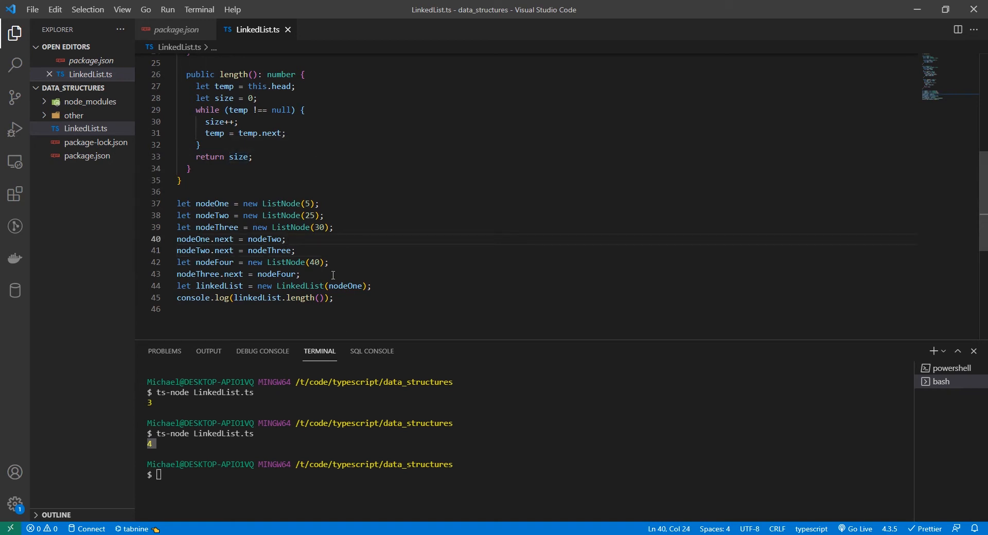
- Declare pushNode(data: number): void with an if setting head when empty, else branch opened
scroll(up, 3)
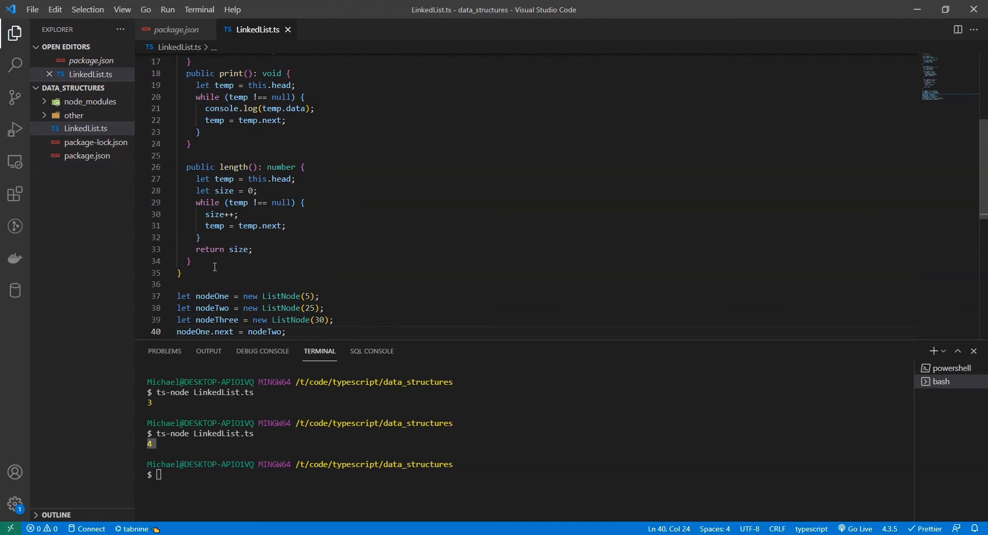
click(190, 260)
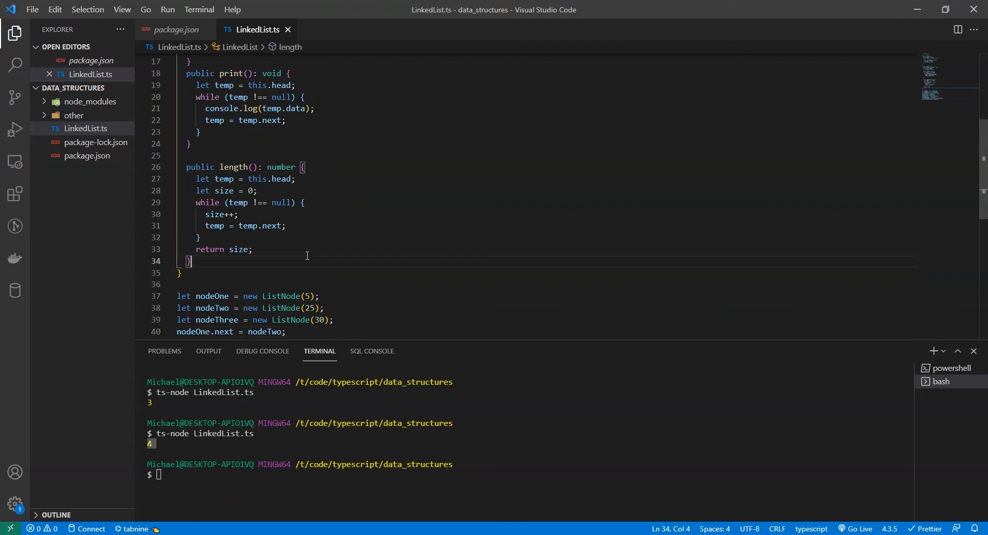
key(enter)
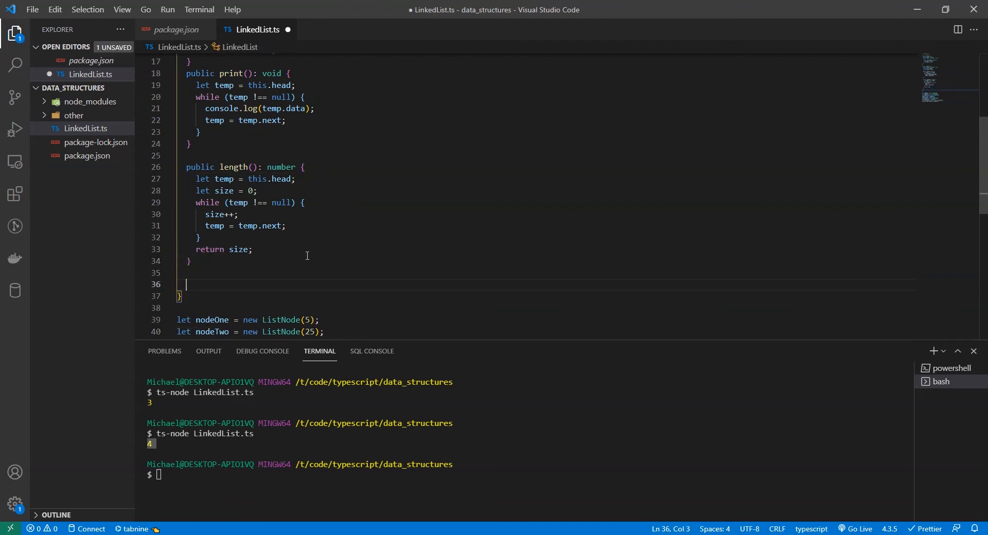
text(public pushNode()
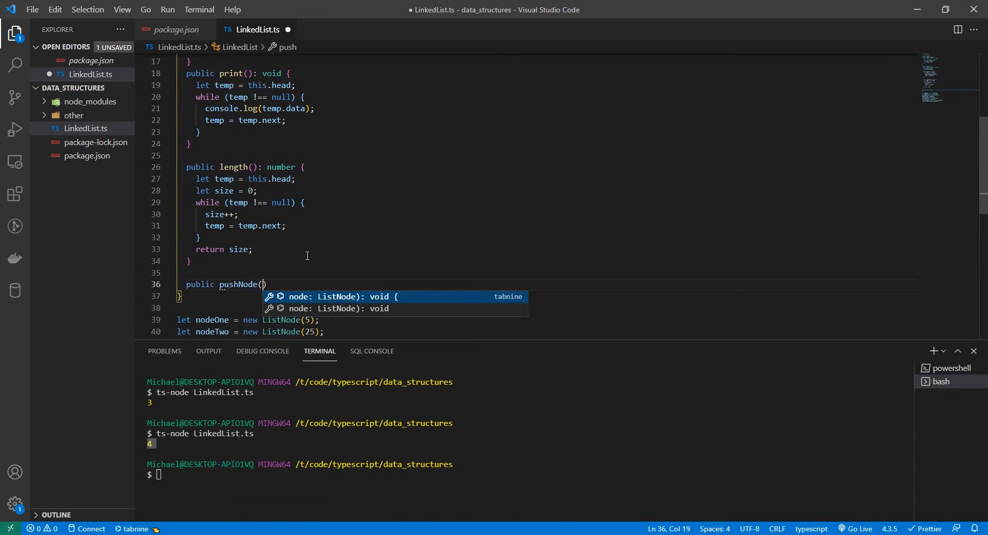
text(data: number)
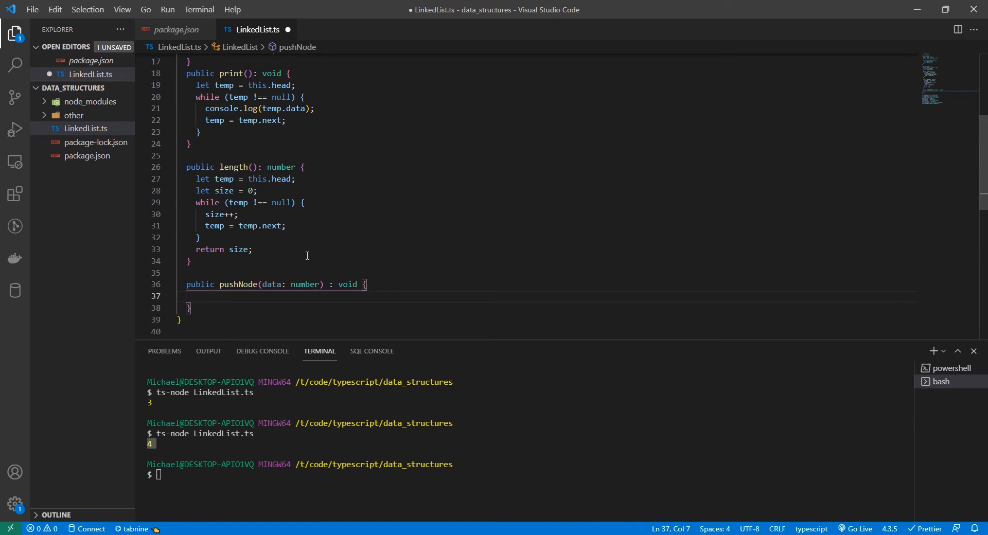
text(if)
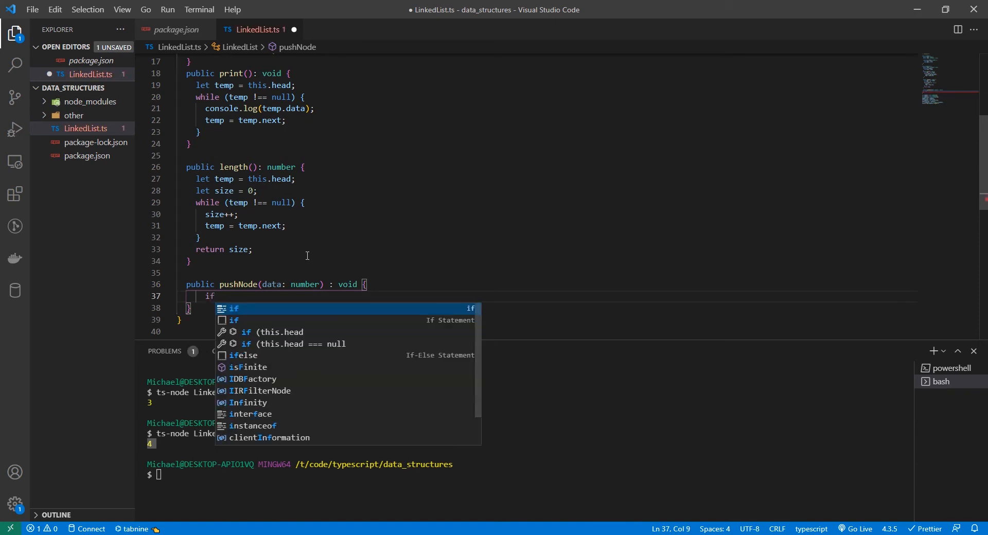
text((this.head === null) {)
text(this.head = new ListNode(data);)
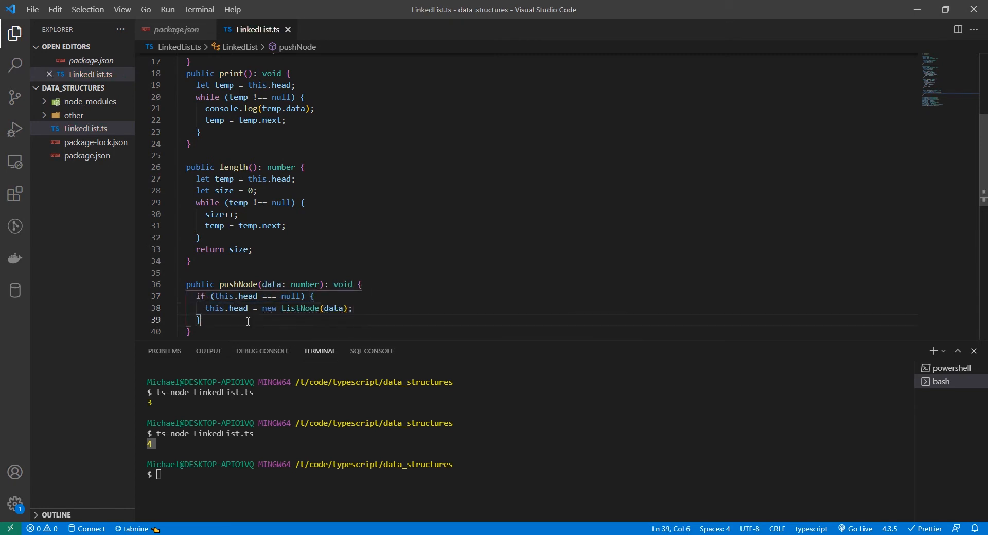
text(else {)
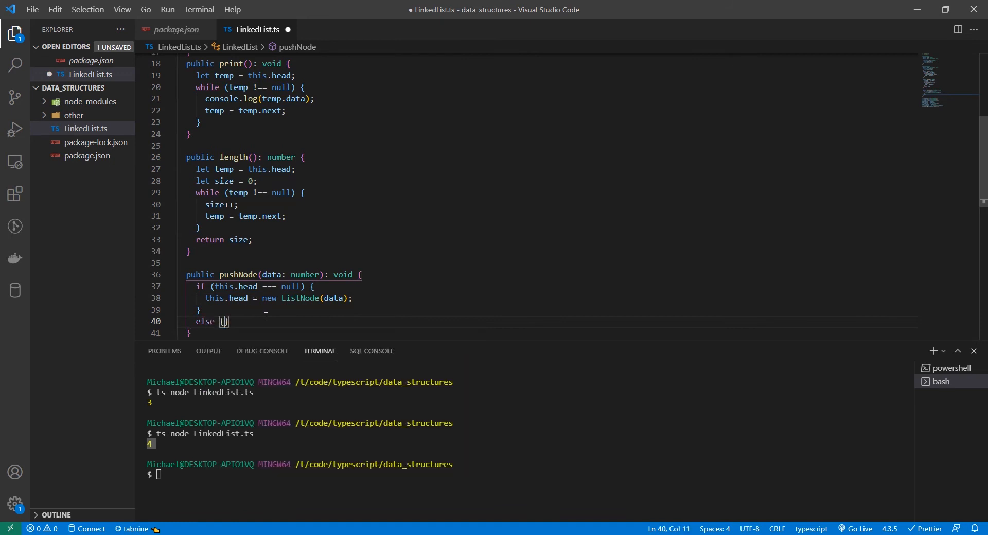
key(Enter)
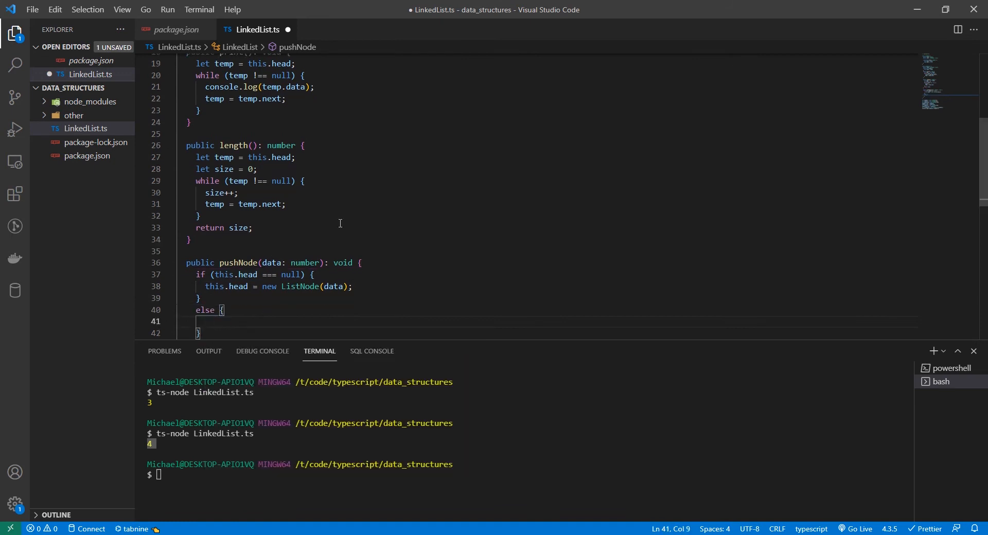
- In the else, walk temp to the tail and set temp.next = new ListNode(data)
text(let temp = this.head;)
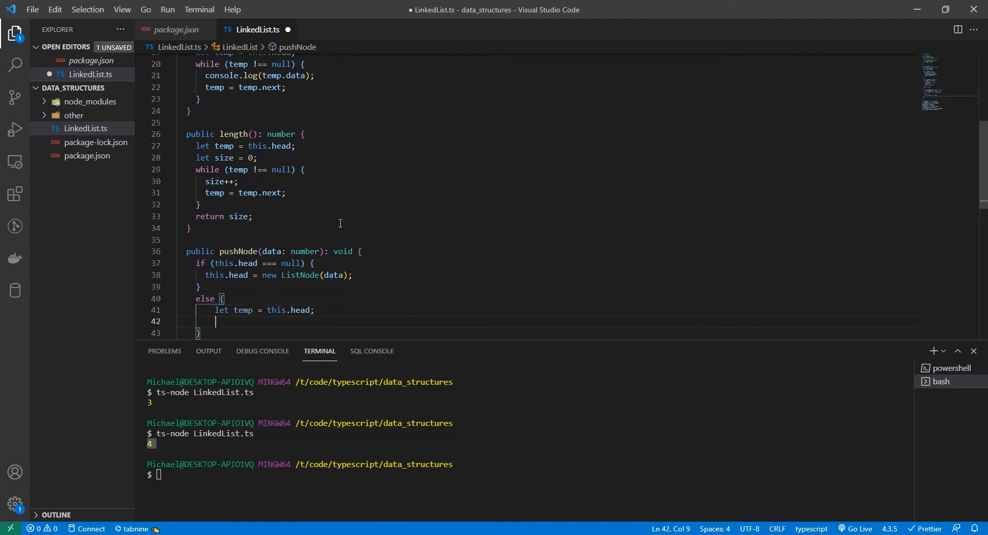
text(while(temp.next !== n)
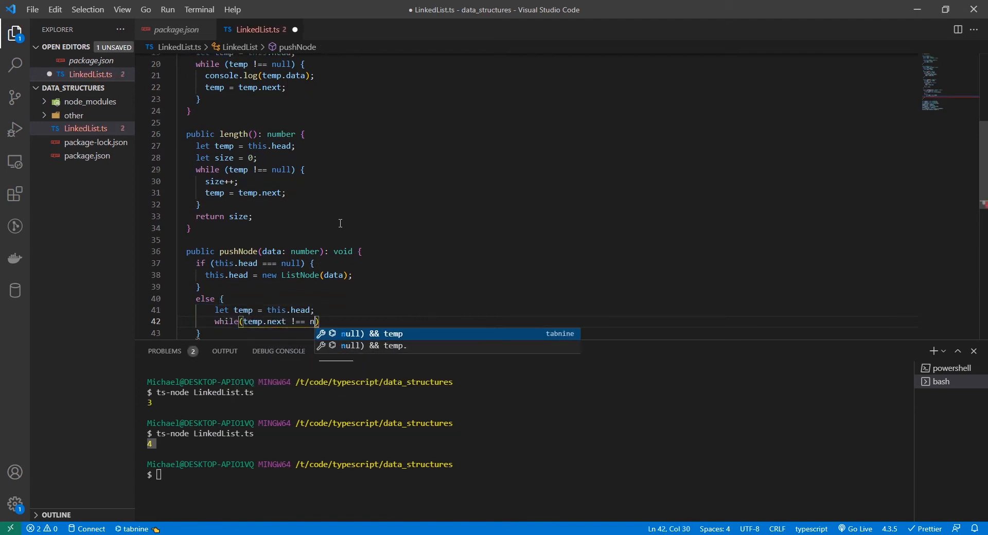
key(Enter)
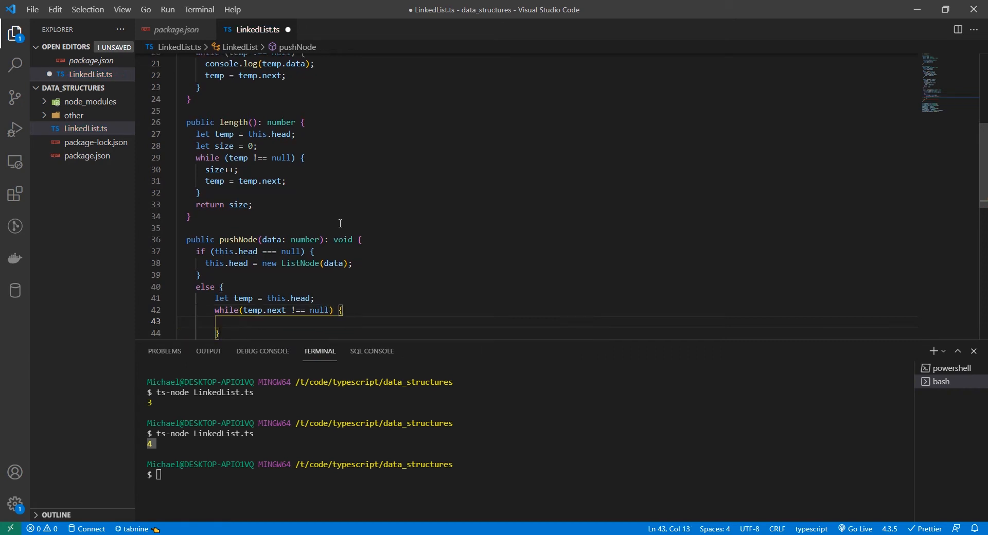
text(temp = temp.ne)
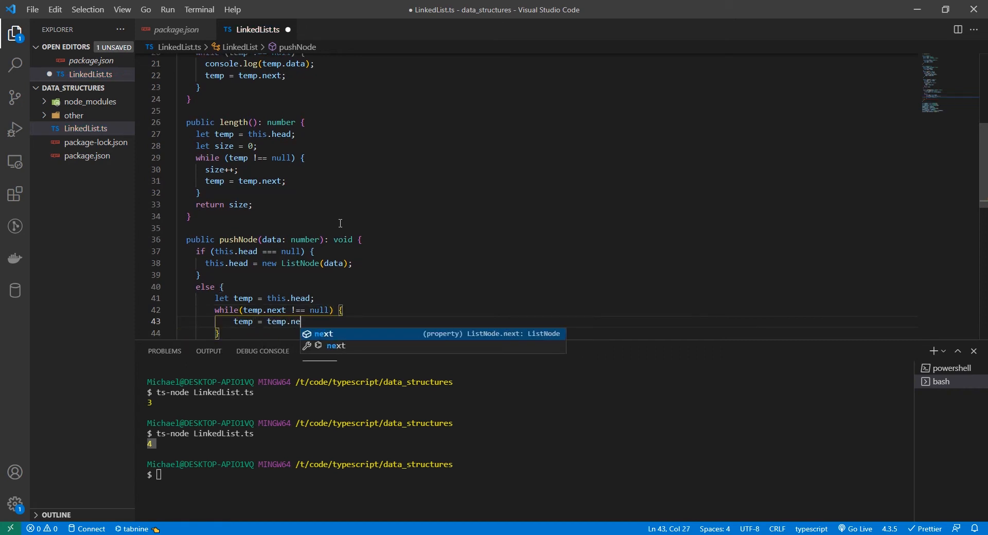
key(Enter)
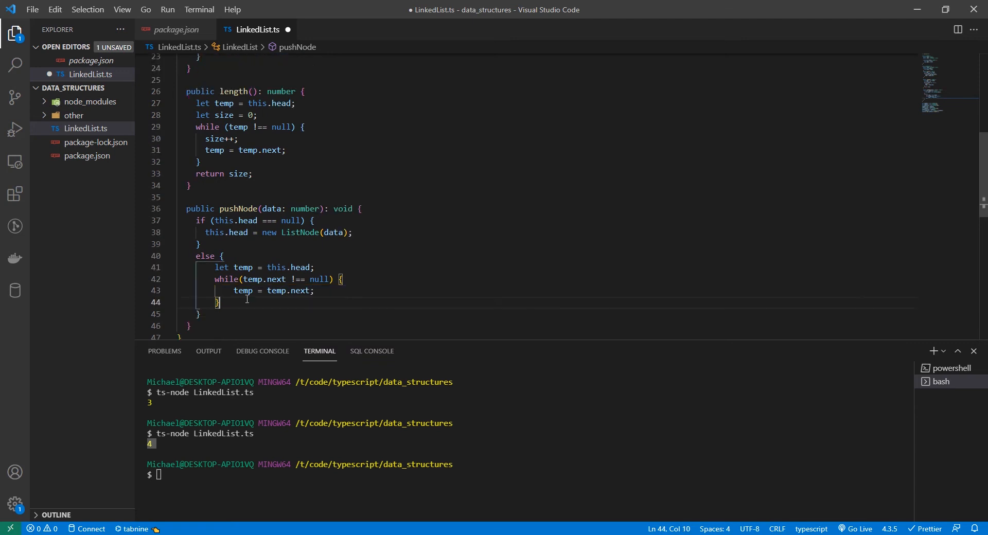
text(temp.)
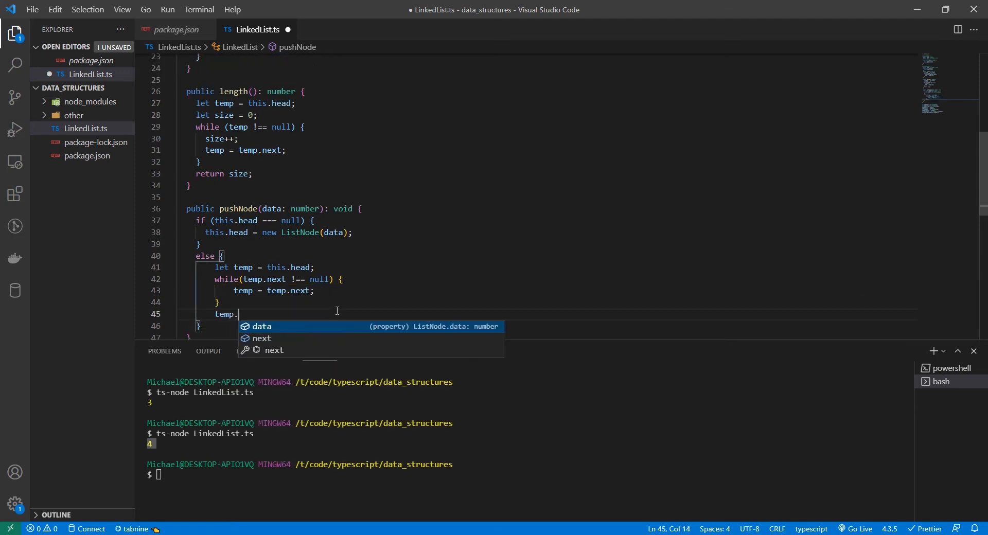
text(next =)
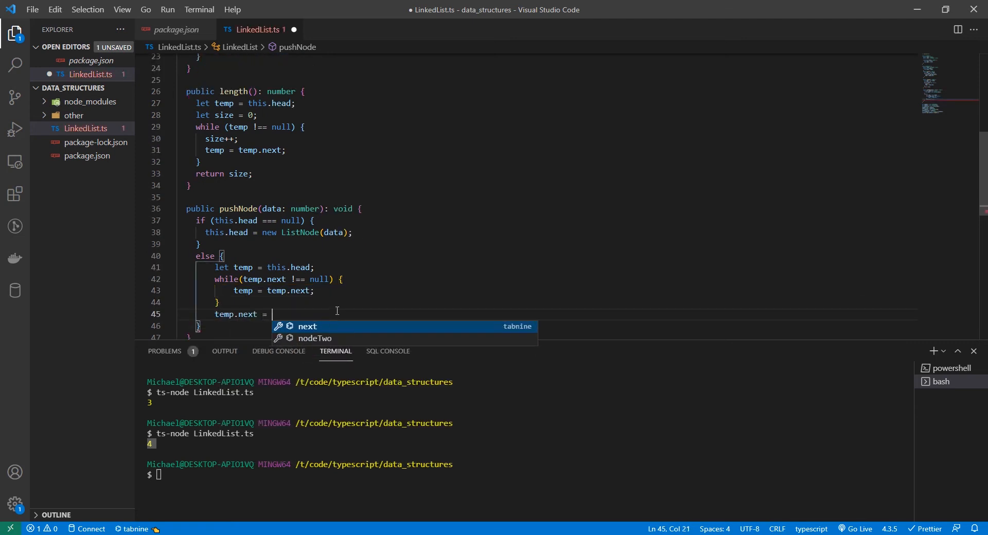
text(new ListNode())
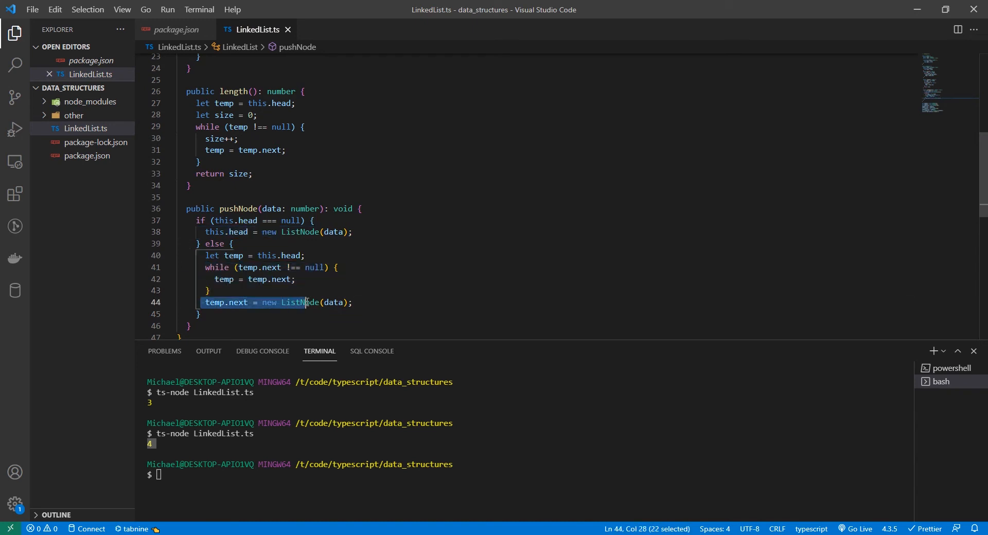
- Remove the hand-linked node lines and re-add let nodeOne = new ListNode(5)
scroll(down, 3)
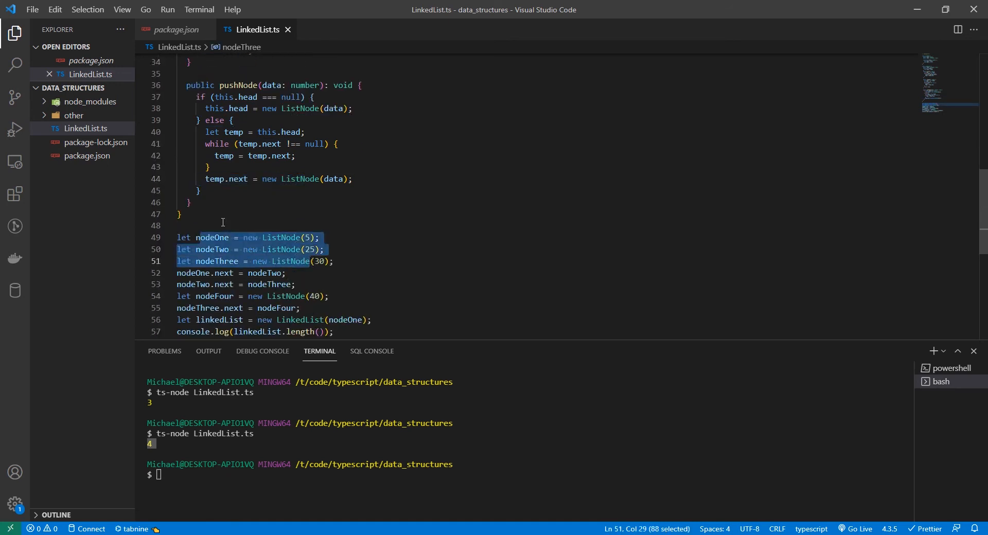
click(272, 261)
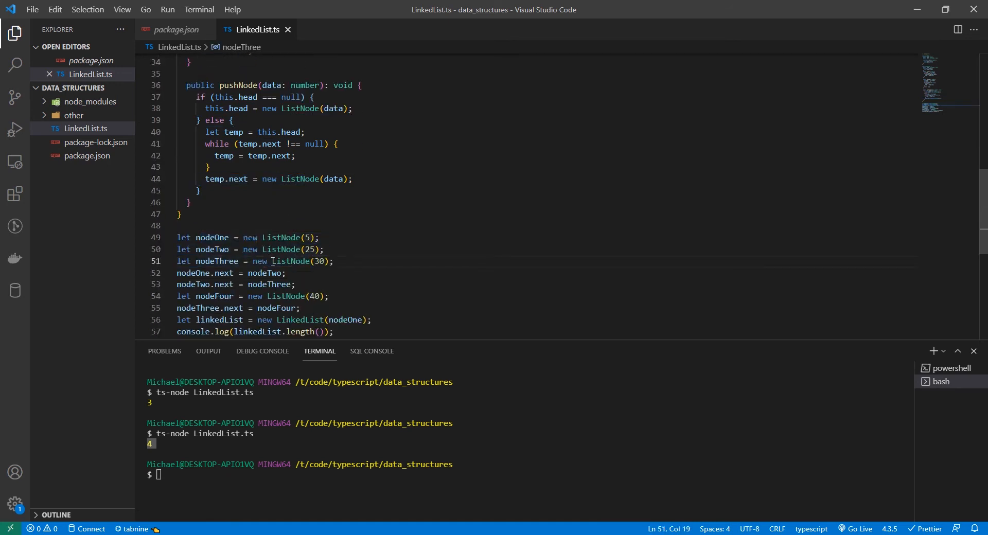
click(324, 249)
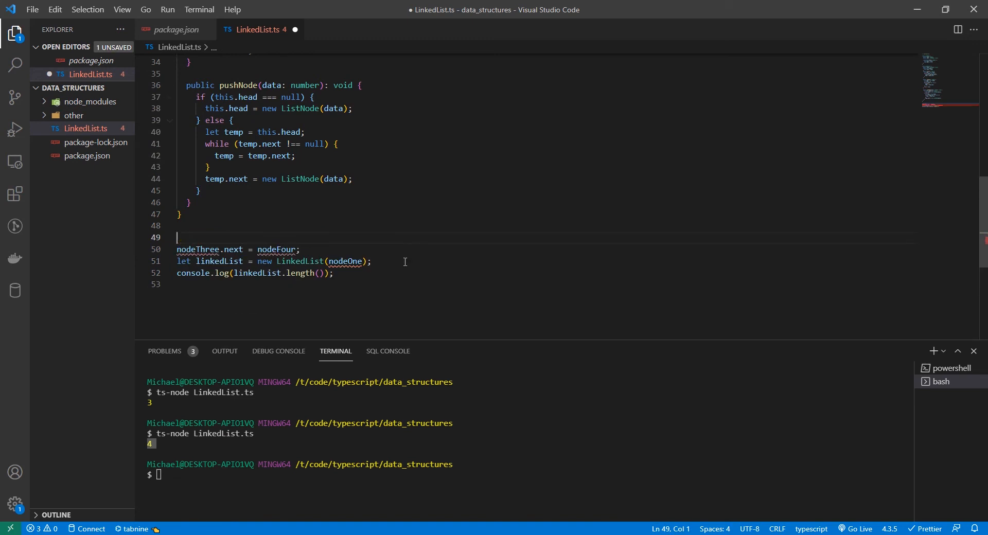
key(Ctrl+Shift+K)
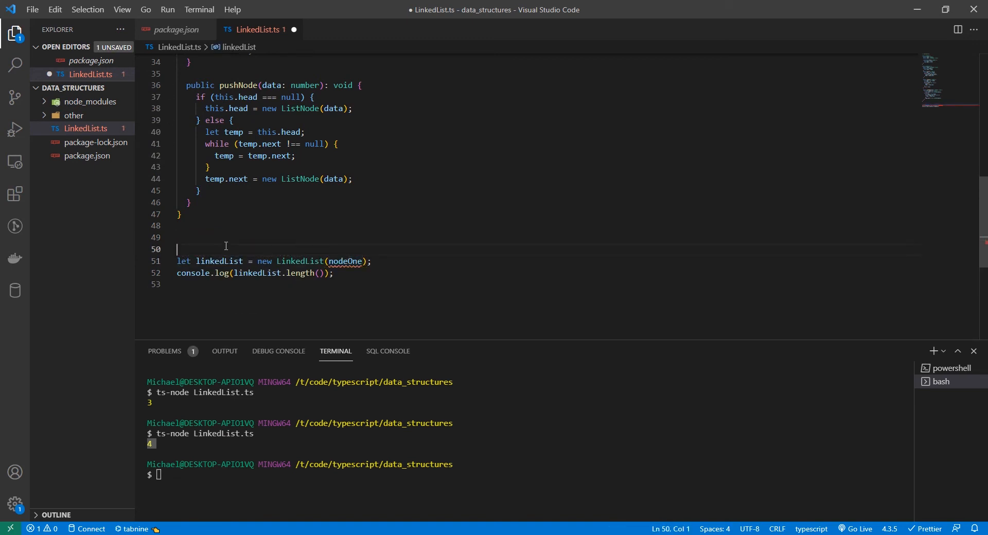
text(let nodeOne = new ListNode)
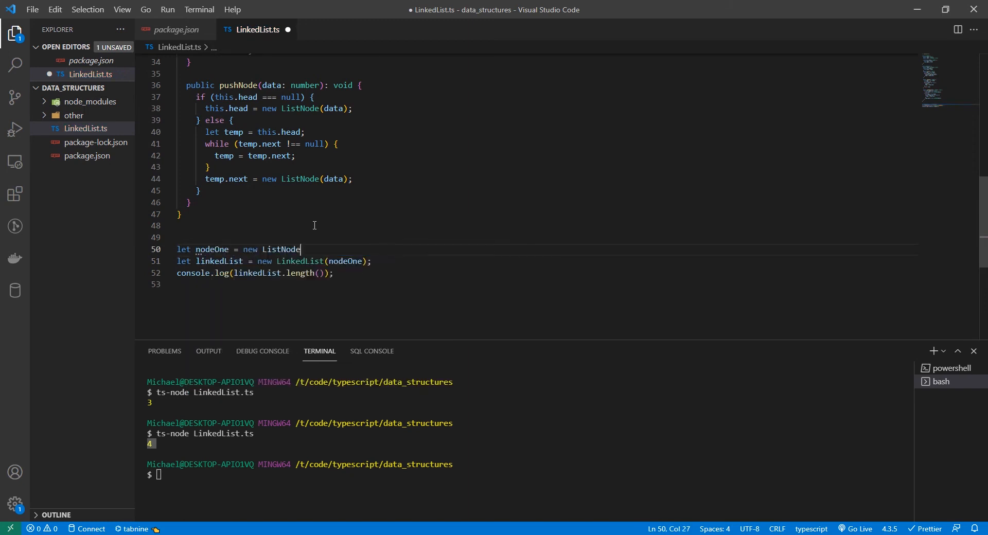
text((5);)
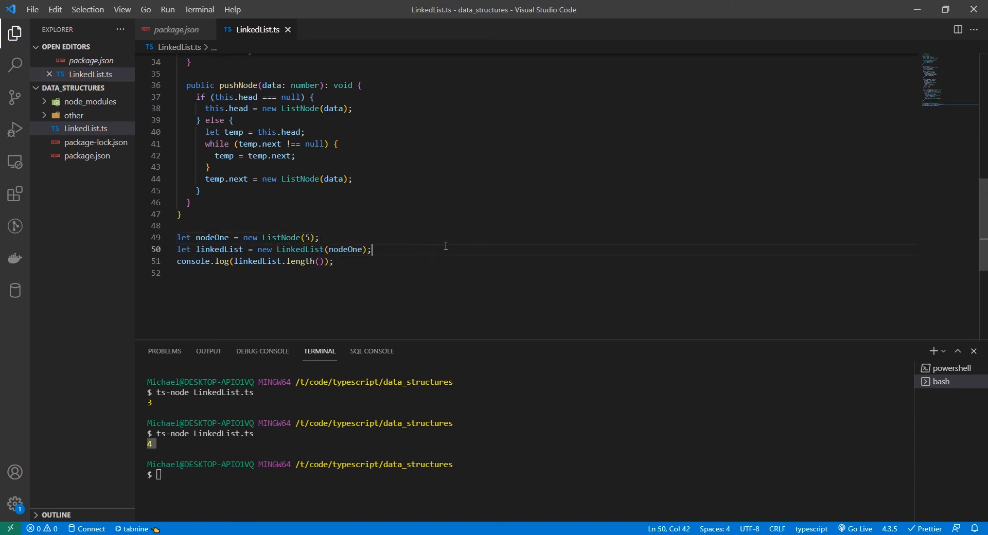
- Add linkedList.pushNode calls adding 10, 15 and 20 to the list
key(Enter)
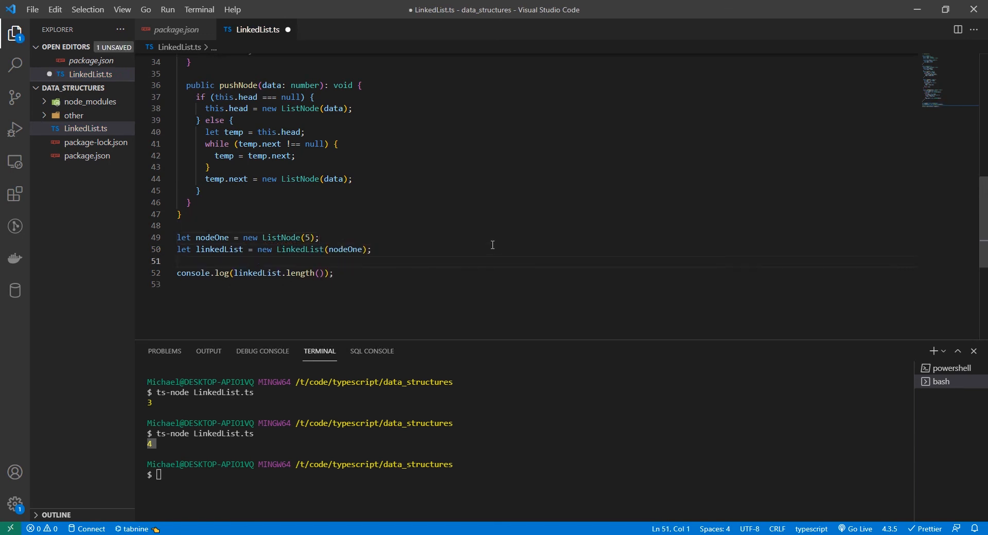
text(linkedList.pus)
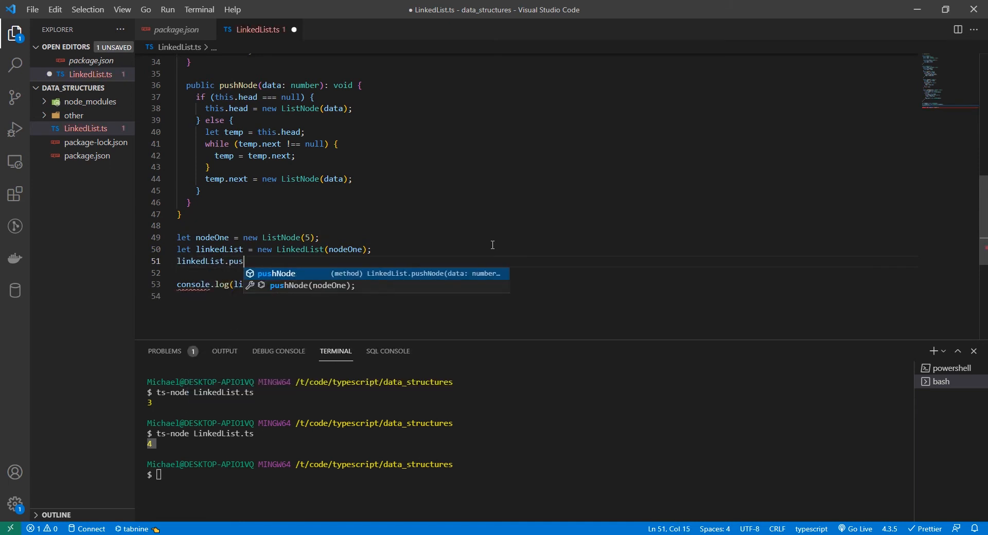
text(hNode(10);)
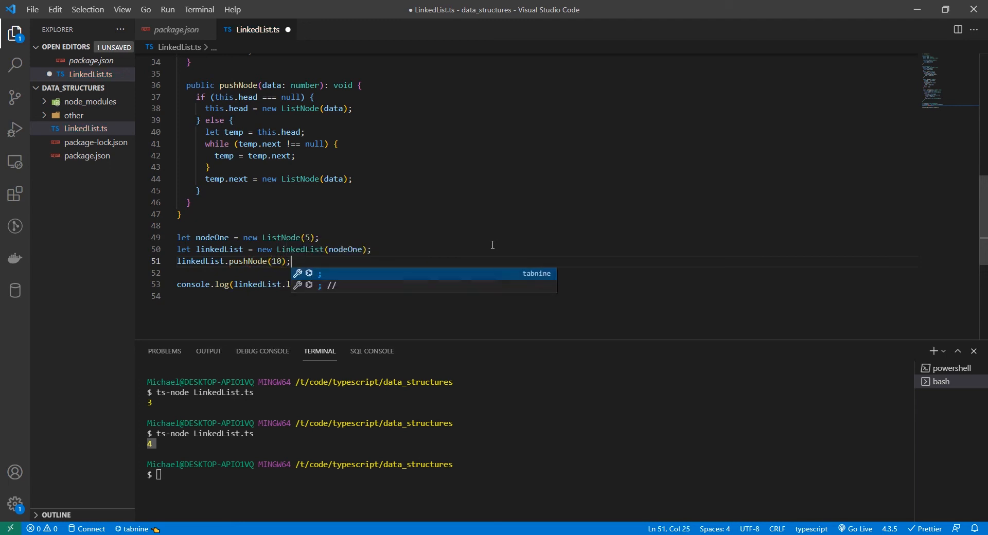
text(linkedList.pushNode(15);)
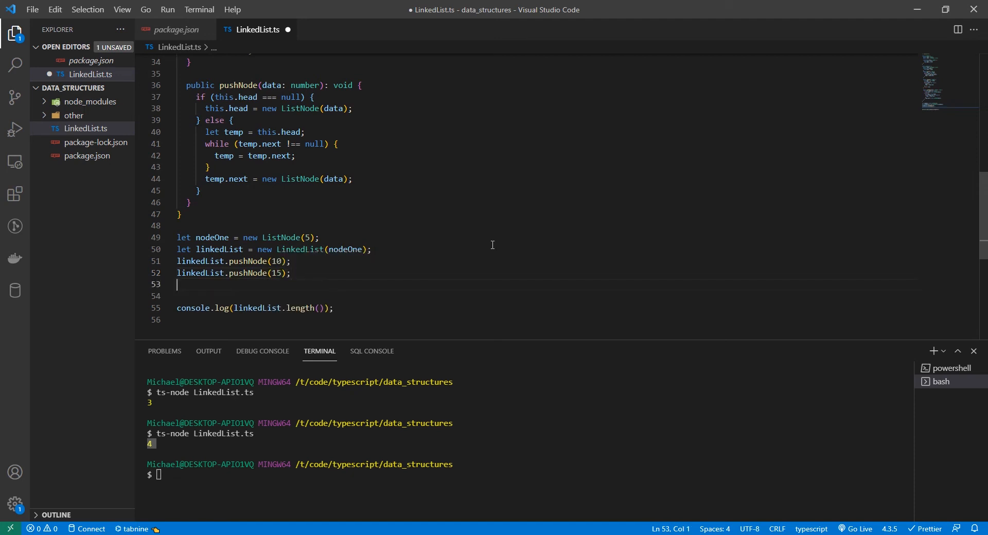
text(linkedList.pushNode(20);)
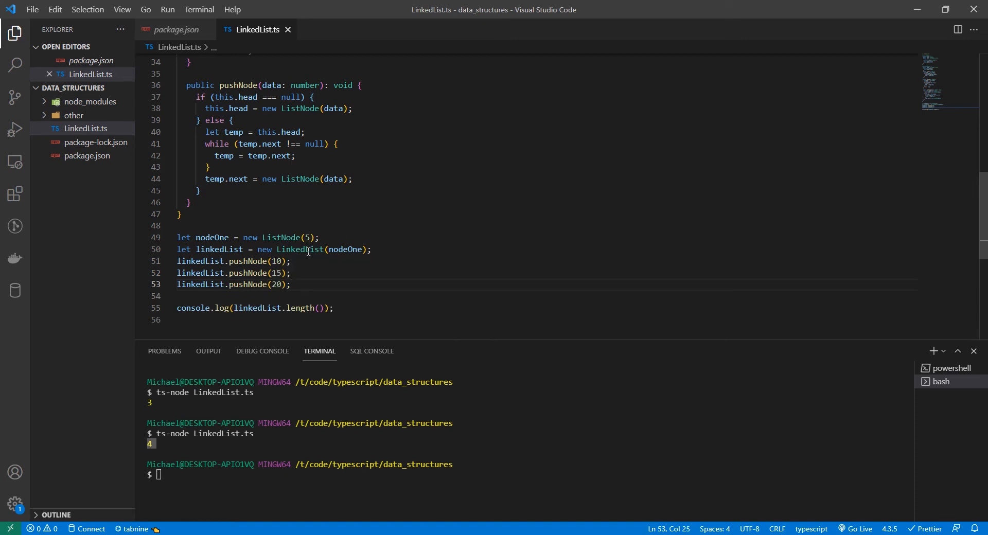
click(270, 309)
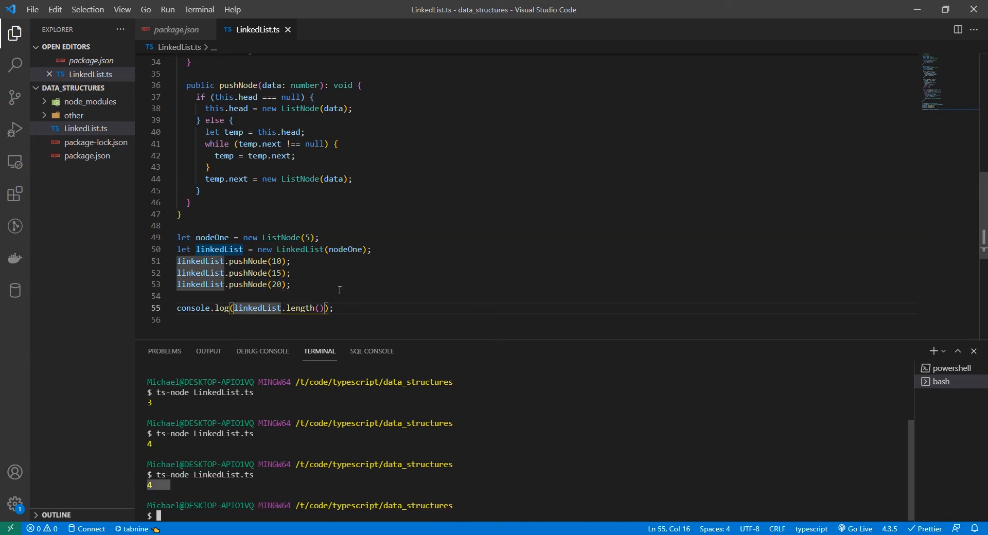
key(Enter)
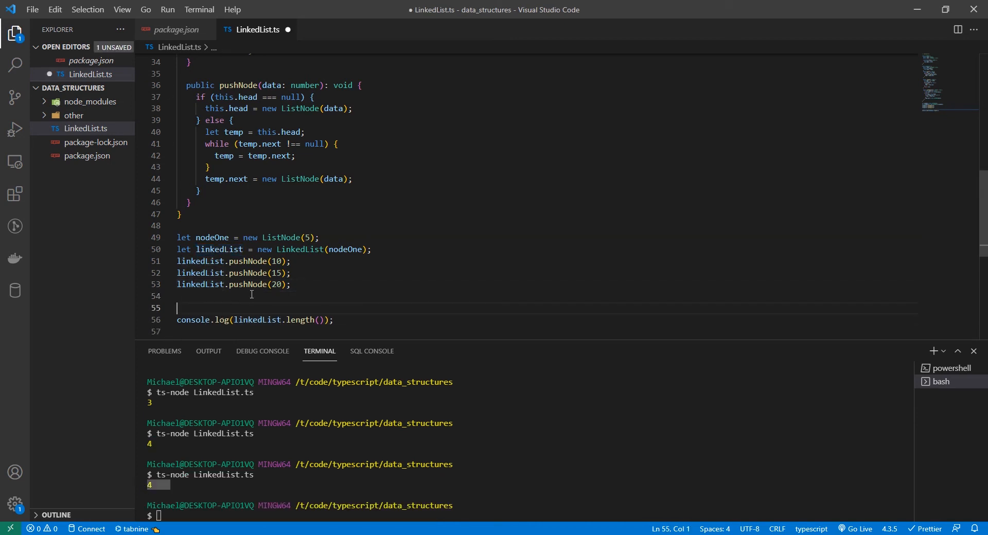
text(linkedList.print();)
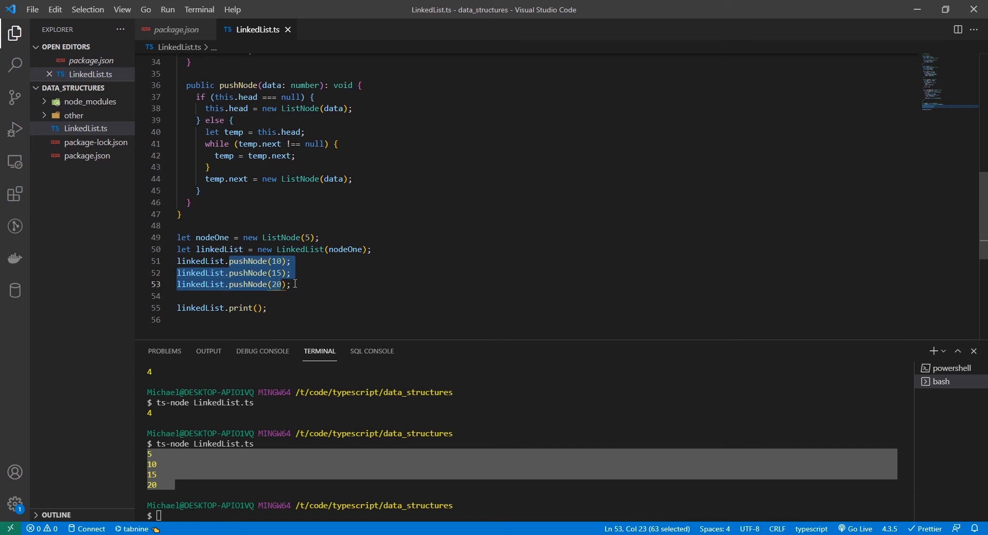
mouse_move(383, 248)
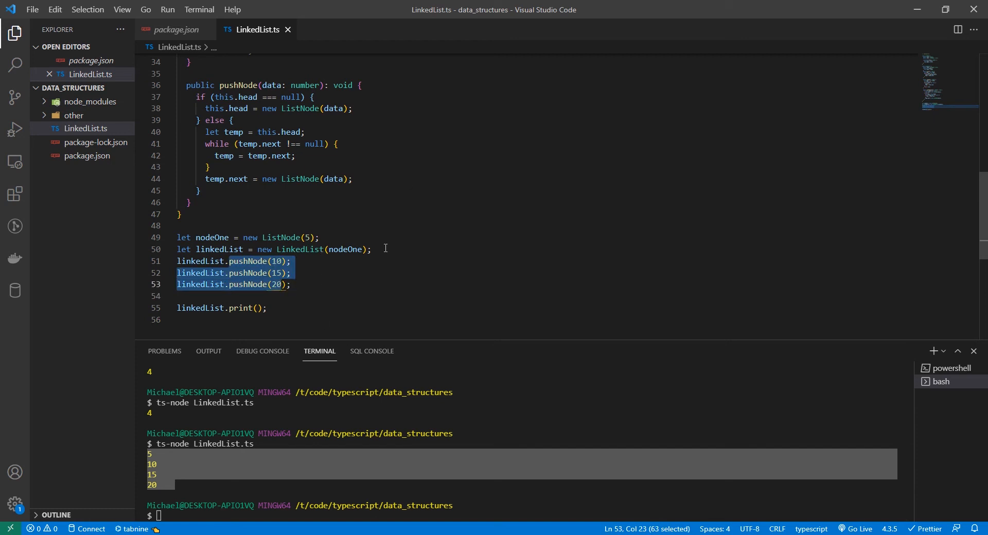
mouse_move(335, 240)
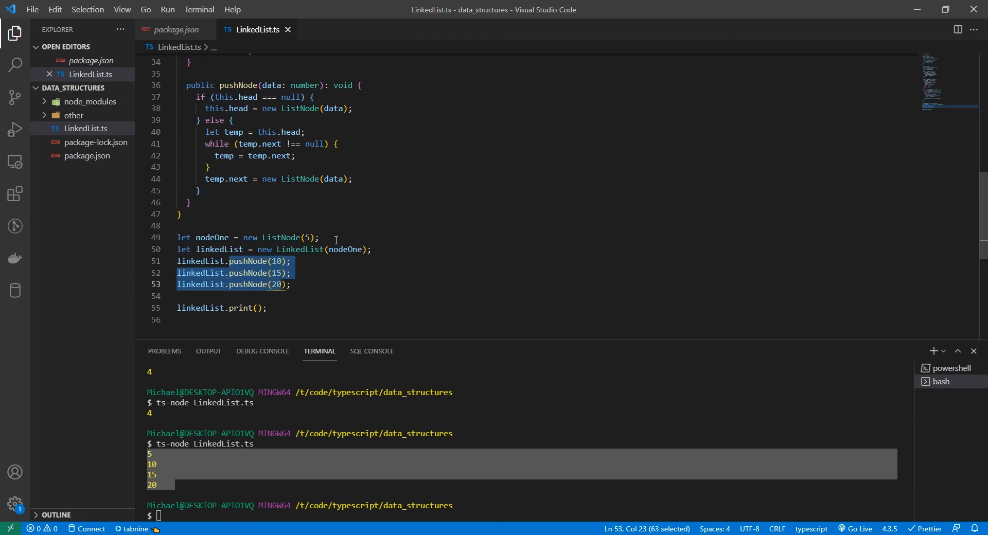
click(276, 261)
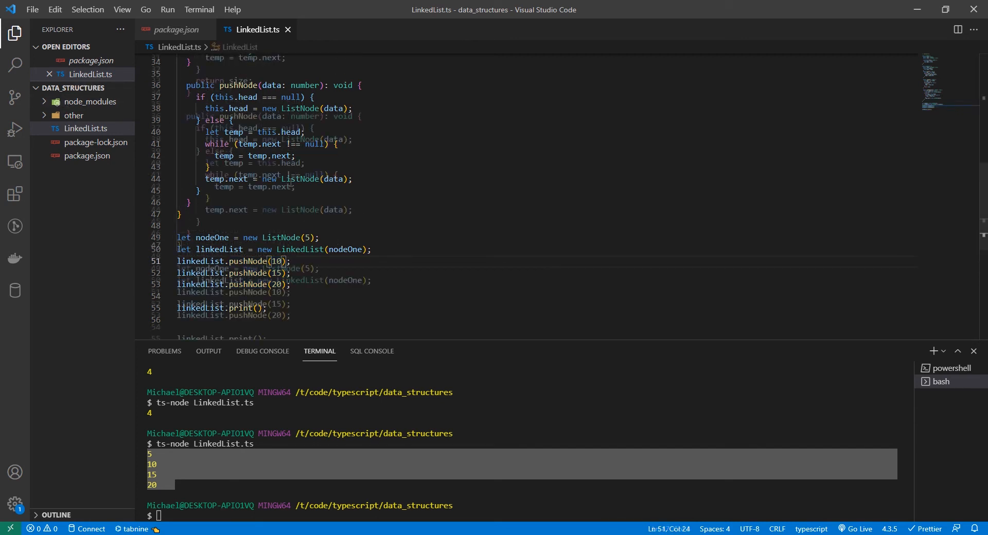
- Declare public insertHead(data: number): void creating node = new ListNode(data)
scroll(up, 3)
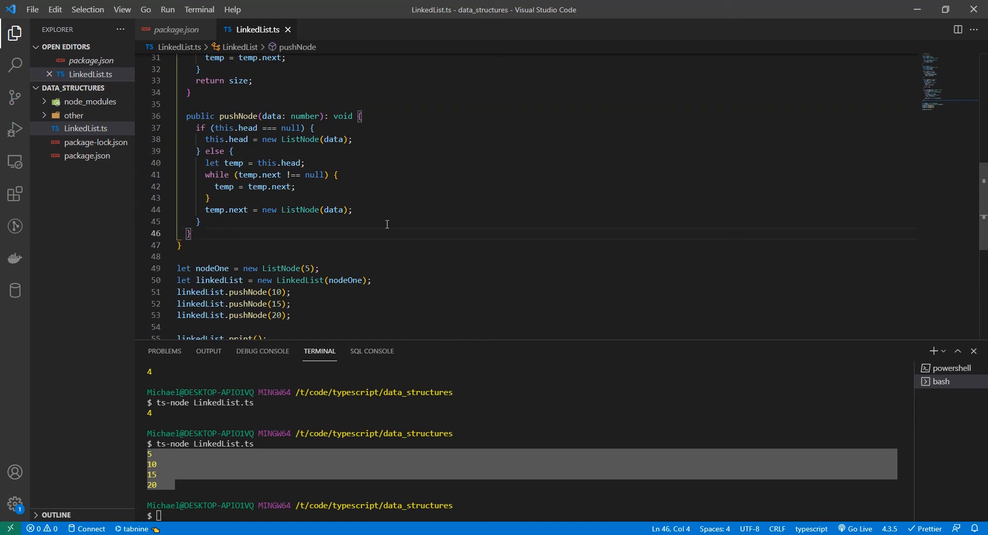
text(public)
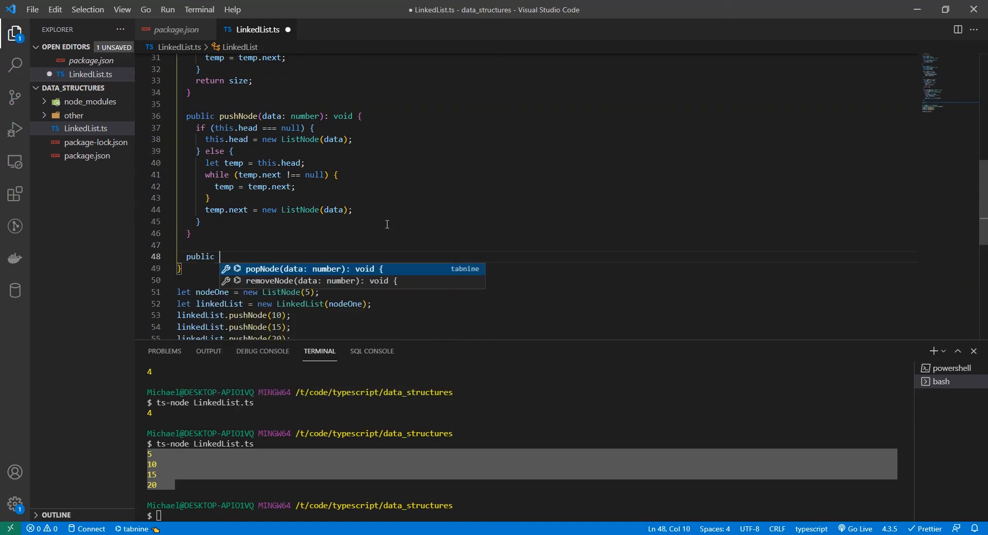
text(insertHead(data:number): void {)
text(let)
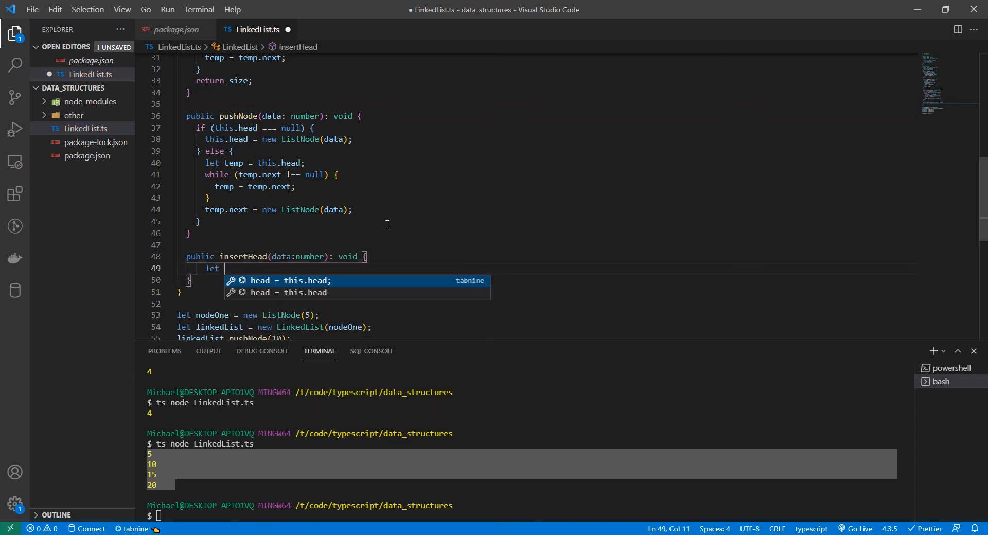
text(node =)
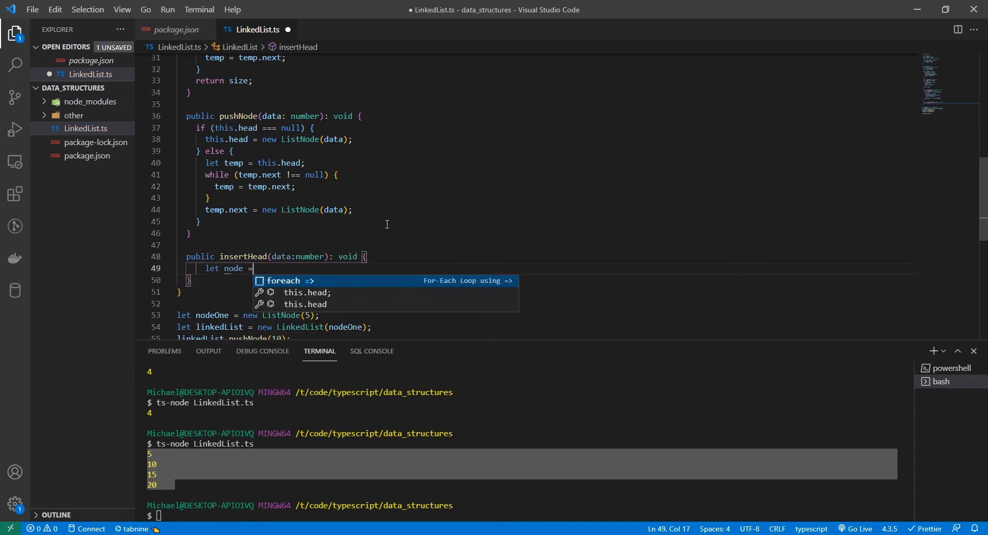
text(newL)
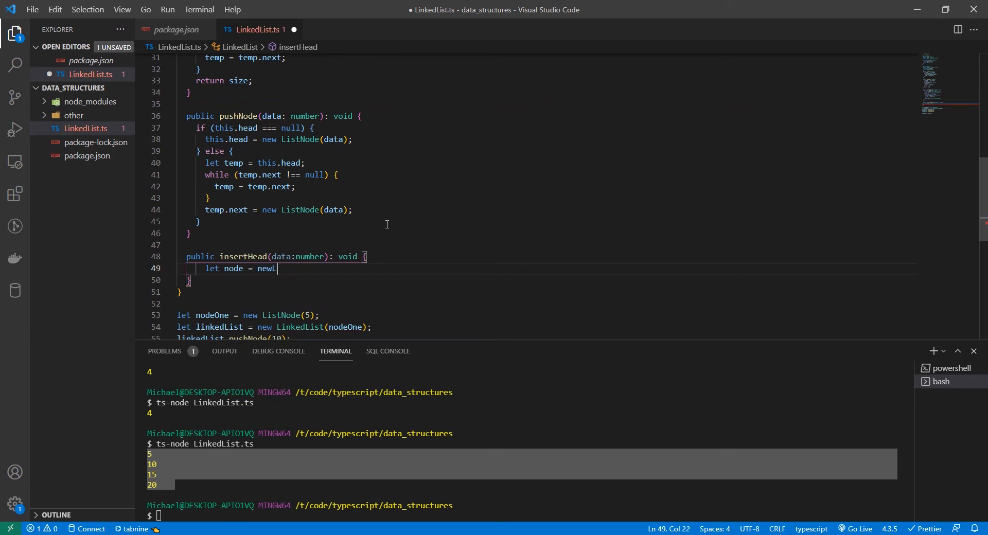
key(Backspace)
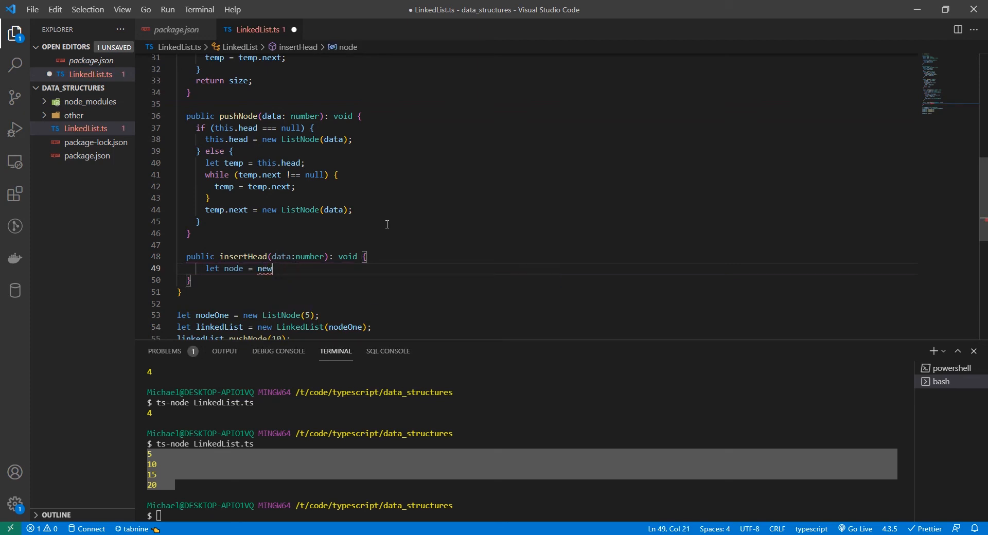
text(ListNode(data);)
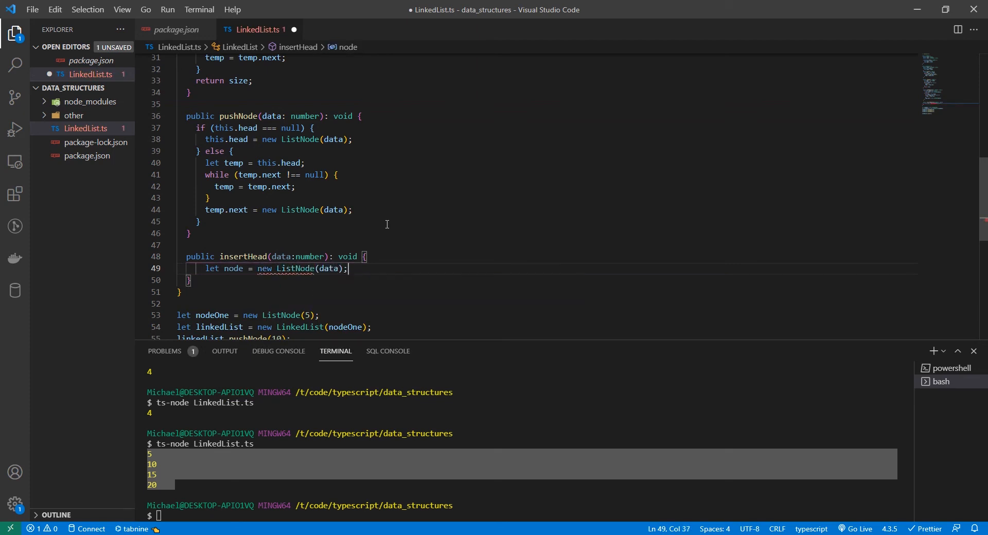
- Save this.head in temp, set this.head = node and this.head.next = temp
text(let)
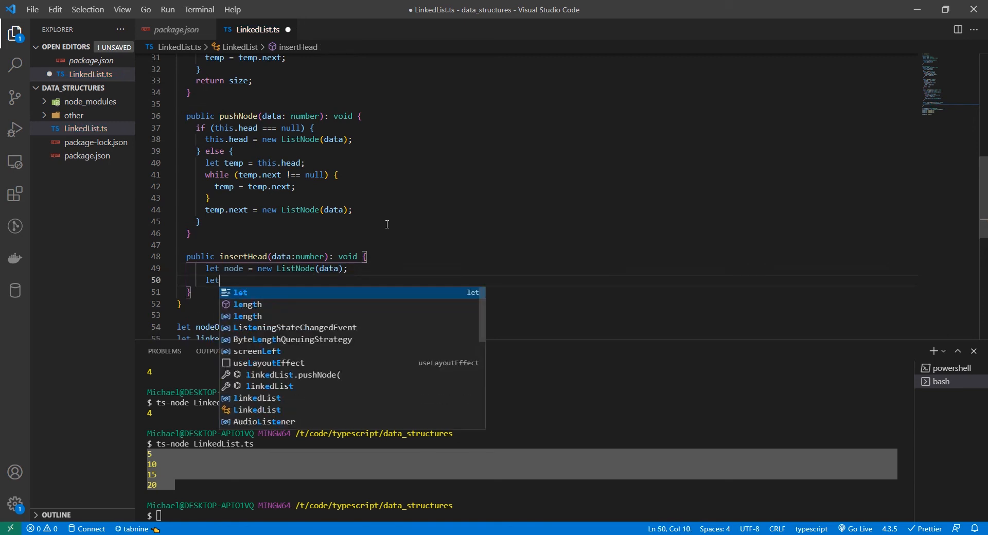
text(temp = this.head;)
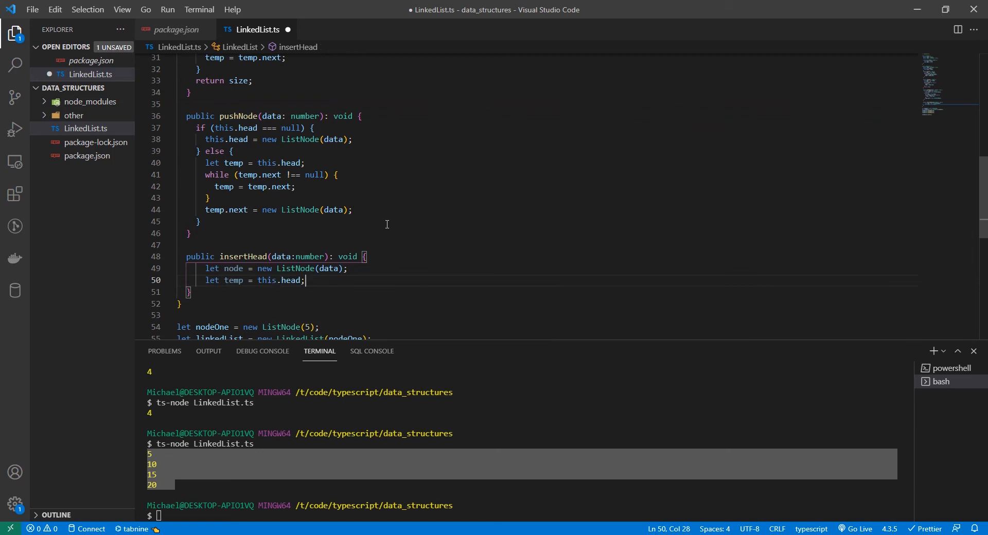
text(this.head = node;)
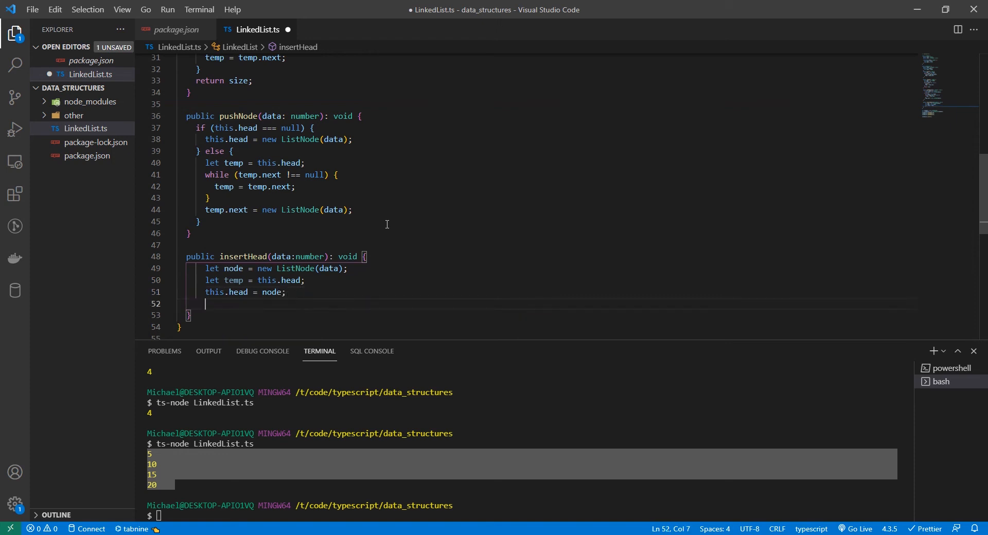
text(this.head.next = temp;)
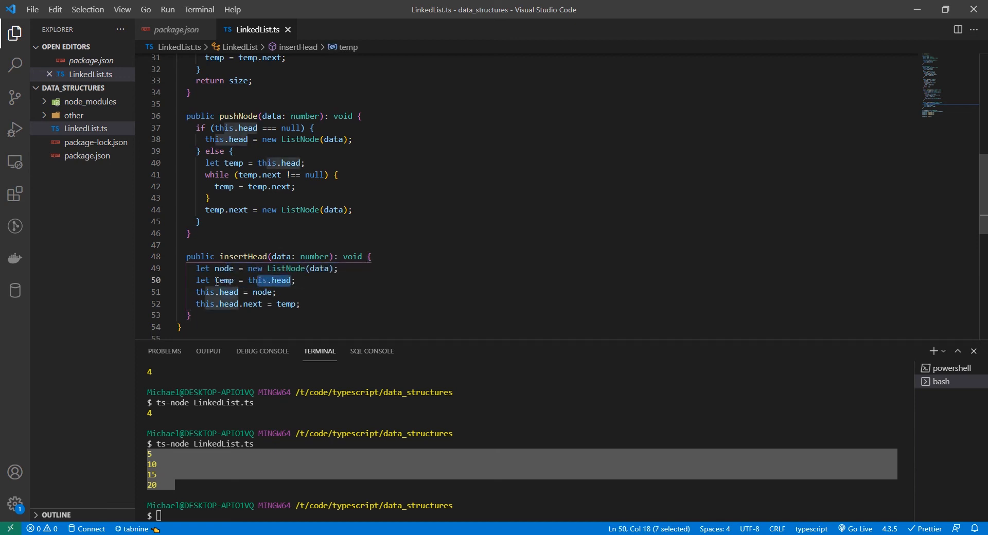
- Review the temp and head usages in insertHead to confirm the relinking
click(216, 281)
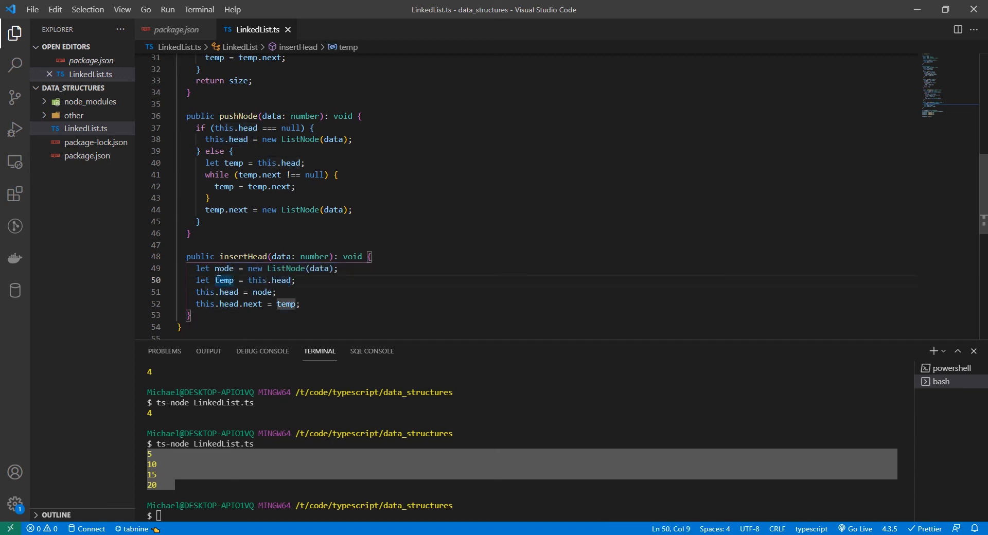
click(228, 292)
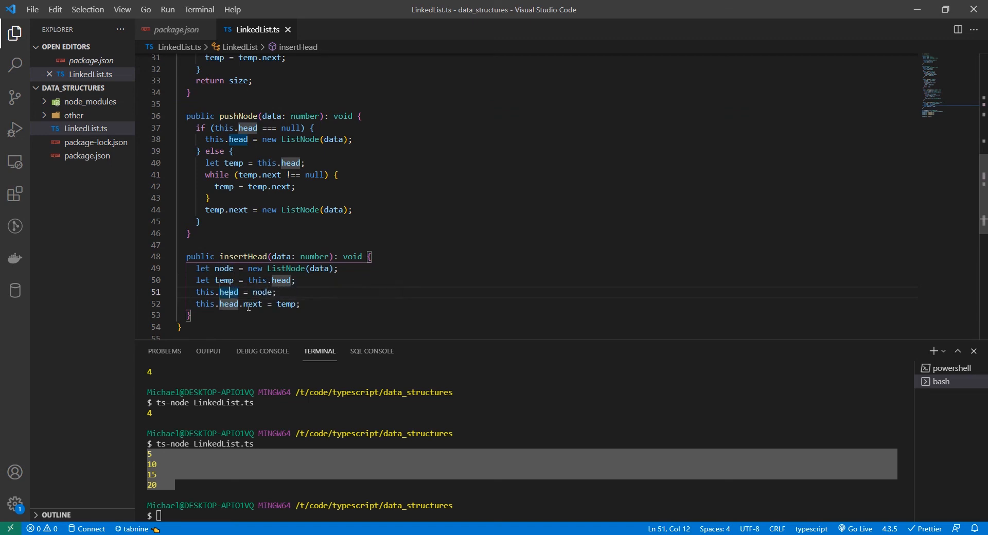
double_click(285, 304)
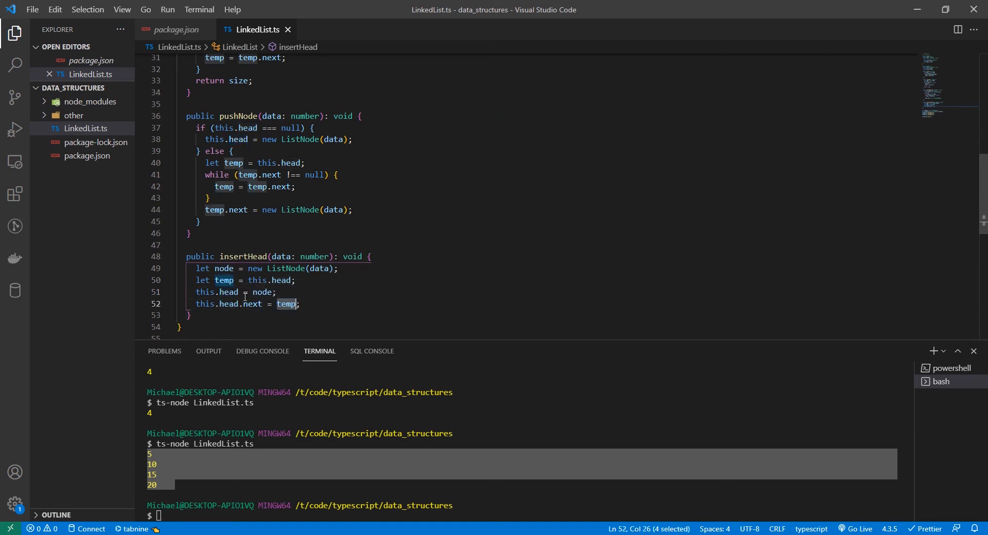
click(290, 304)
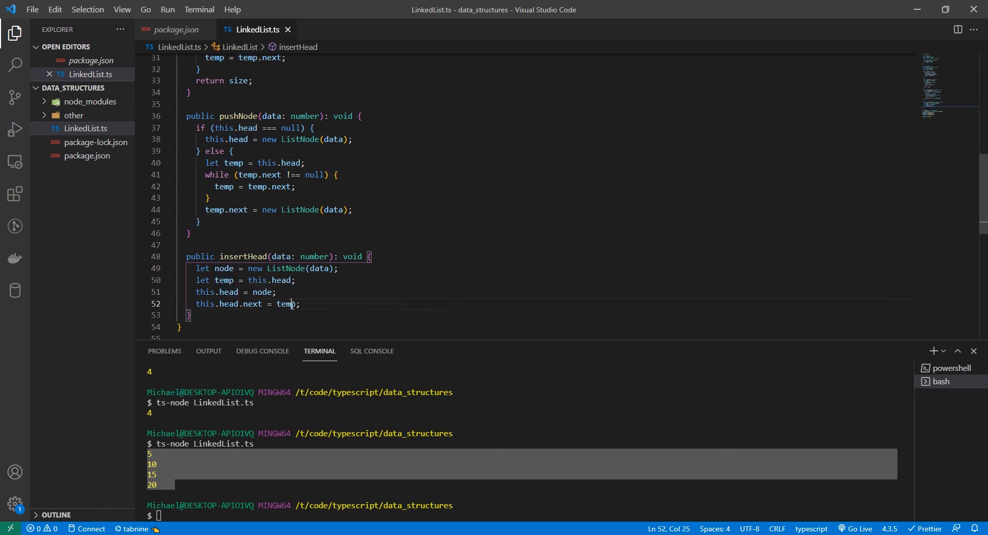
double_click(288, 304)
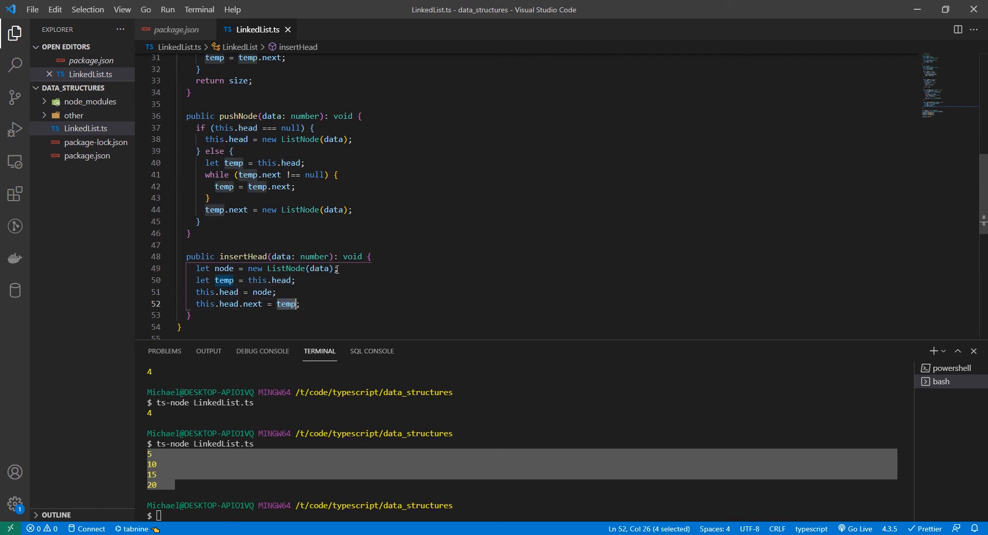
mouse_move(103, 368)
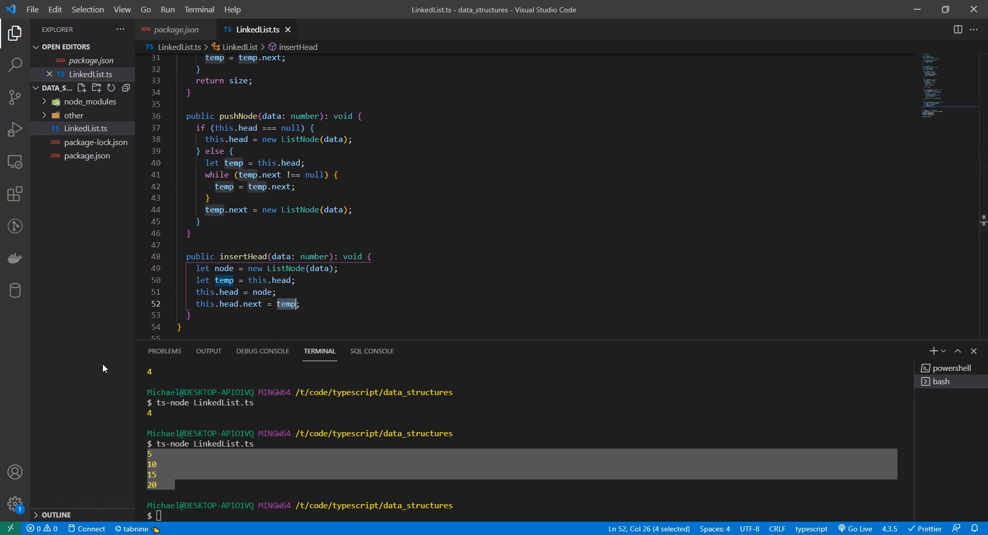
click(302, 303)
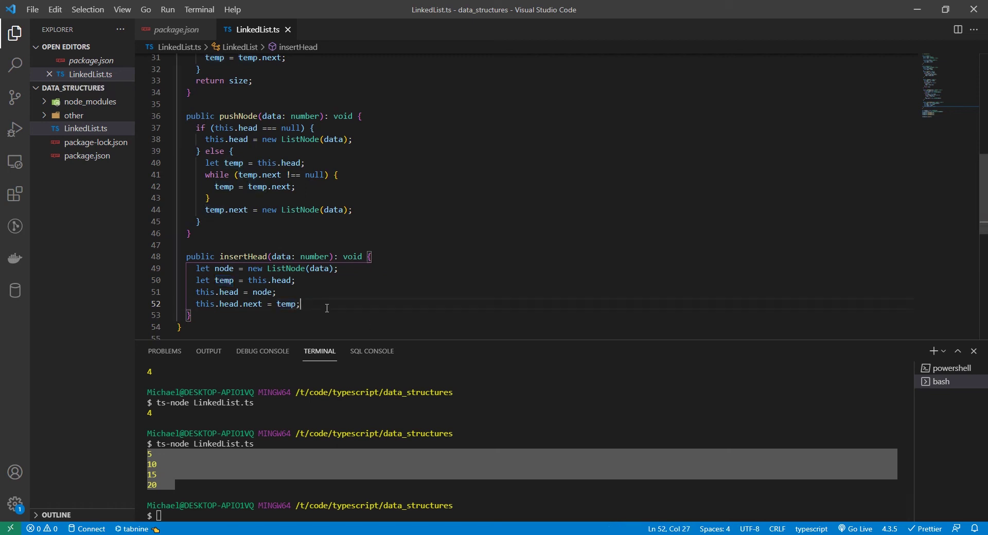
mouse_move(260, 292)
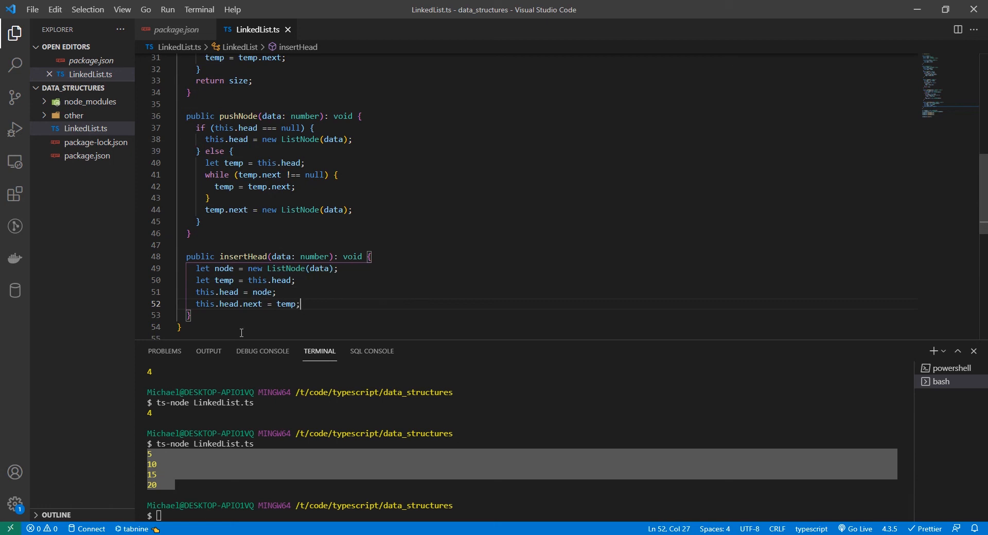
mouse_move(194, 333)
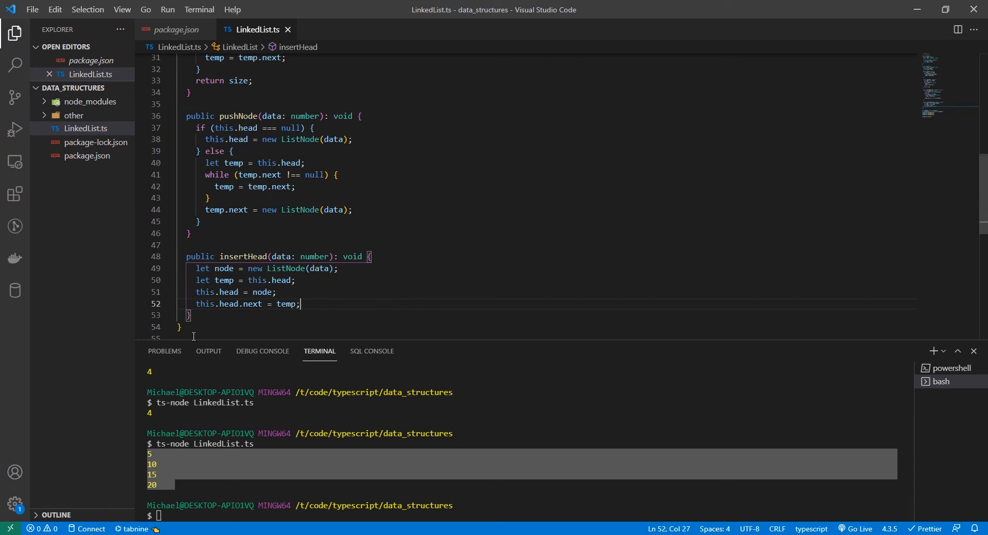
mouse_move(344, 289)
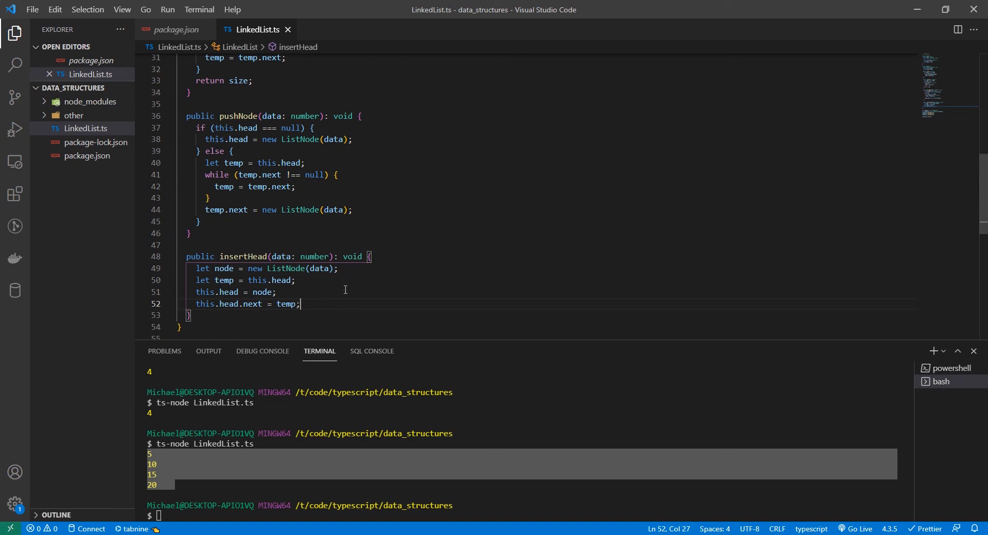
- Call linkedList.insertHead(38) above print and run, printing 38, 5, 10, 15, 20
scroll(down, 3)
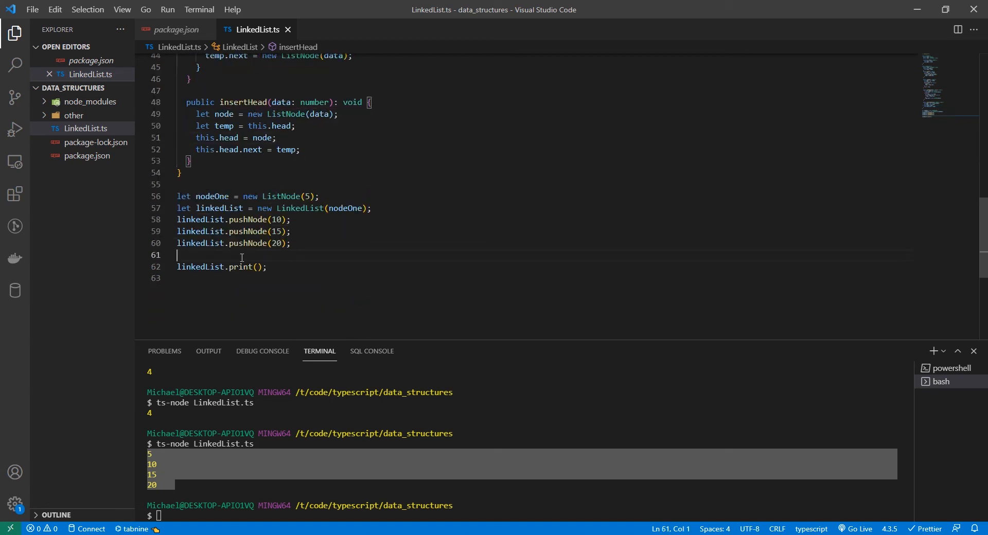
click(231, 256)
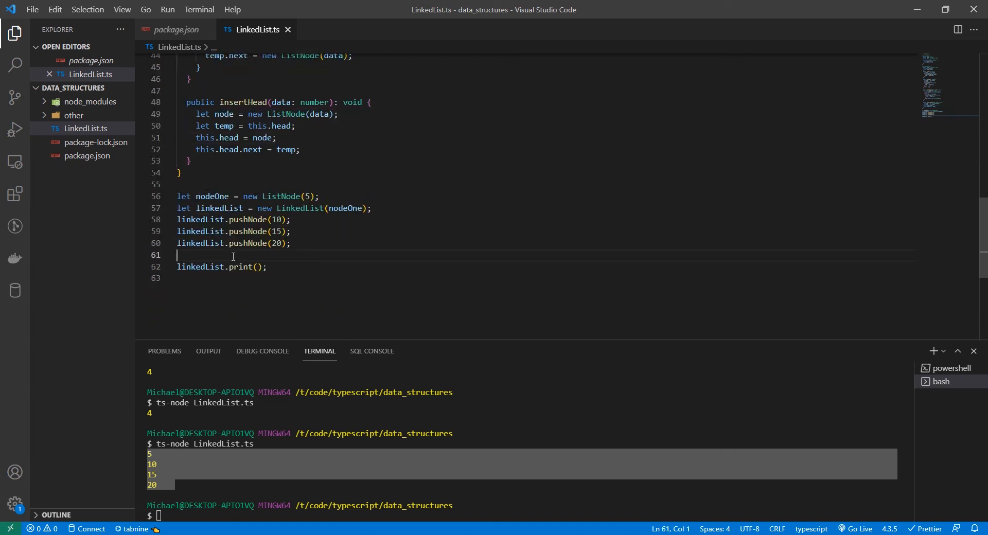
key(Enter)
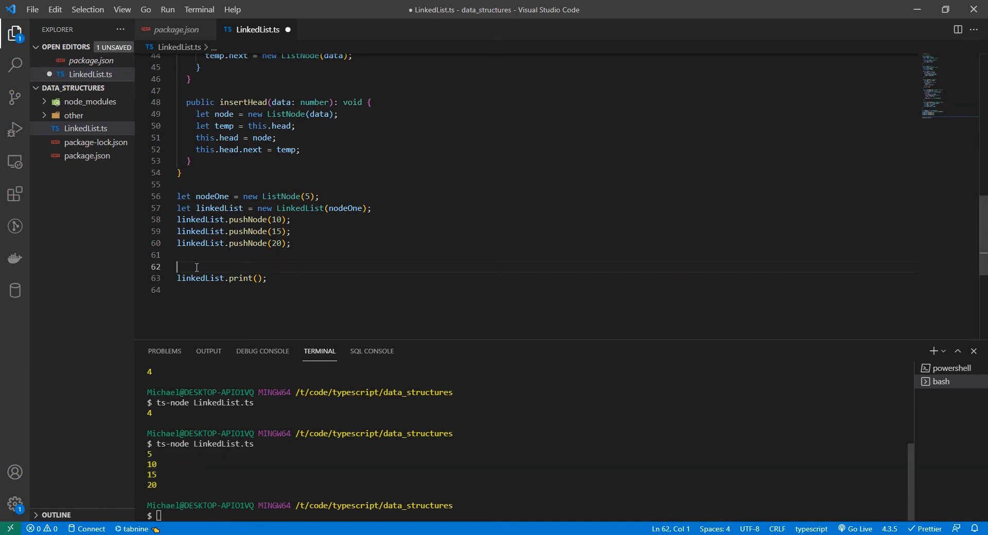
text(linkedL)
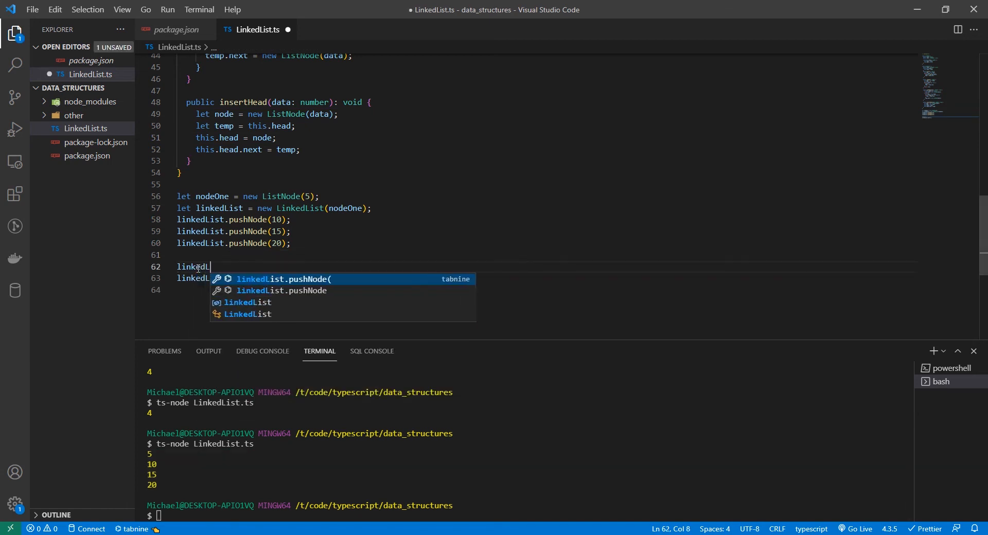
text(.insertHea)
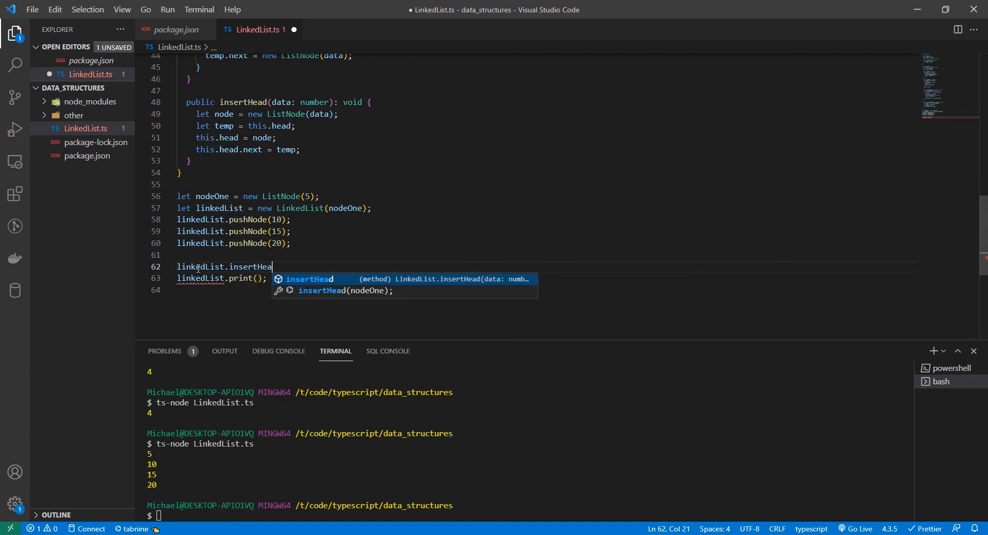
text(d(38);)
click(305, 515)
text(ts-node LinkedList.ts)
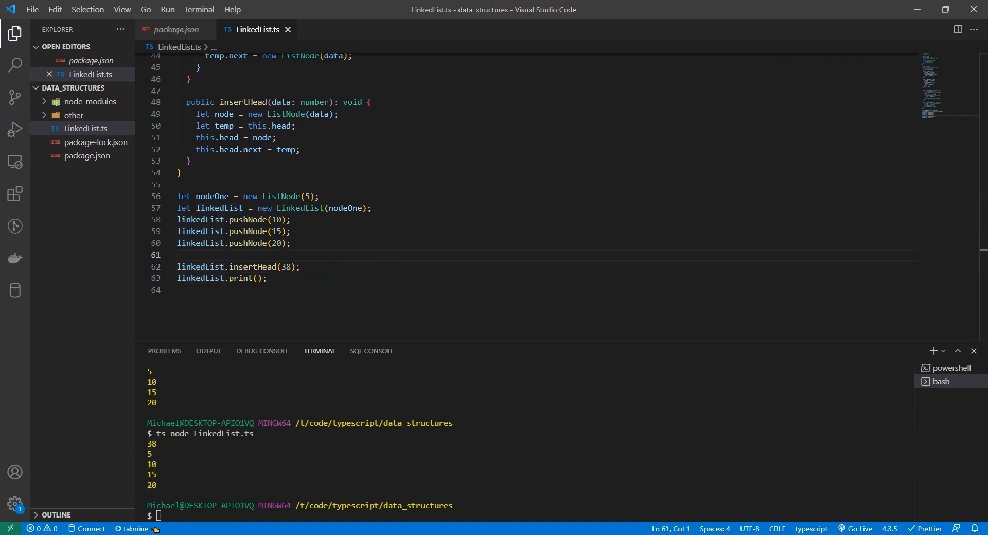
- Declare public find(value: number): boolean with temp = this.head and a while loop
scroll(up, 3)
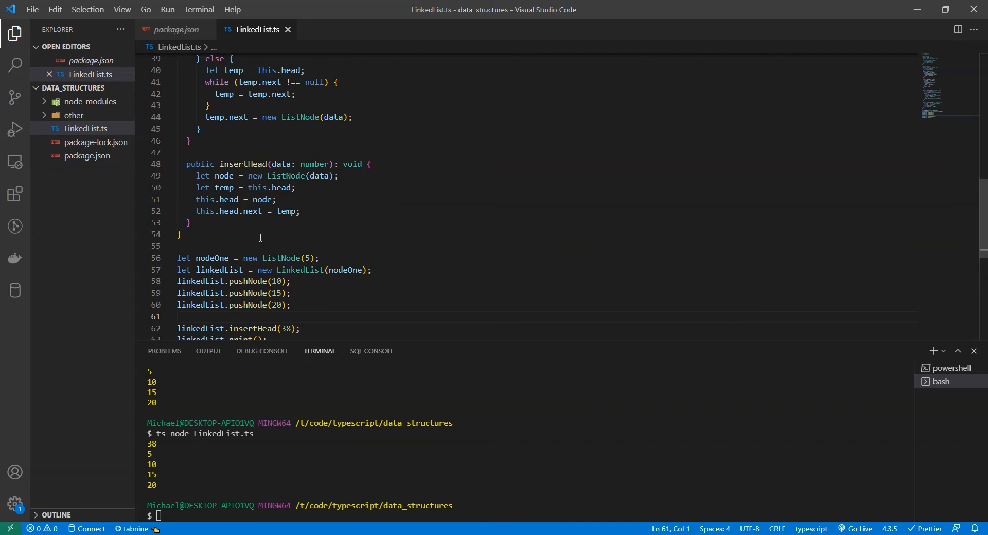
mouse_move(246, 187)
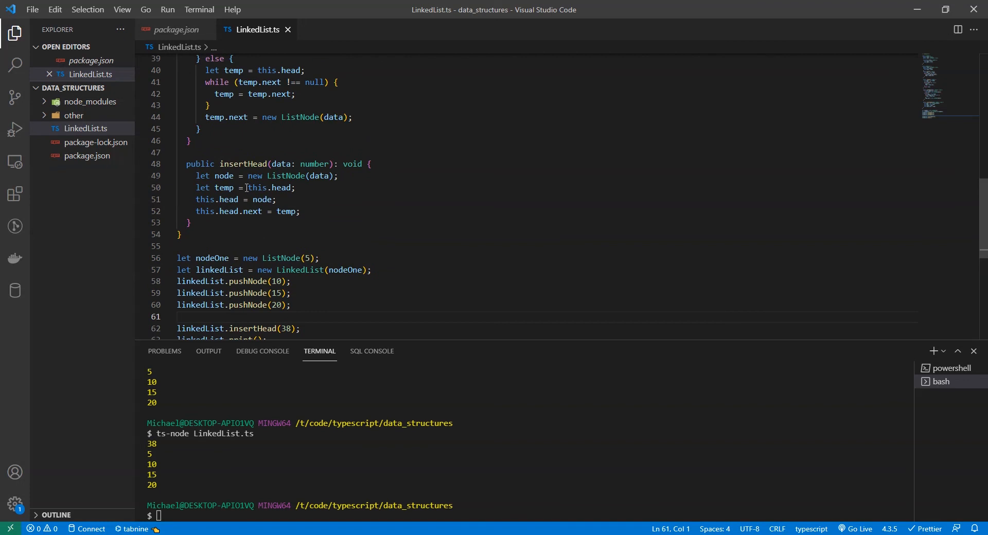
mouse_move(244, 189)
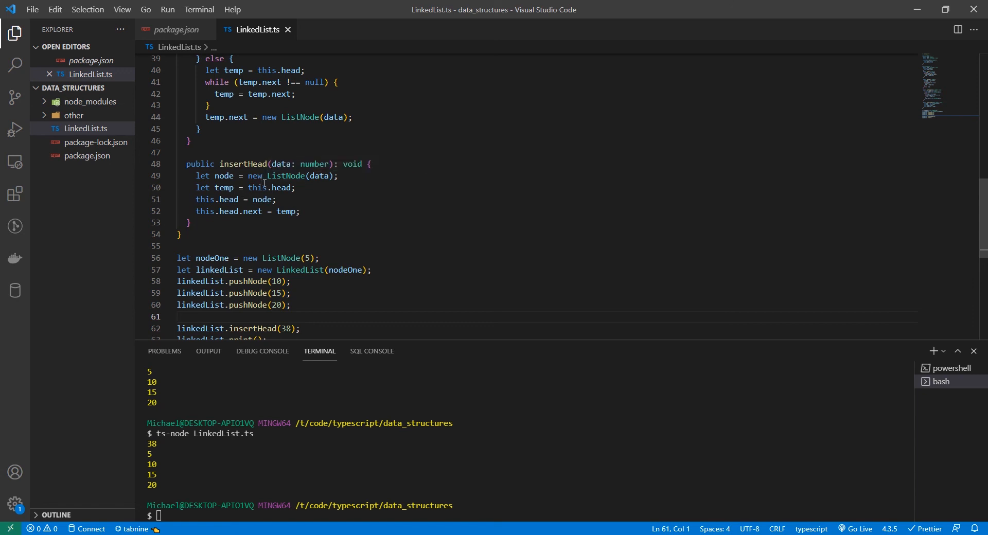
mouse_move(235, 199)
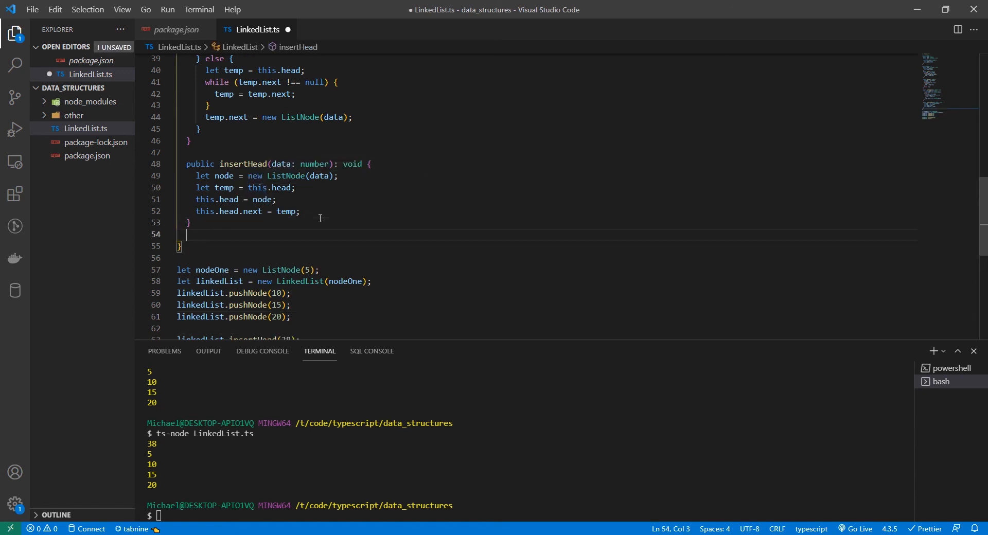
text(public find)
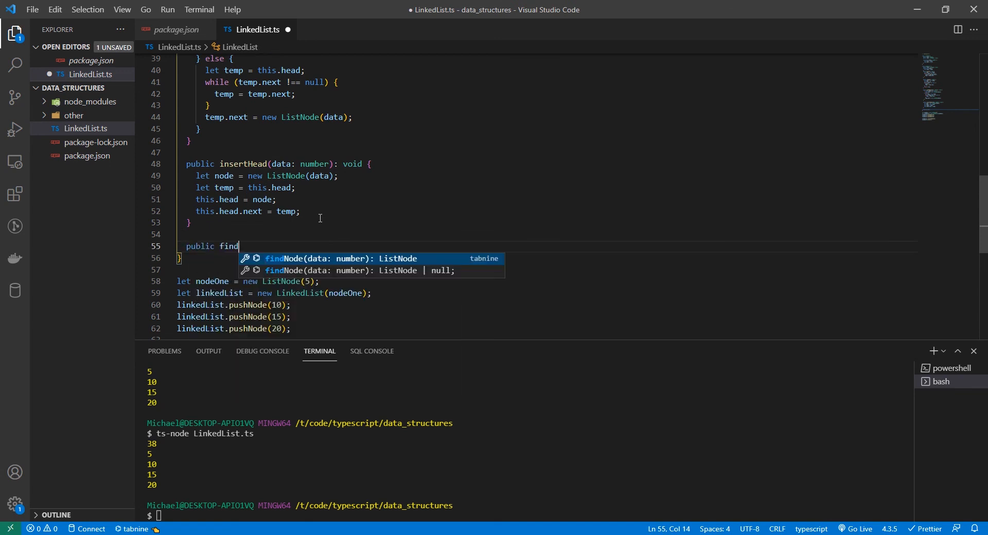
text((value: number): boolean {)
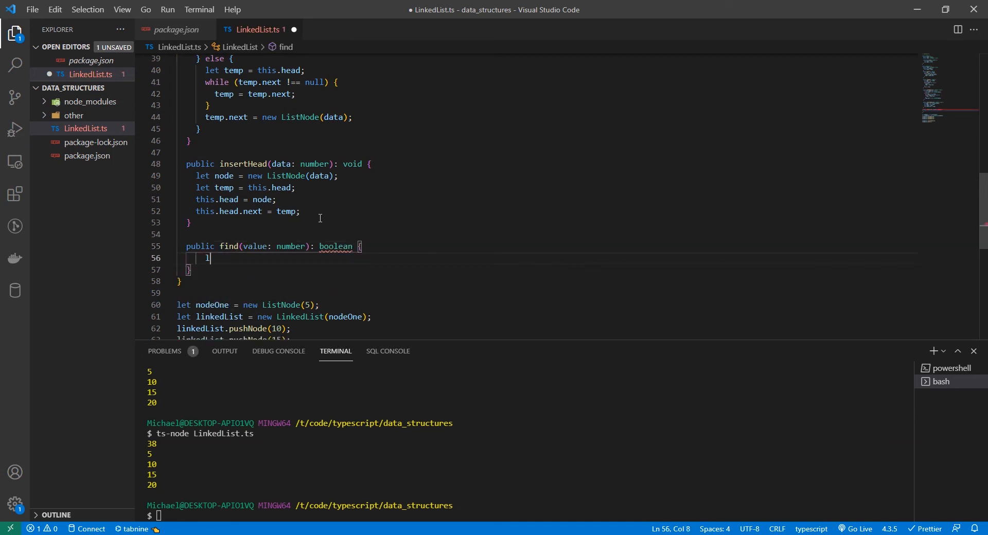
text(let temp = this.head;)
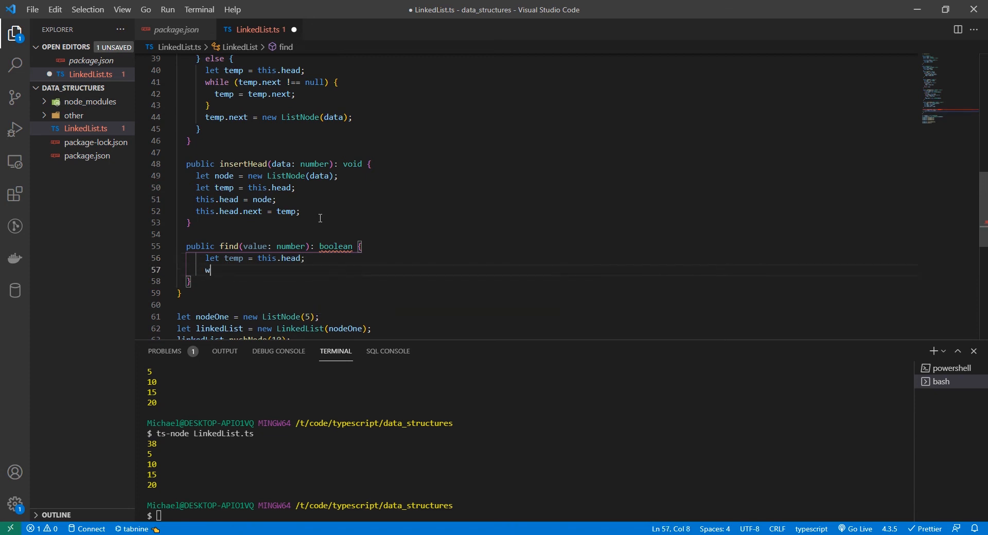
text(hile (temp !== null) {)
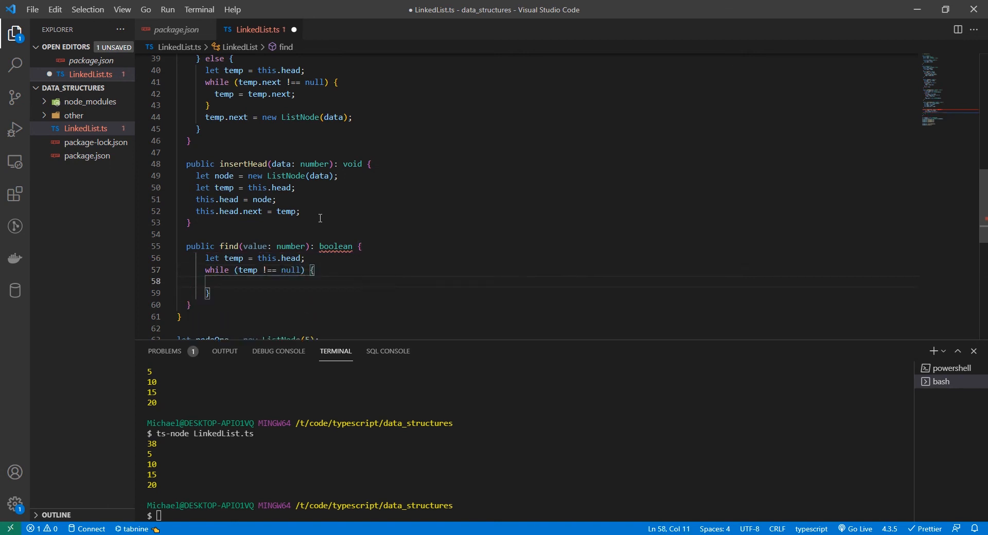
- Return true when temp.data === value, advance temp, else return false after the loop
text(if(temp.)
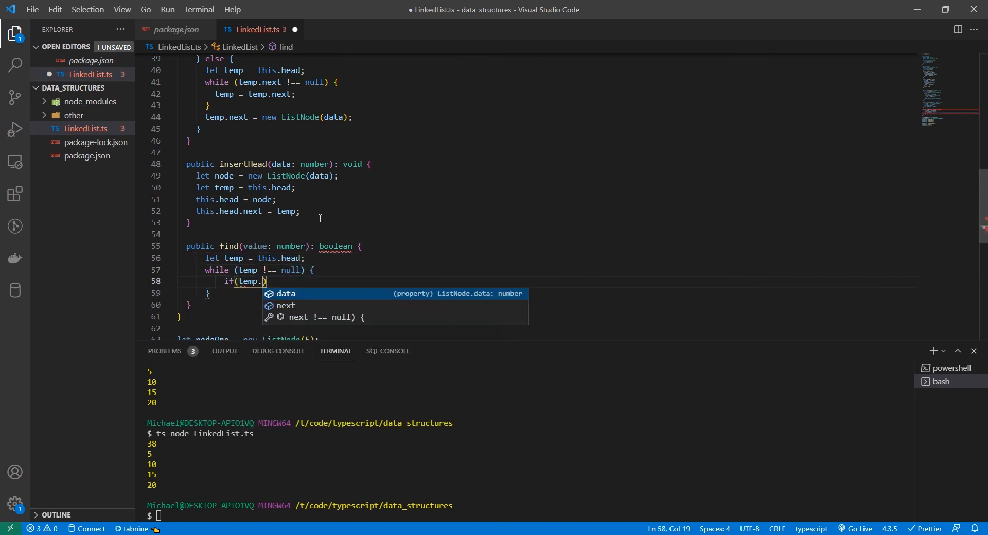
text(data === value)
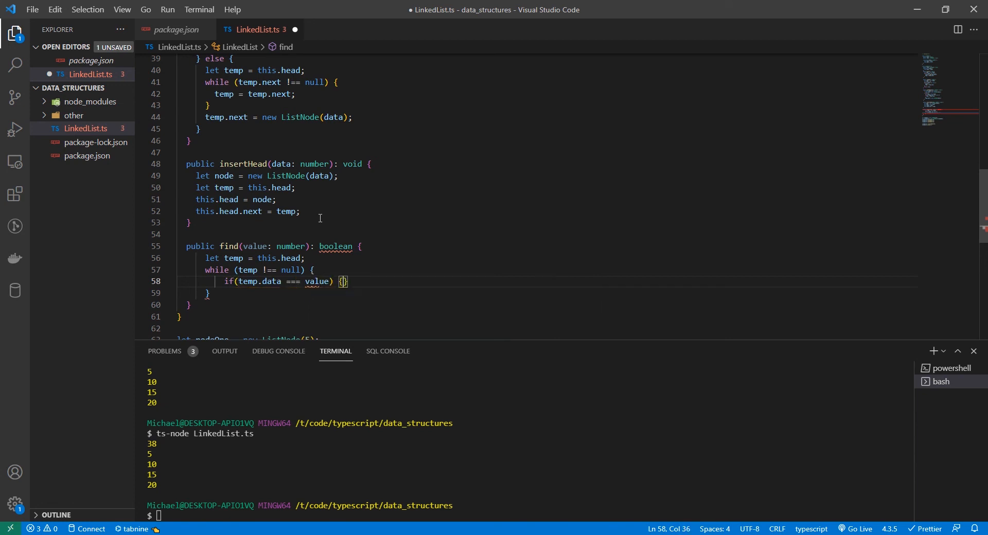
text(return true;)
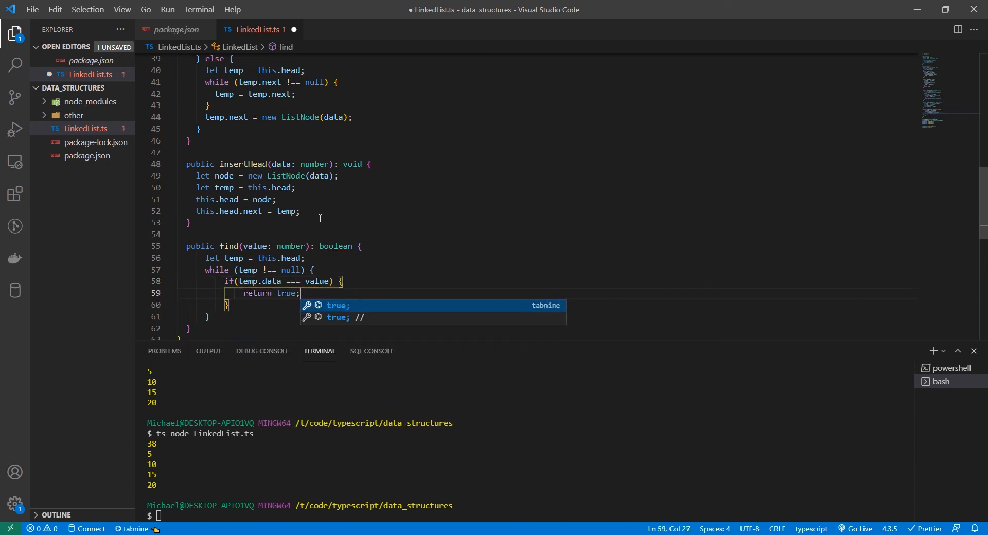
text(temp = temp.next;)
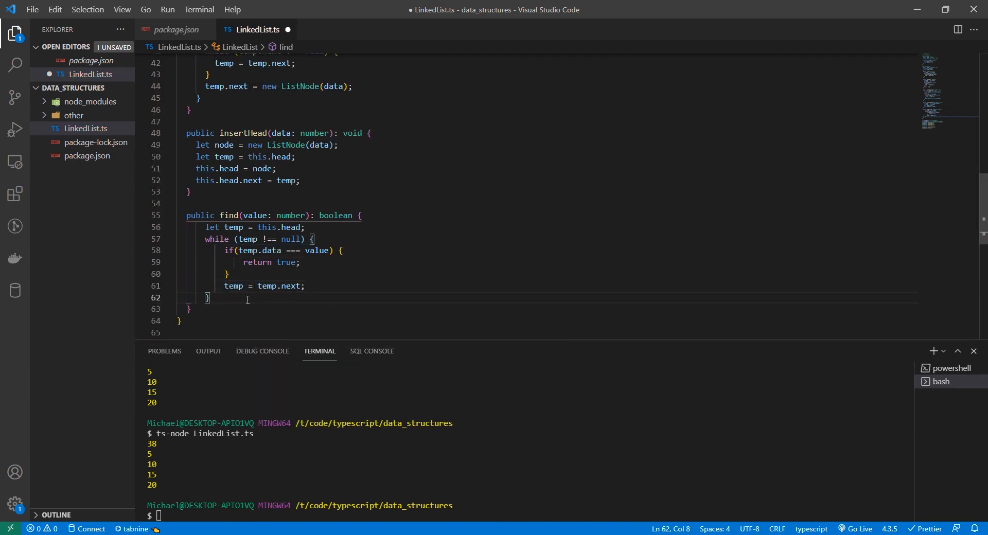
text(return false;)
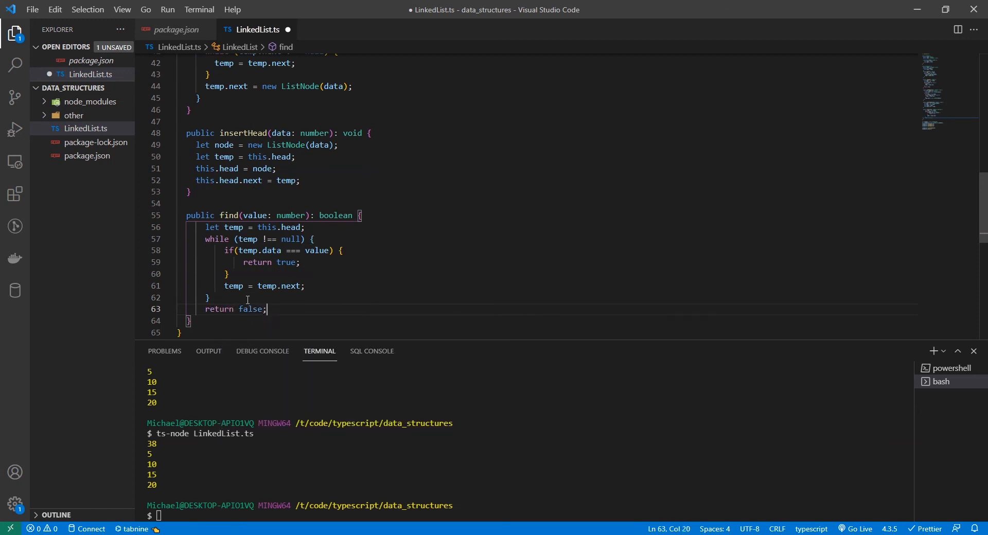
mouse_move(264, 280)
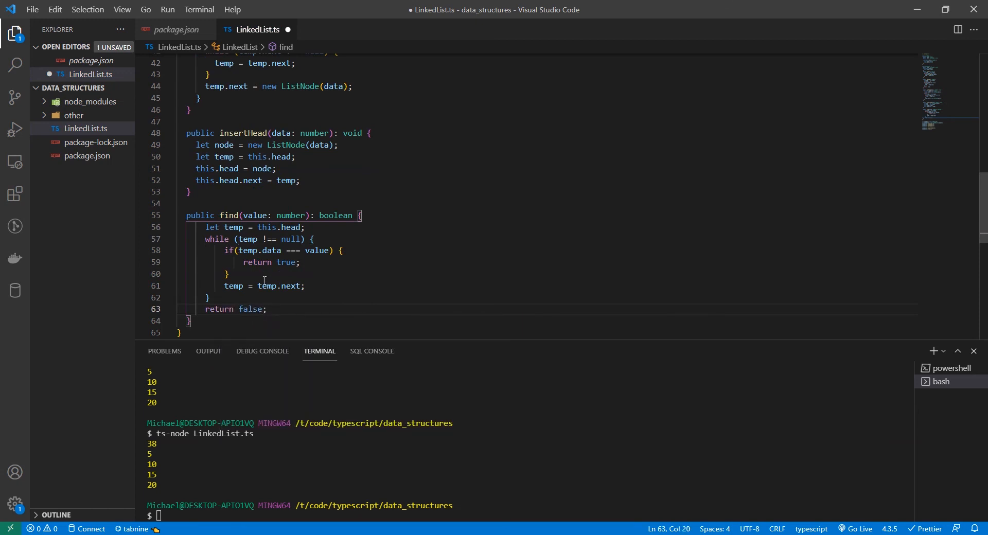
- Save LinkedList.ts so Prettier tidies the find method, then review down to the test code
key(ctrl+s)
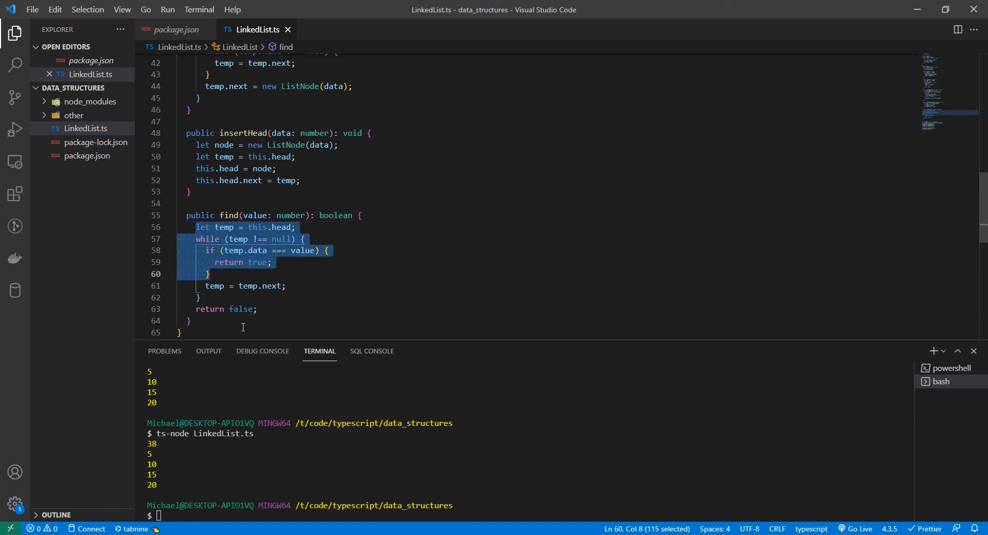
click(225, 226)
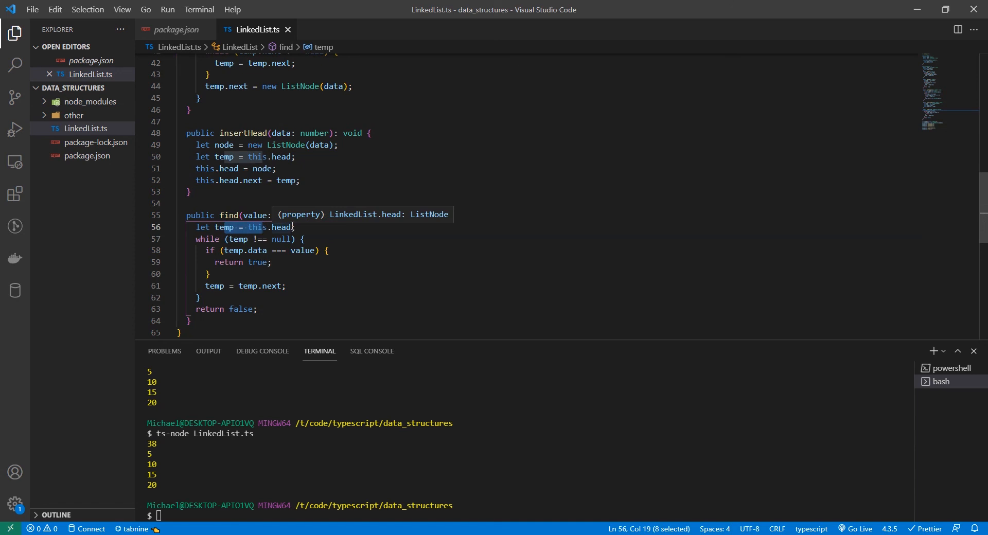
mouse_move(279, 223)
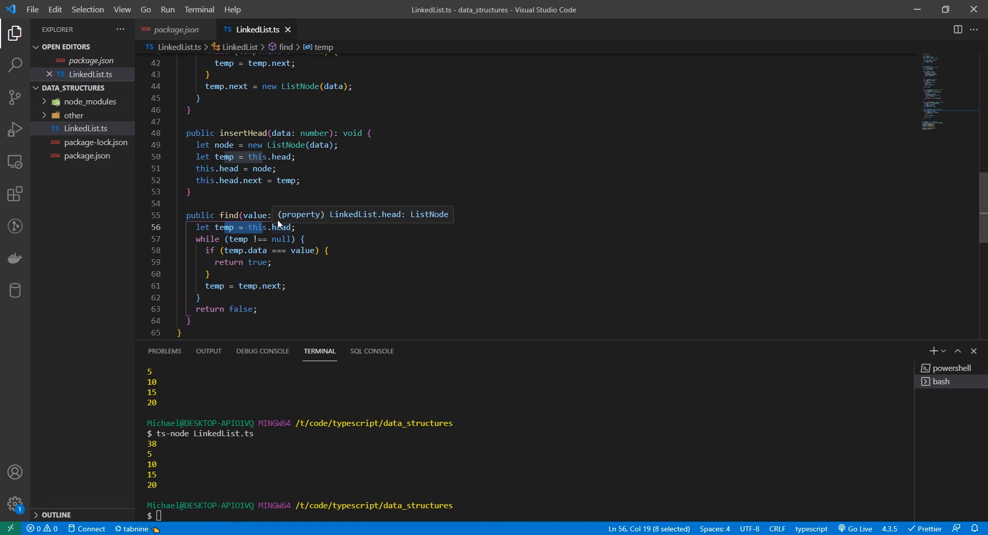
mouse_move(223, 201)
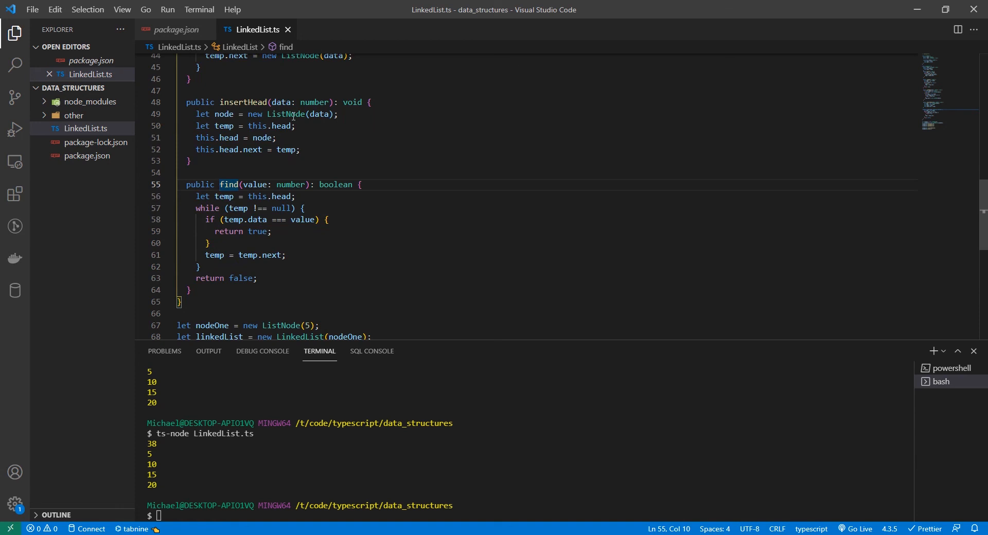
mouse_move(258, 102)
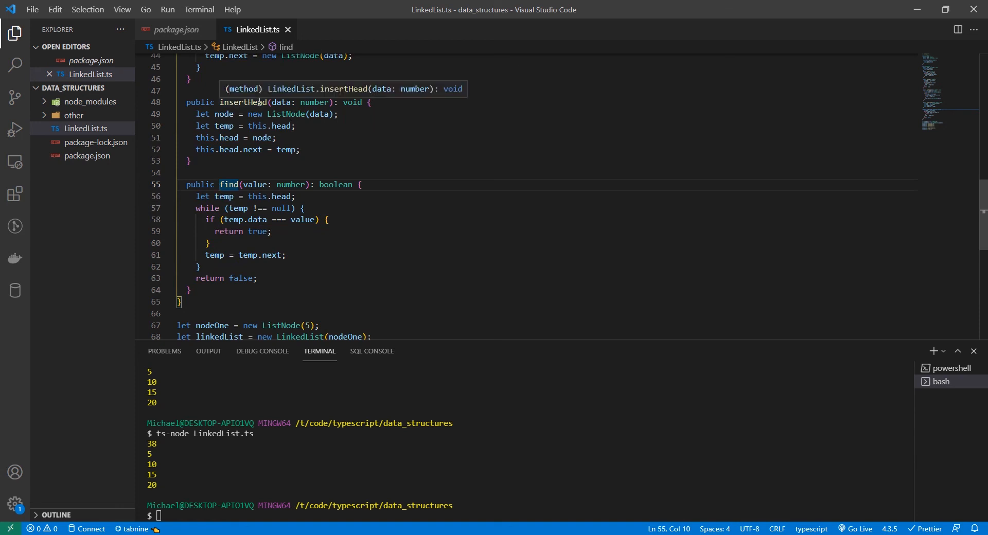
mouse_move(246, 118)
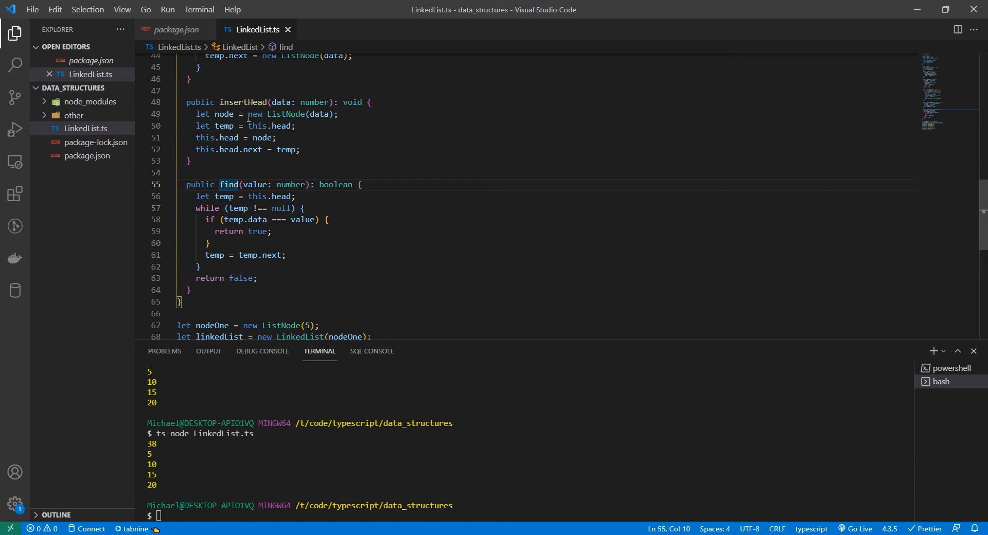
scroll(down, 3)
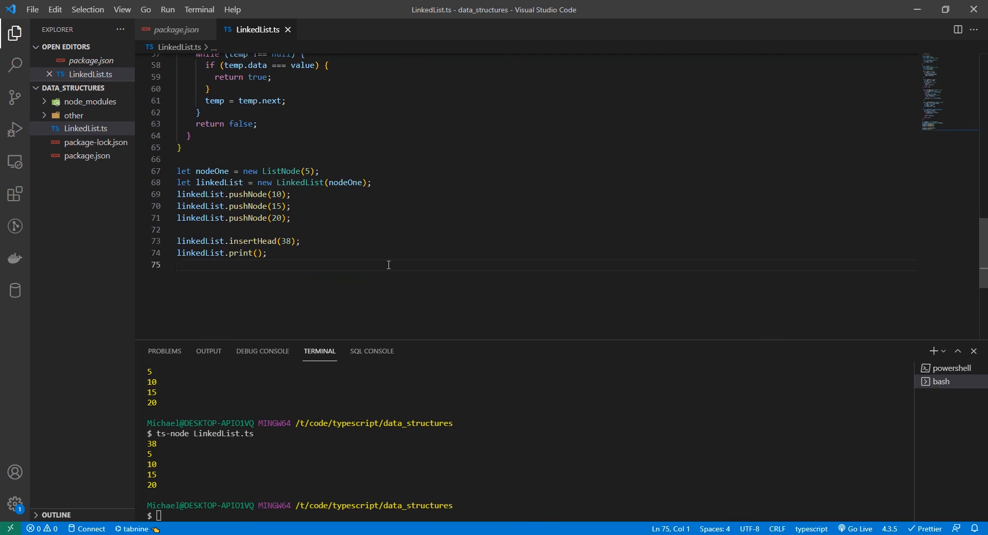
- Log linkedList.find(24) and find(15), then run ts-node to print false and true
text(console.log(")
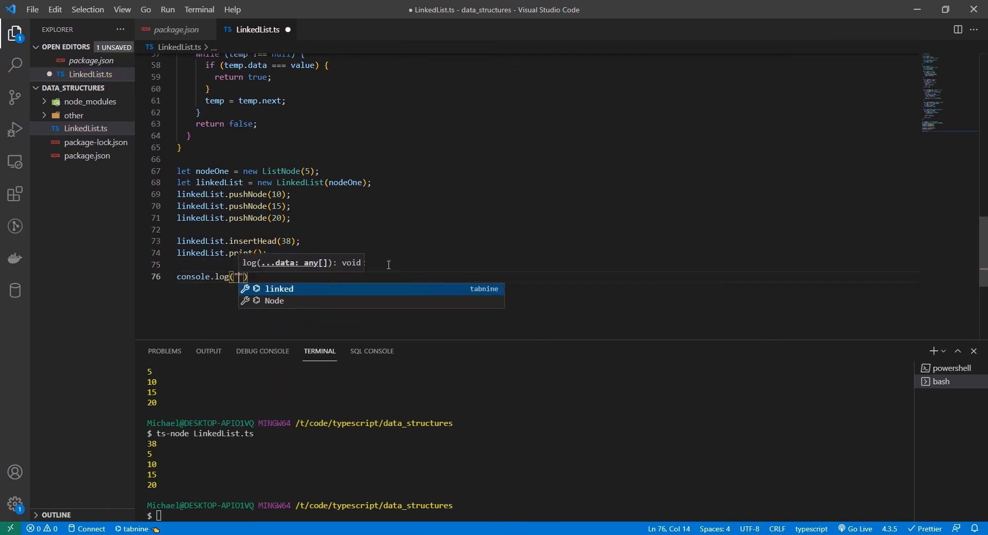
text(Is 24 in the list?)
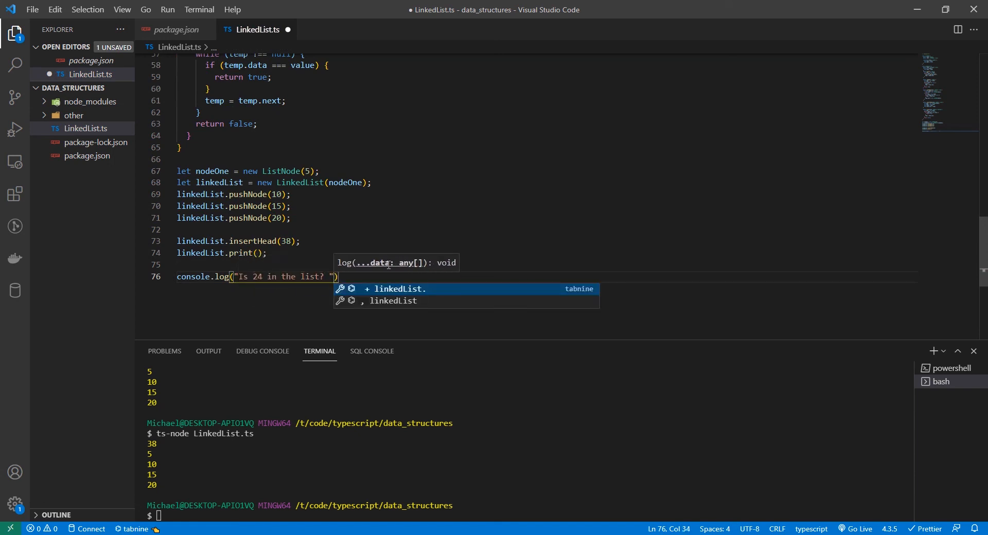
text(, linkedList.find(24)
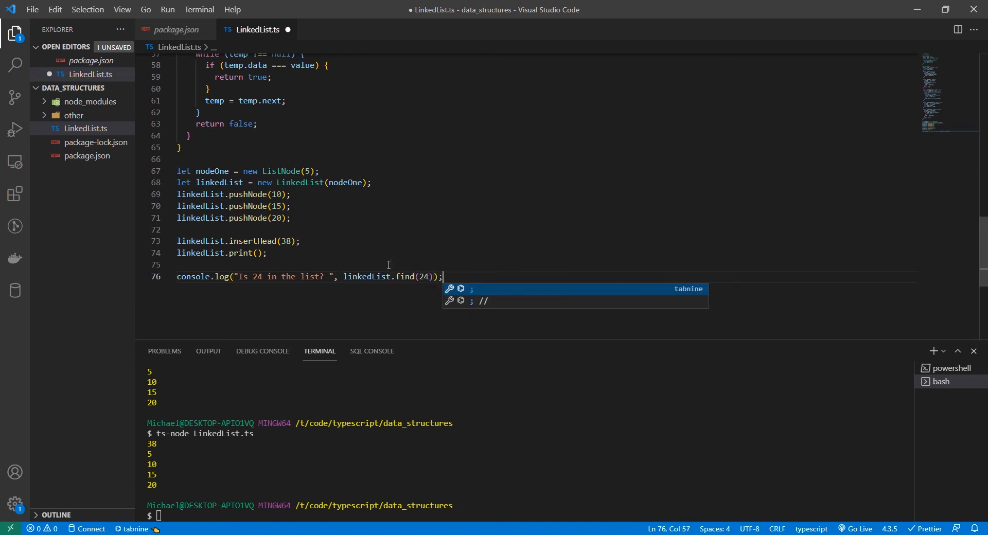
key(Enter)
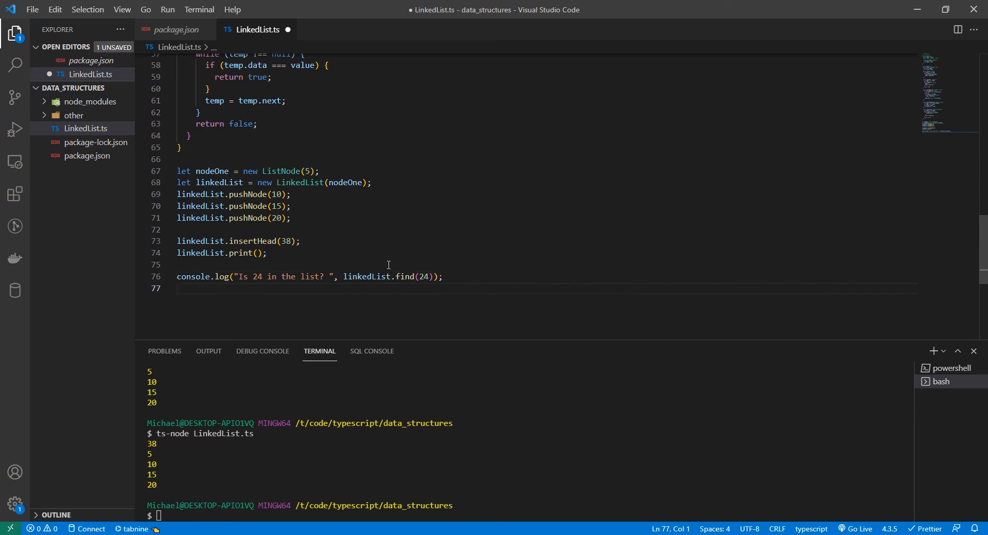
text(console.log("Is 15 in the list? ", linkedList.find(15));)
click(528, 515)
text(ts-node LinkedList.ts)
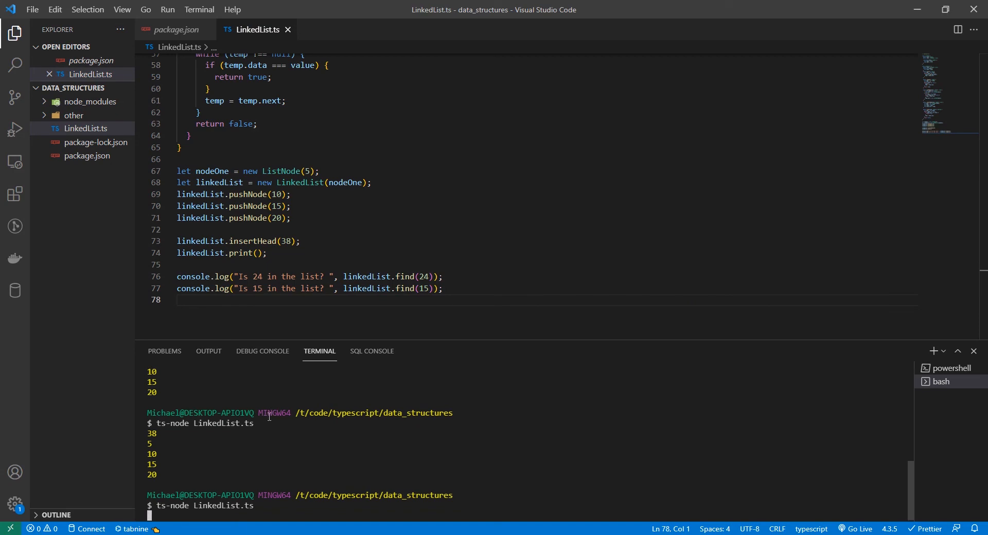
key(Return)
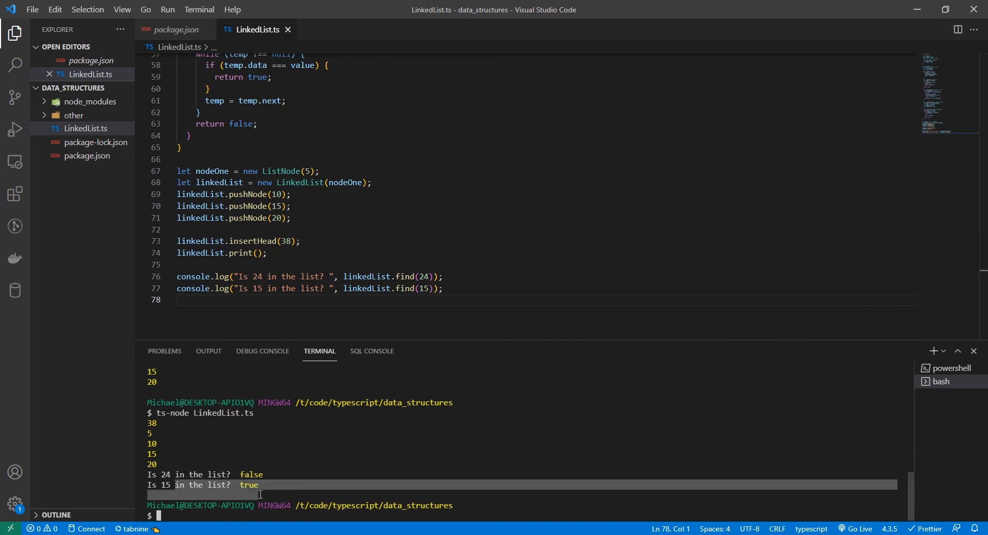
mouse_move(133, 461)
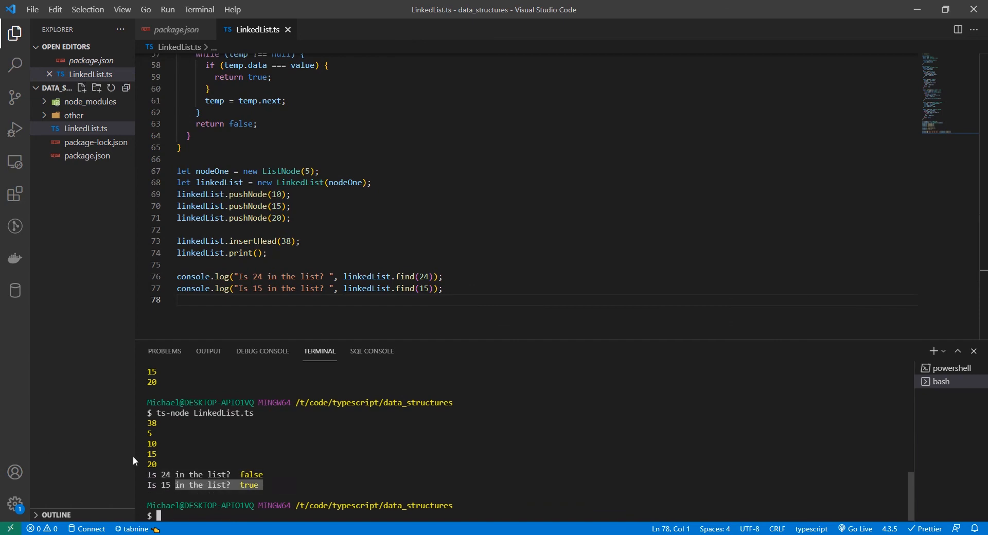